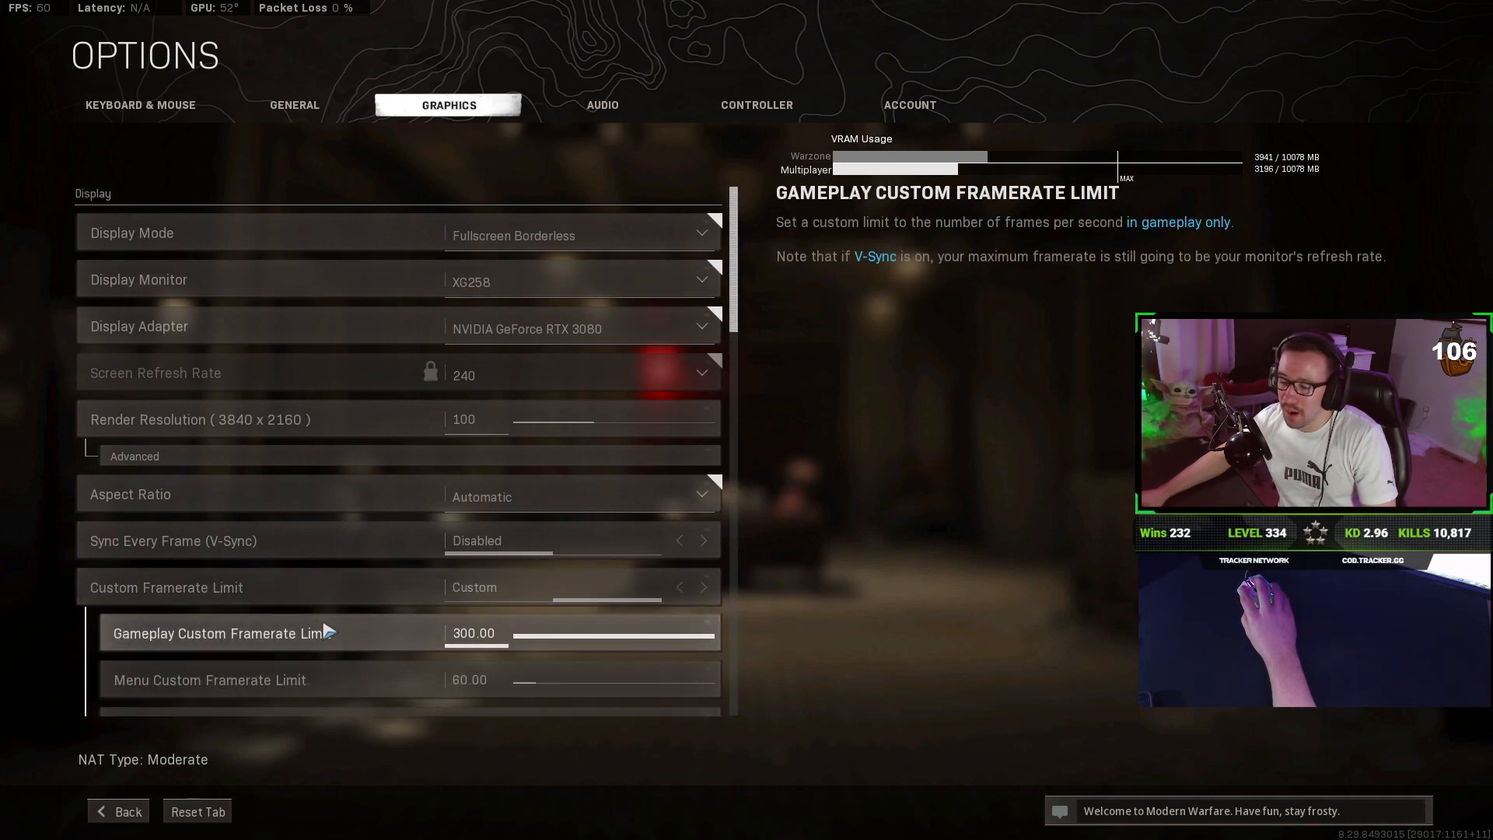
Step: Try display gamma, texture resolution and particle quality options, ending back on 2.2 (sRGB), Normal and High
{"action": "scroll", "scroll_direction": "down", "scroll_amount": 3}
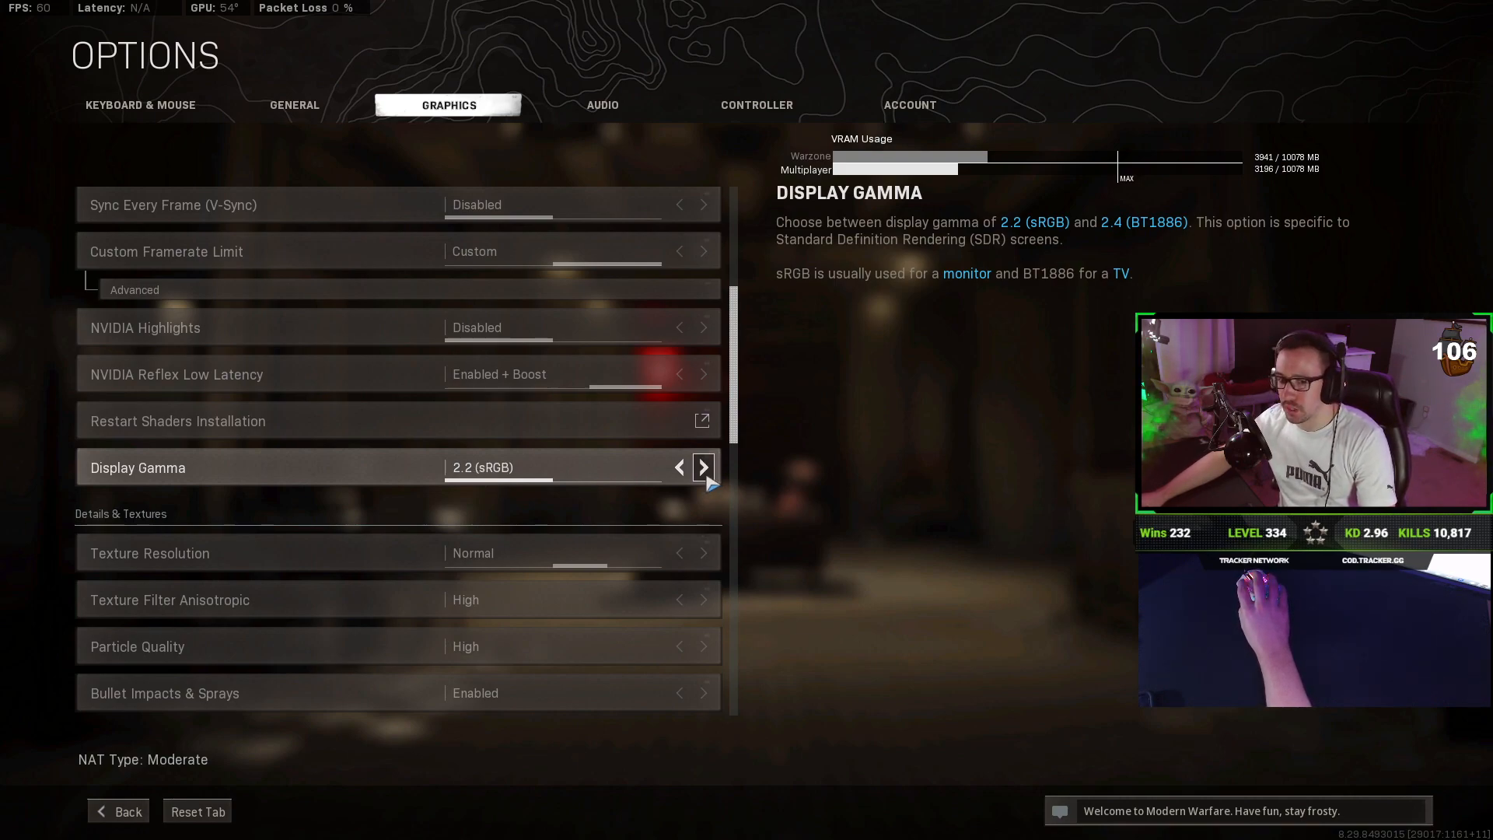
{"action": "left_click", "coordinate": [704, 466]}
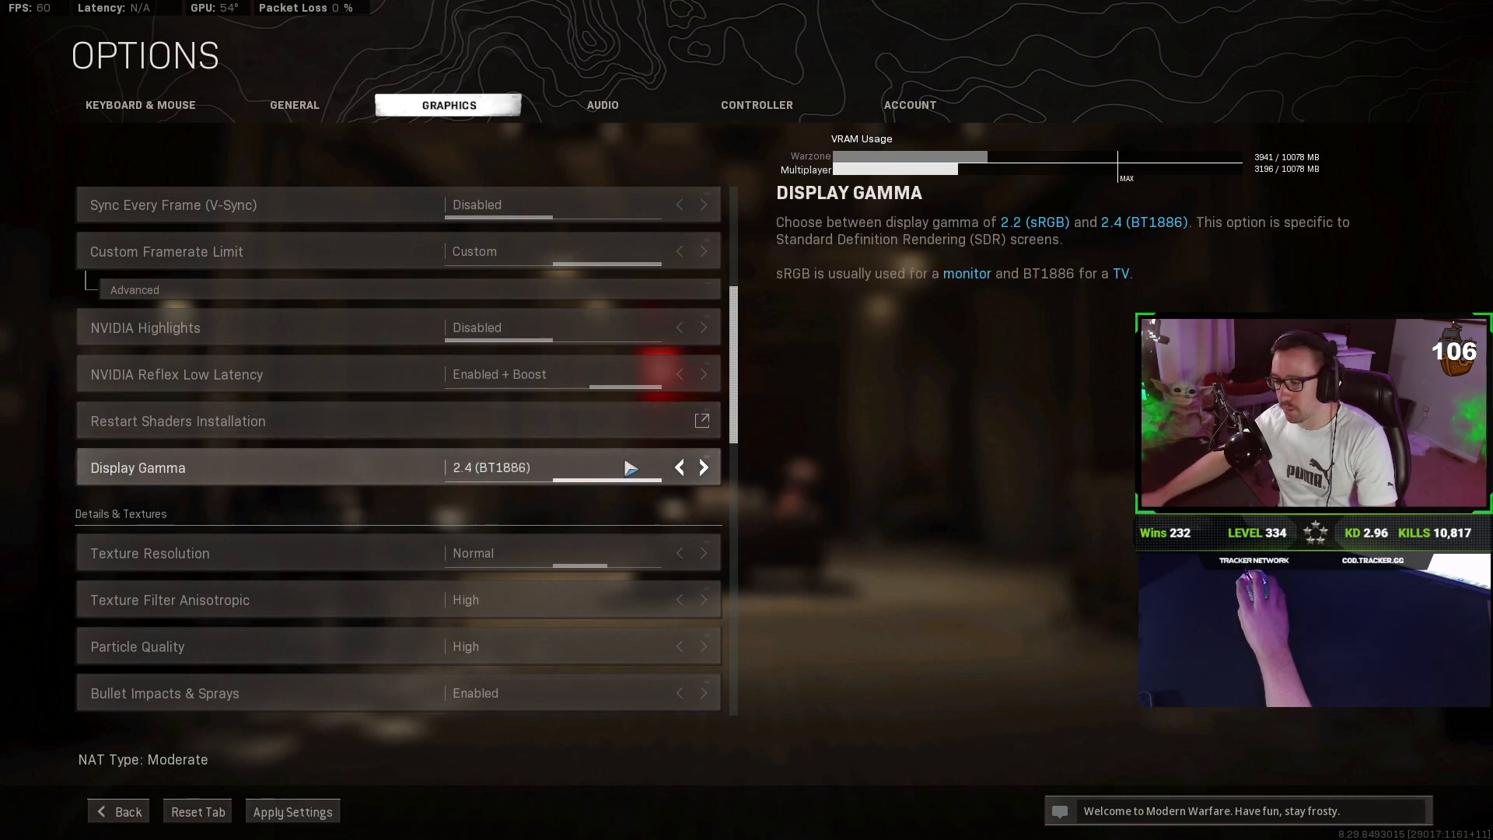
{"action": "left_click", "coordinate": [679, 467]}
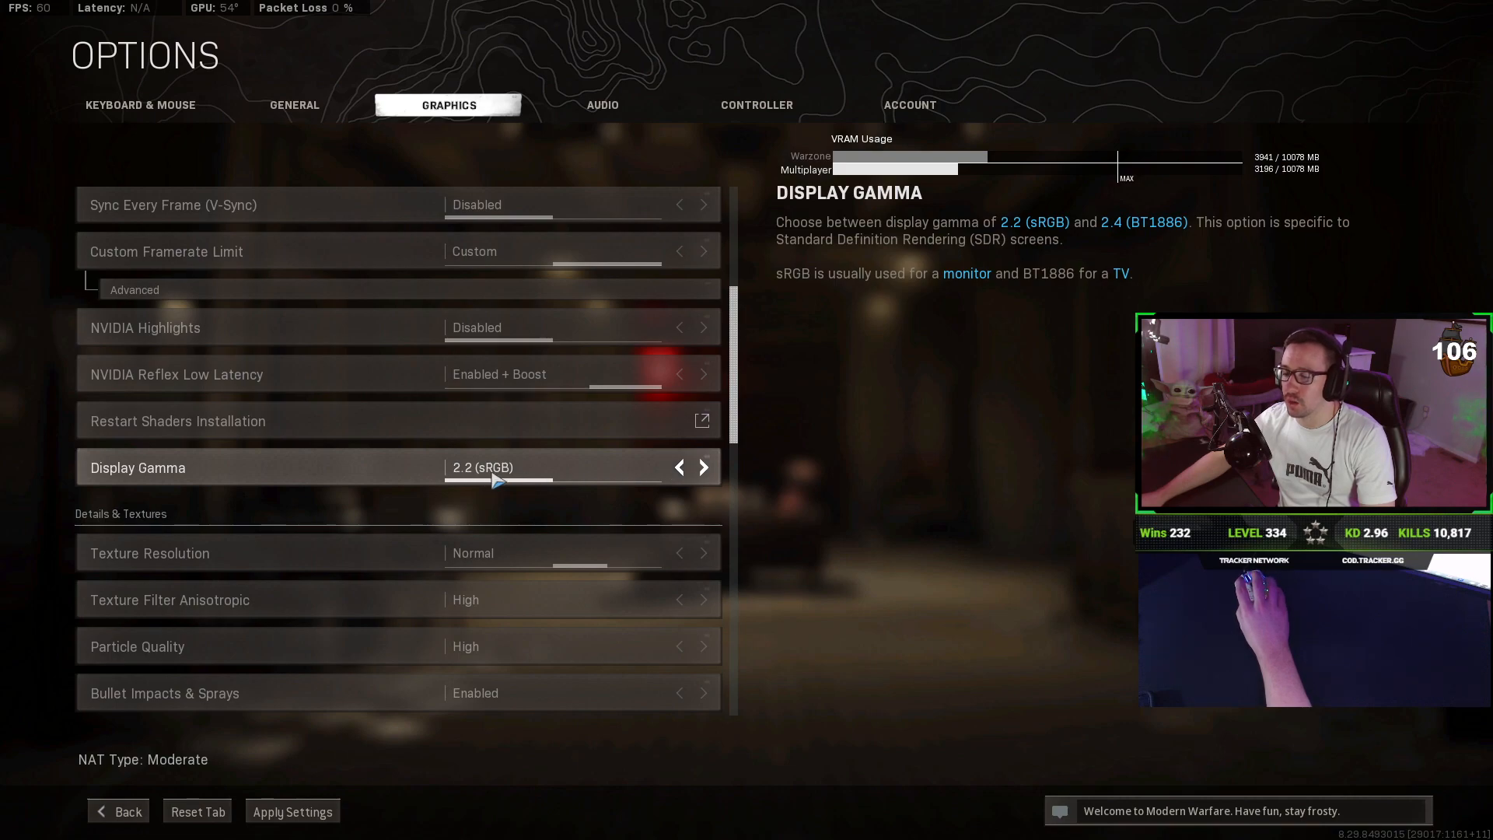
{"action": "mouse_move", "coordinate": [853, 553]}
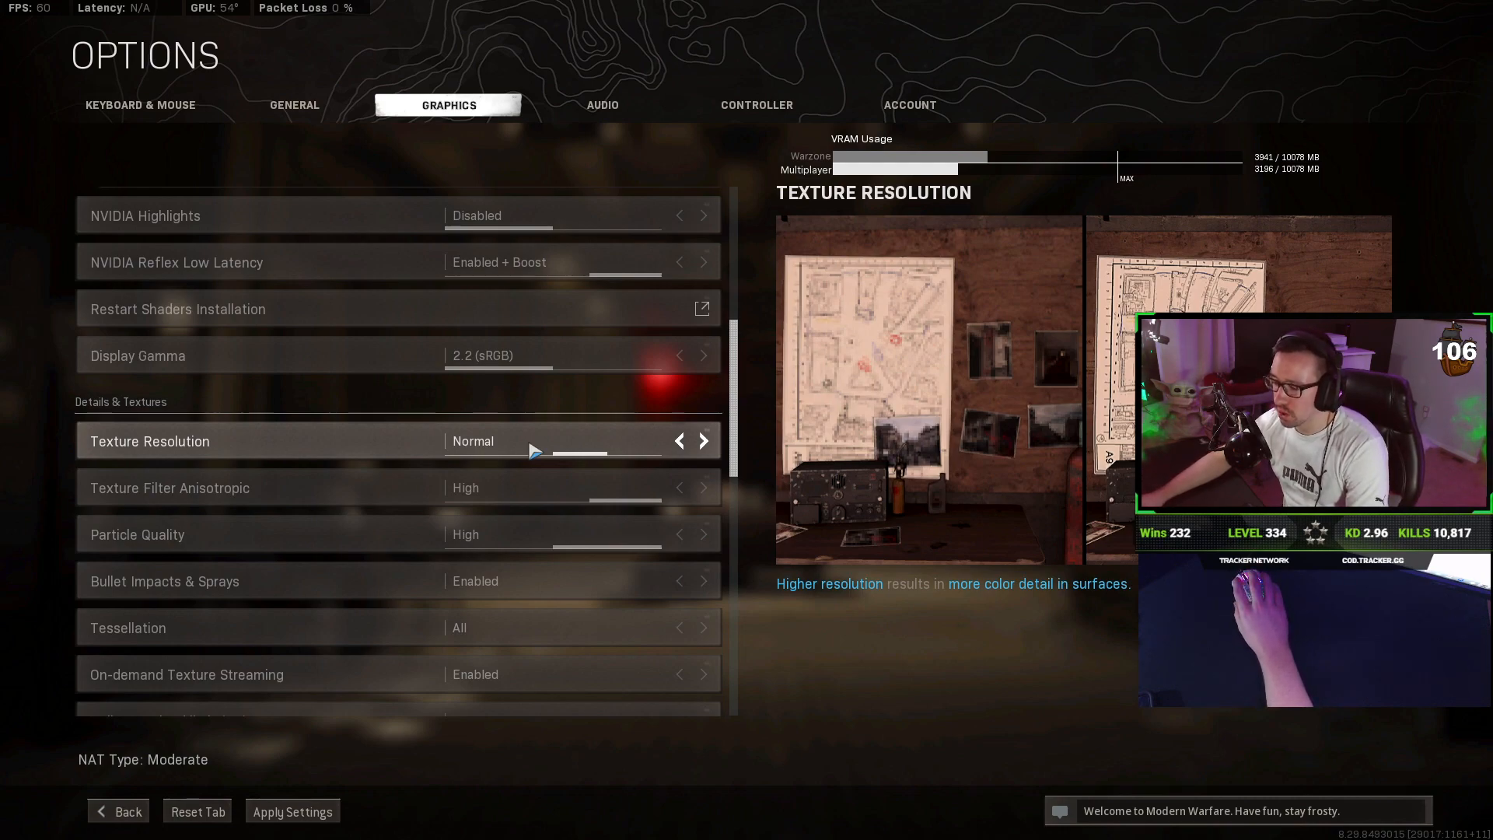
{"action": "mouse_move", "coordinate": [525, 456]}
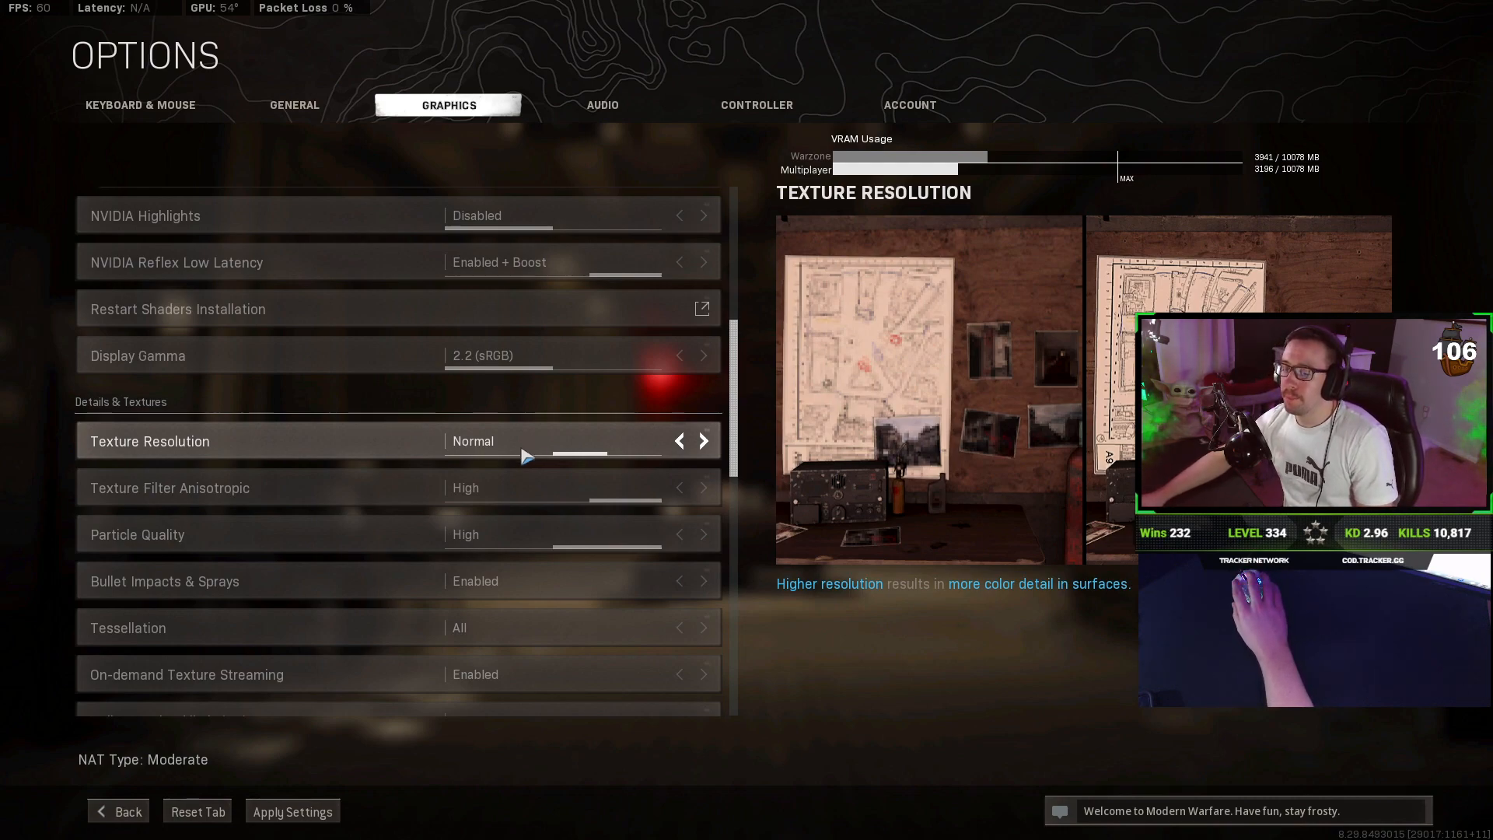
{"action": "left_click", "coordinate": [678, 441]}
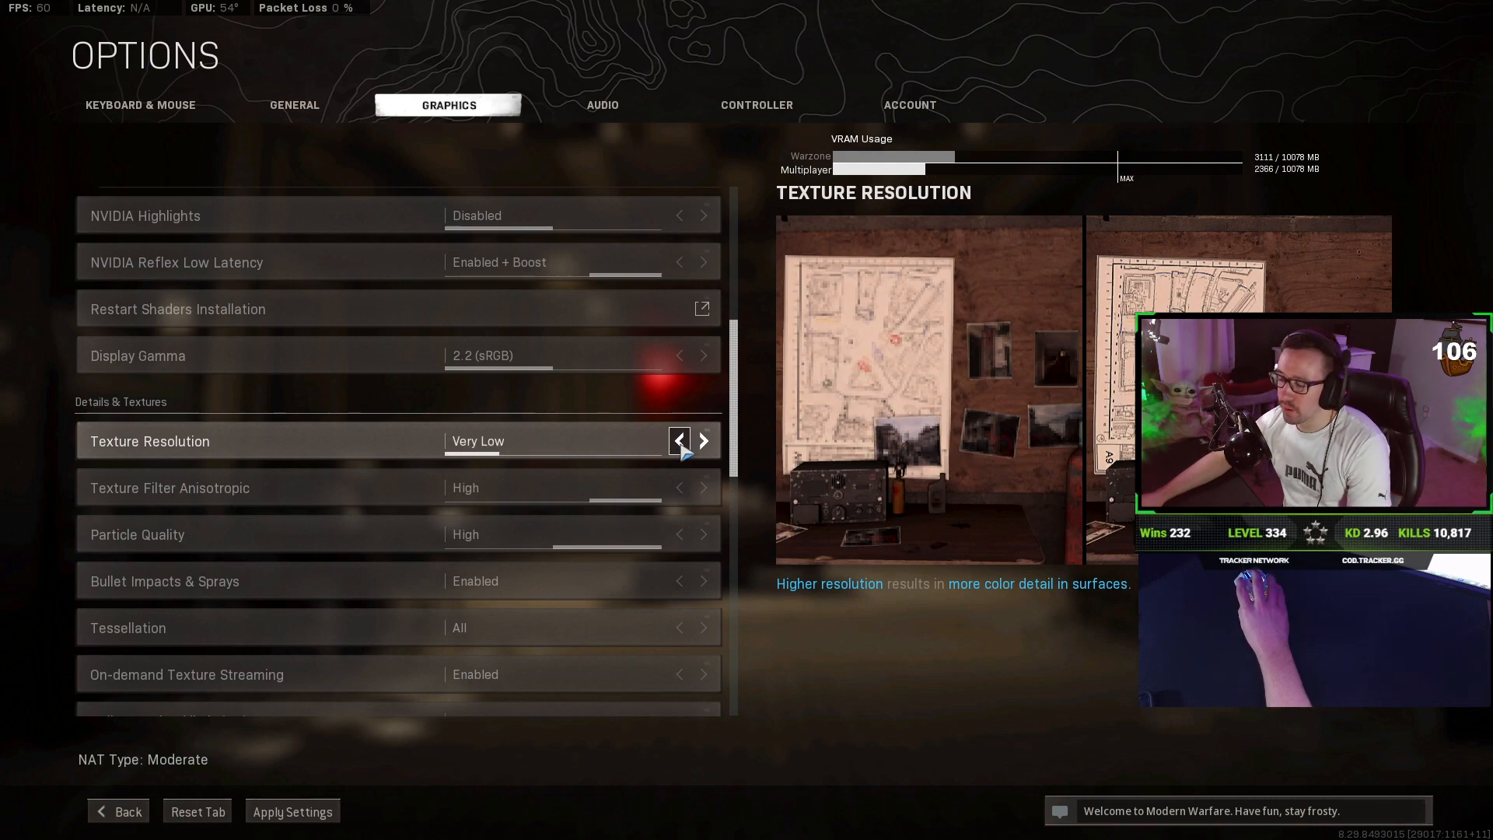
{"action": "left_click", "coordinate": [704, 440]}
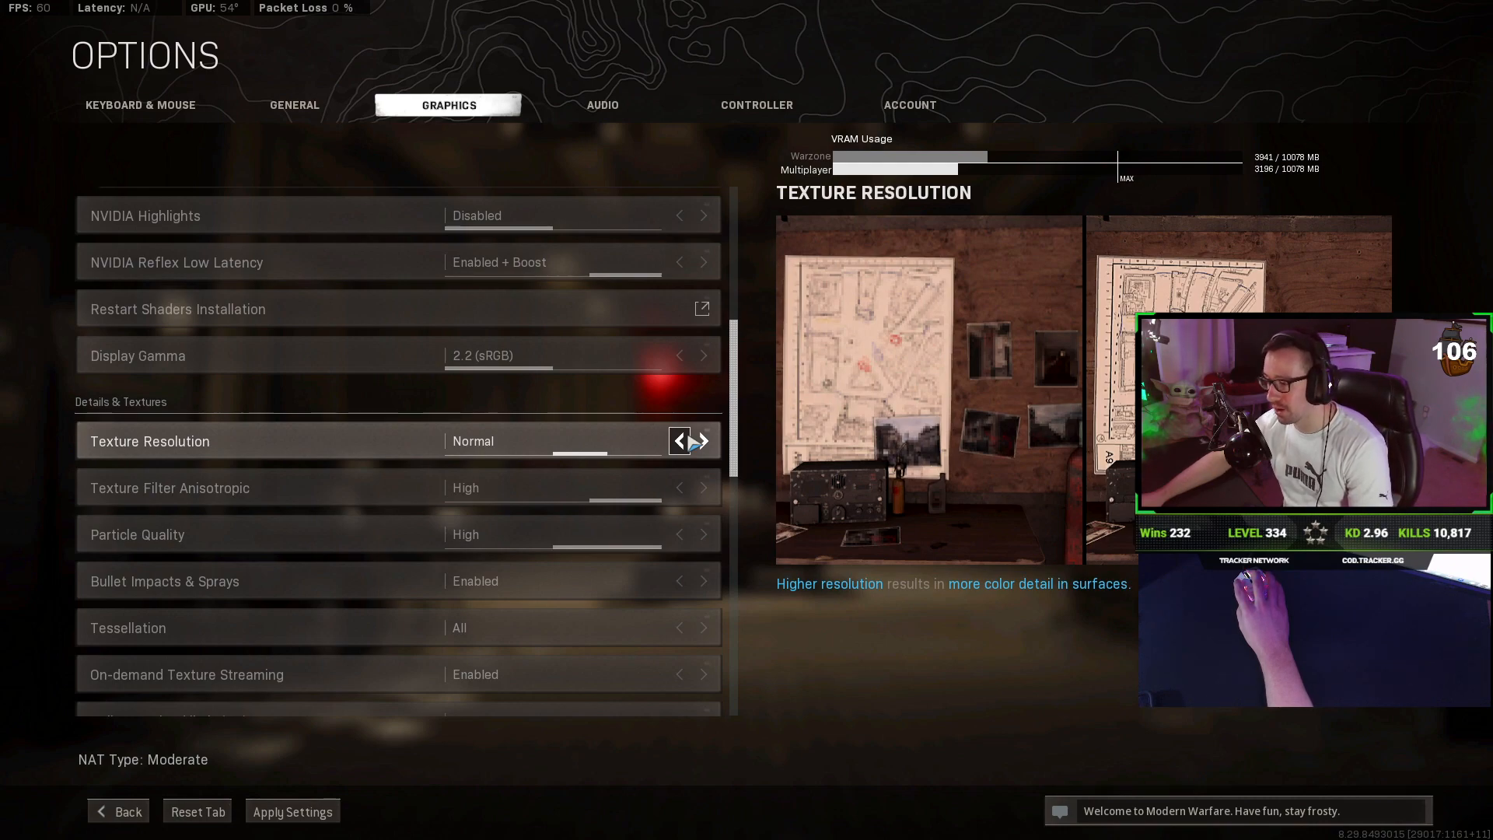
{"action": "left_click", "coordinate": [704, 441]}
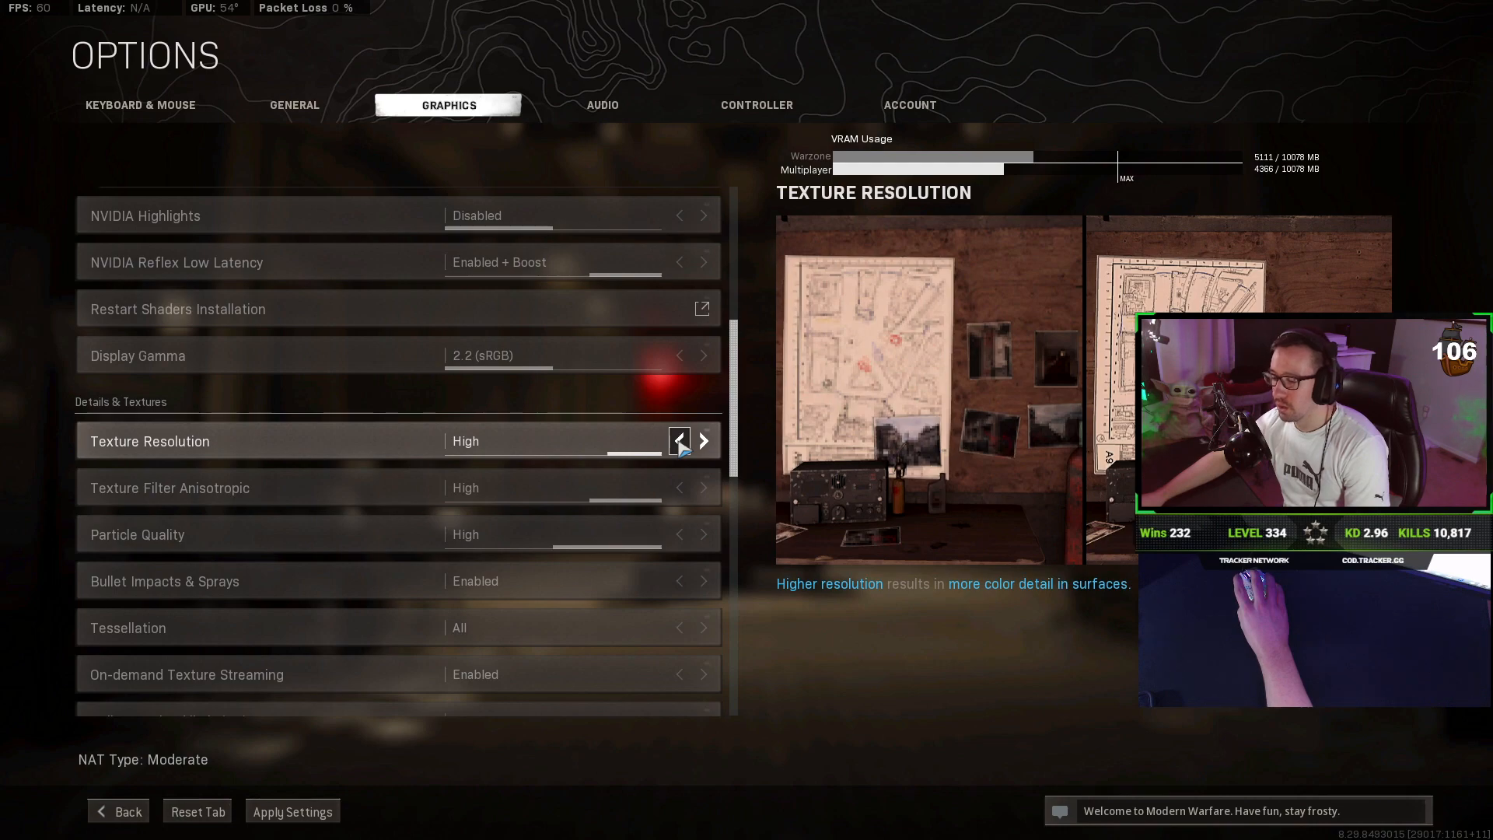
{"action": "left_click", "coordinate": [678, 440]}
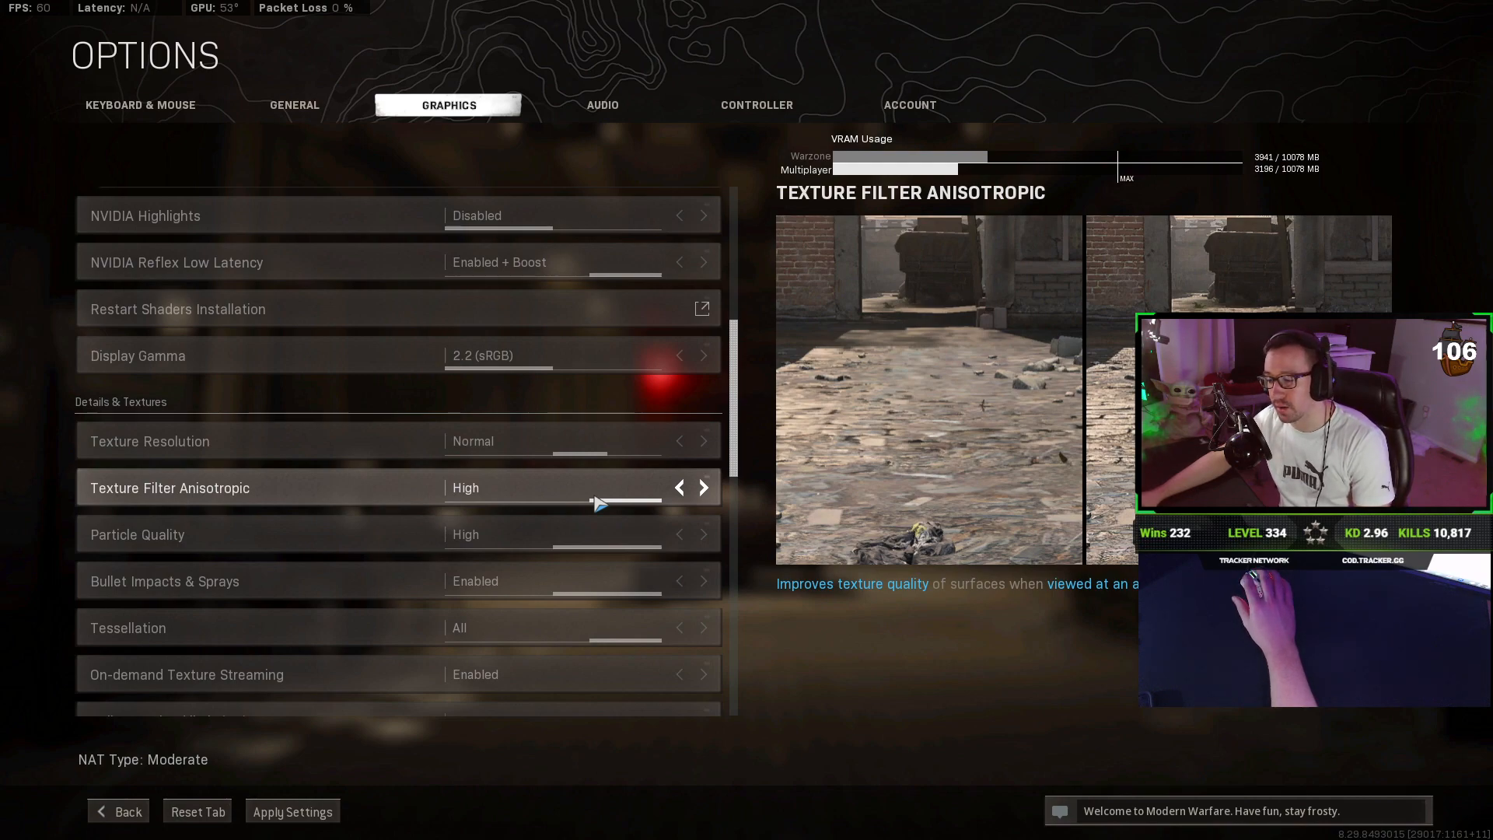
{"action": "mouse_move", "coordinate": [599, 503]}
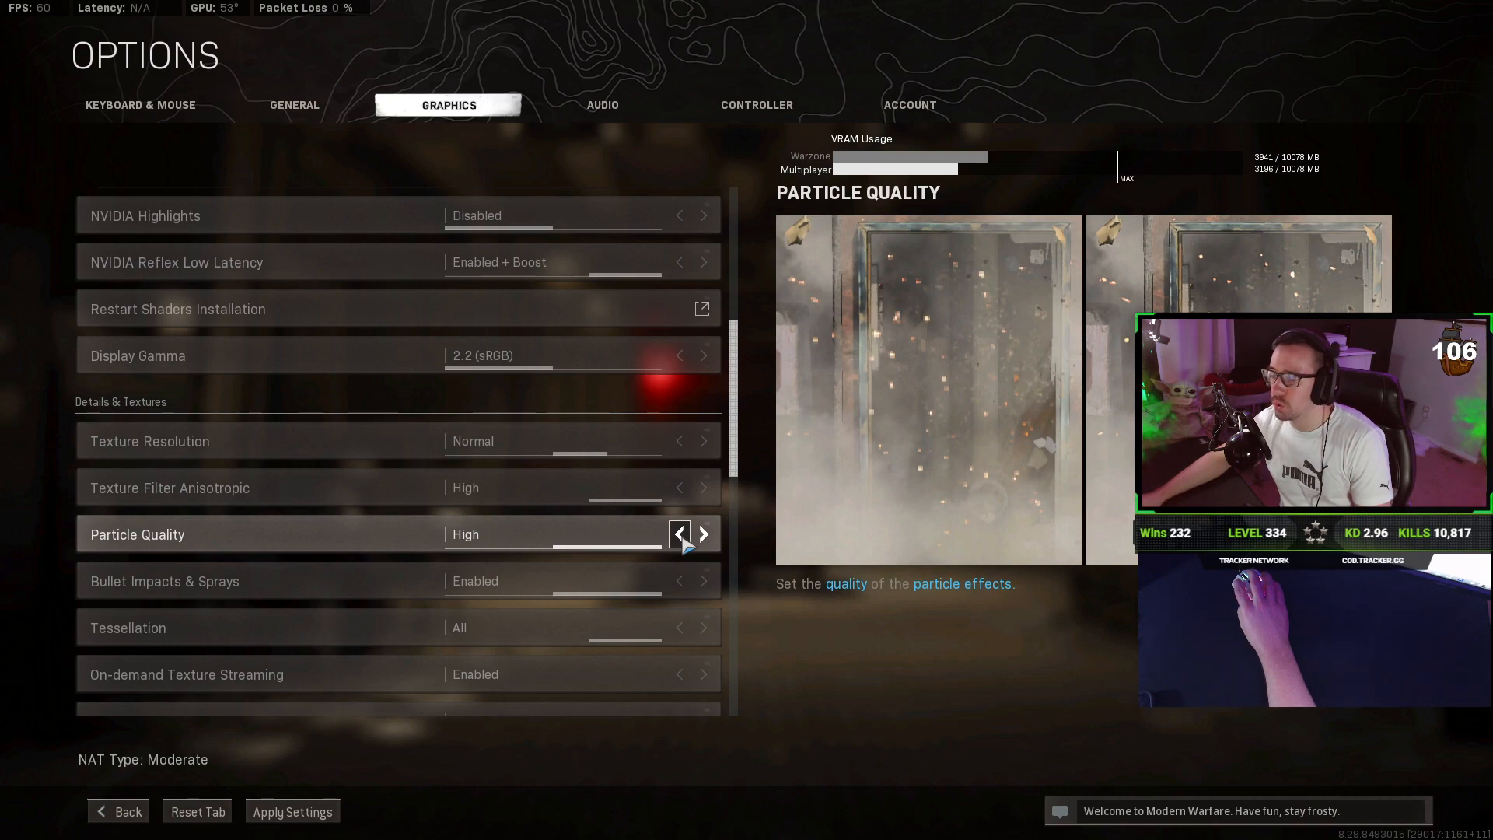
{"action": "left_click", "coordinate": [678, 533]}
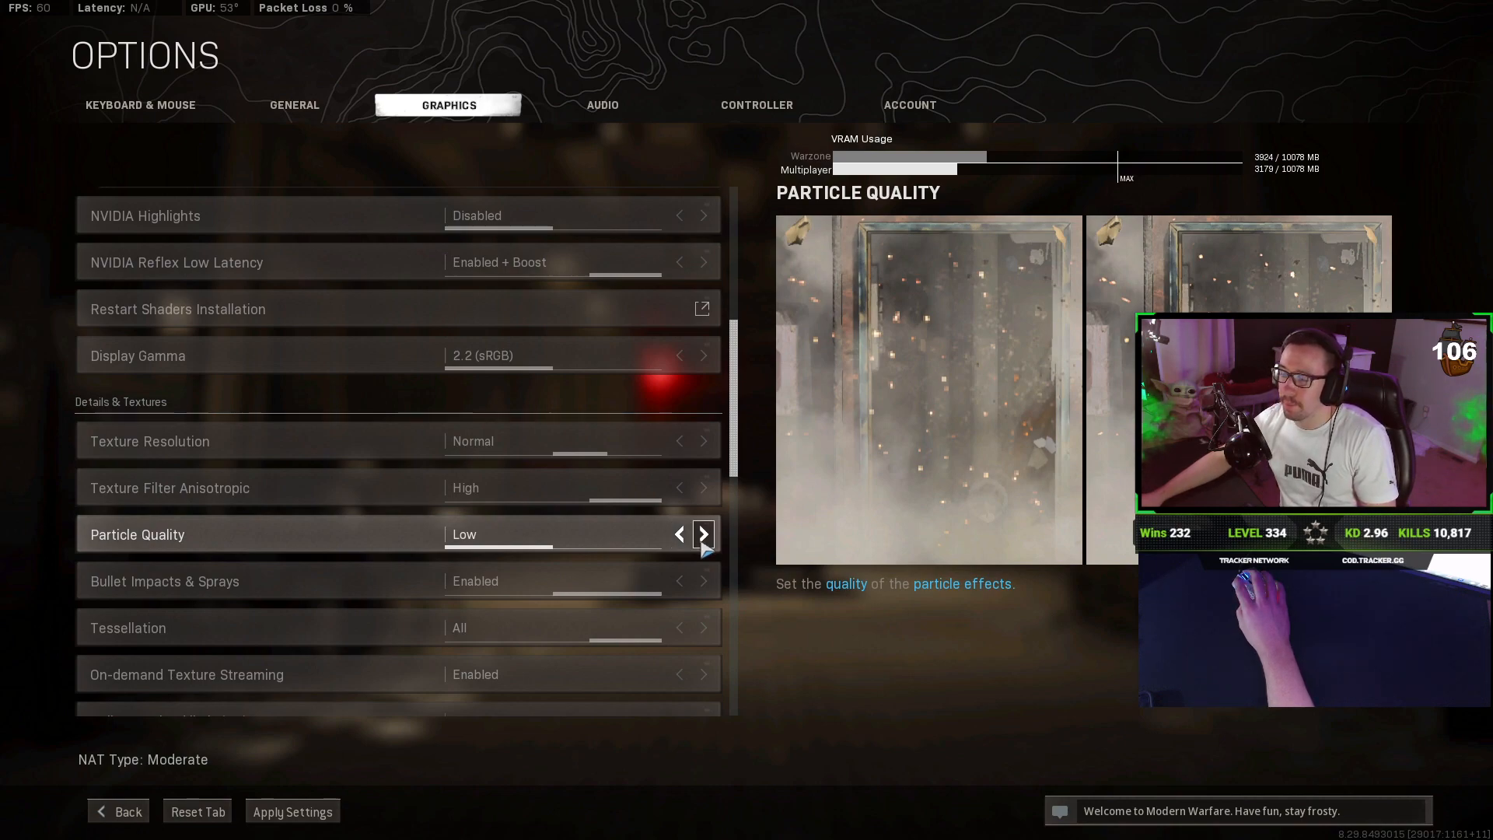
{"action": "left_click", "coordinate": [704, 535]}
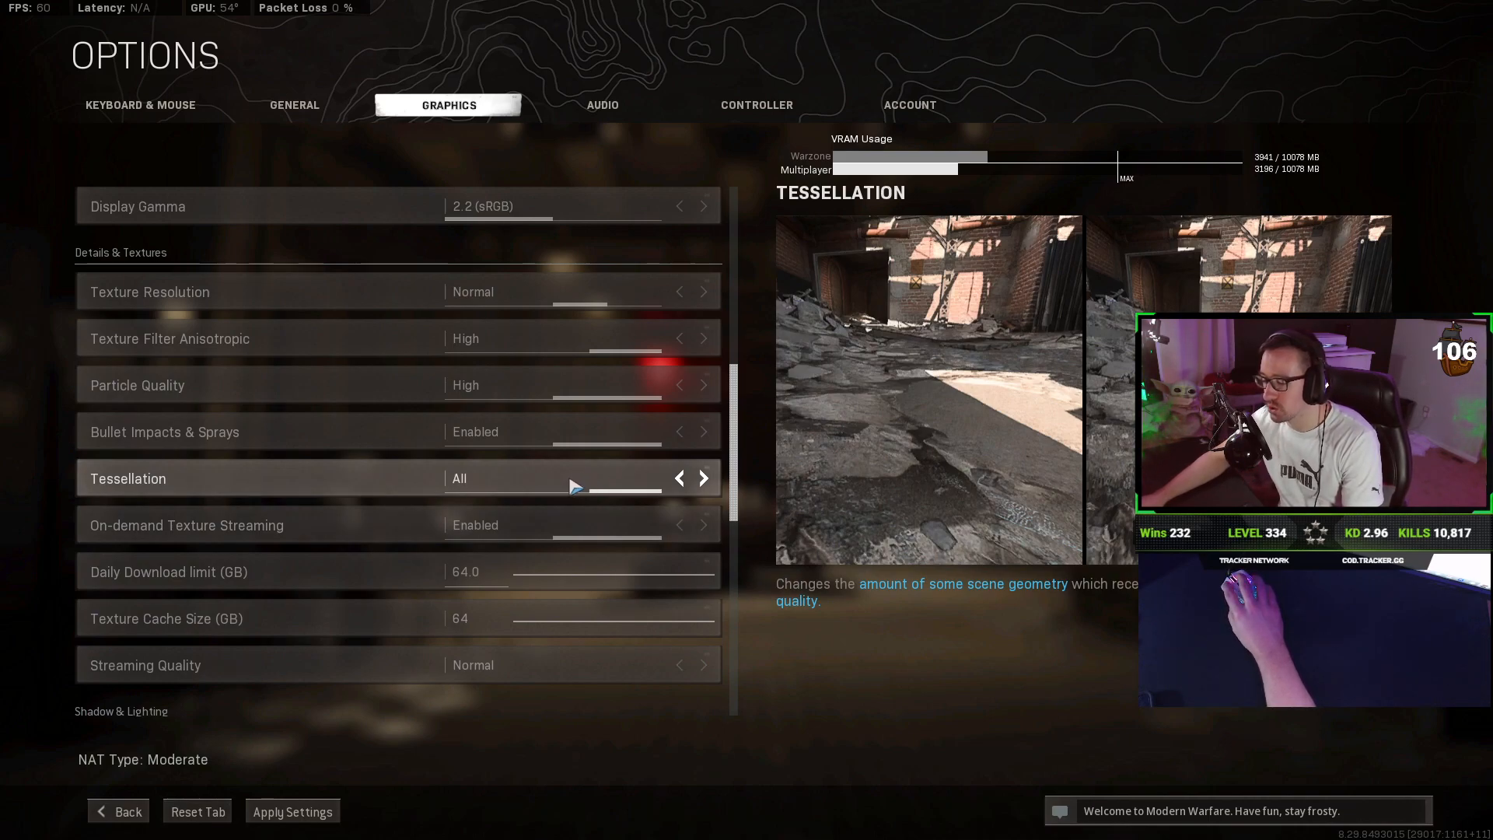
{"action": "scroll", "scroll_direction": "down", "scroll_amount": 3}
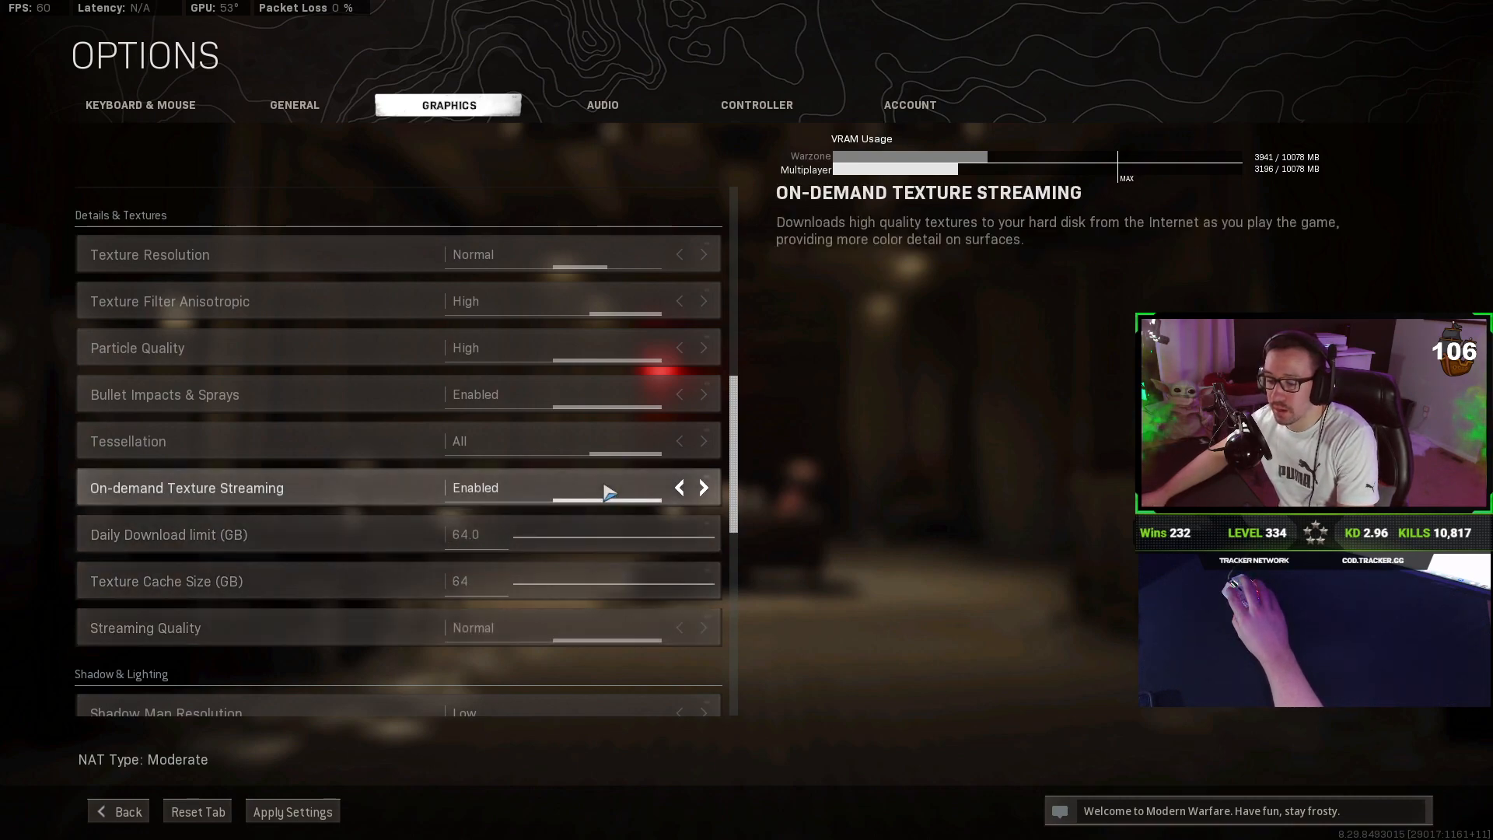
{"action": "scroll", "scroll_direction": "down", "scroll_amount": 3}
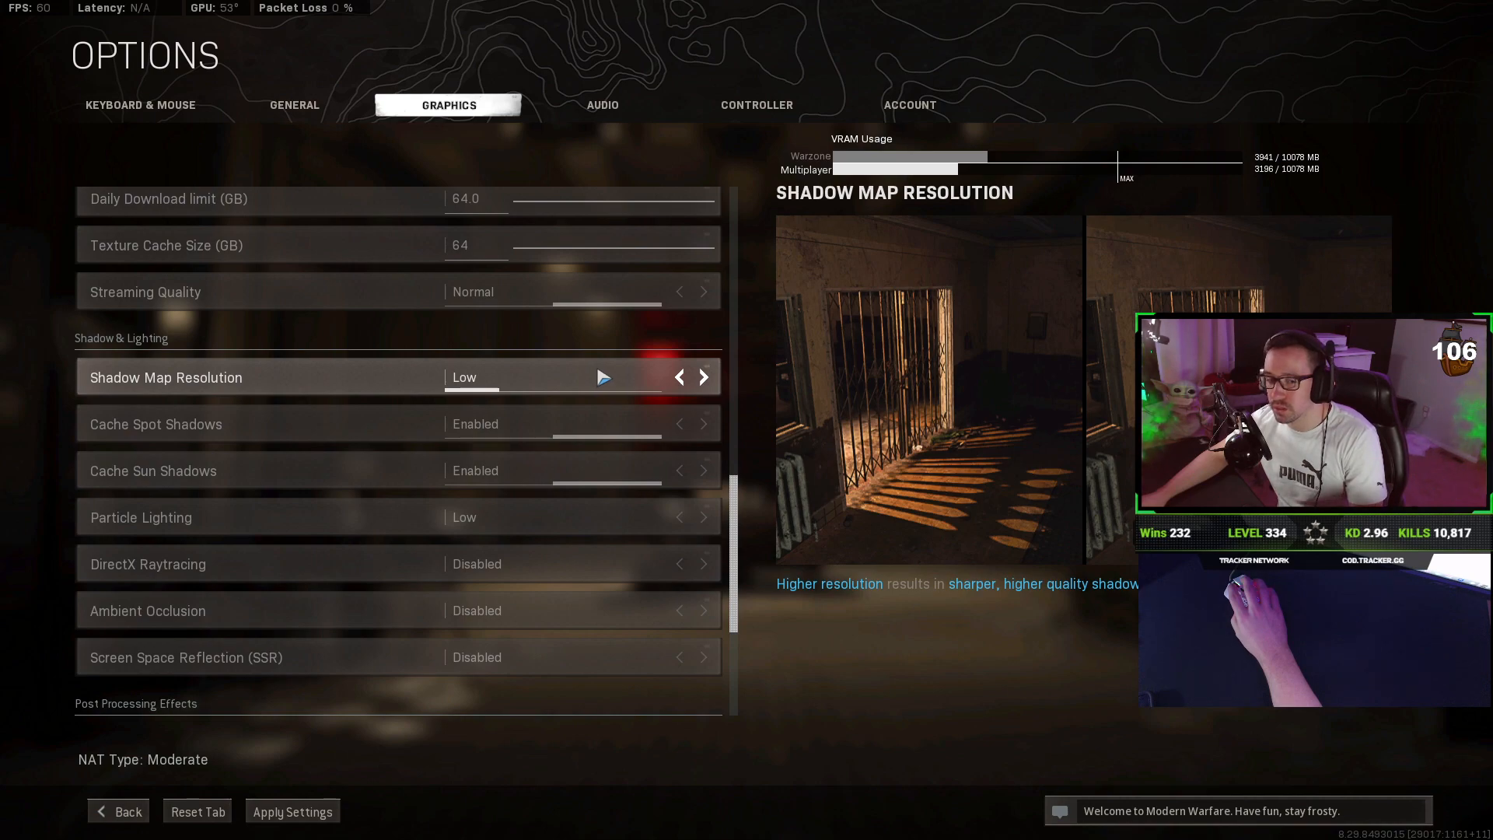
{"action": "mouse_move", "coordinate": [590, 370]}
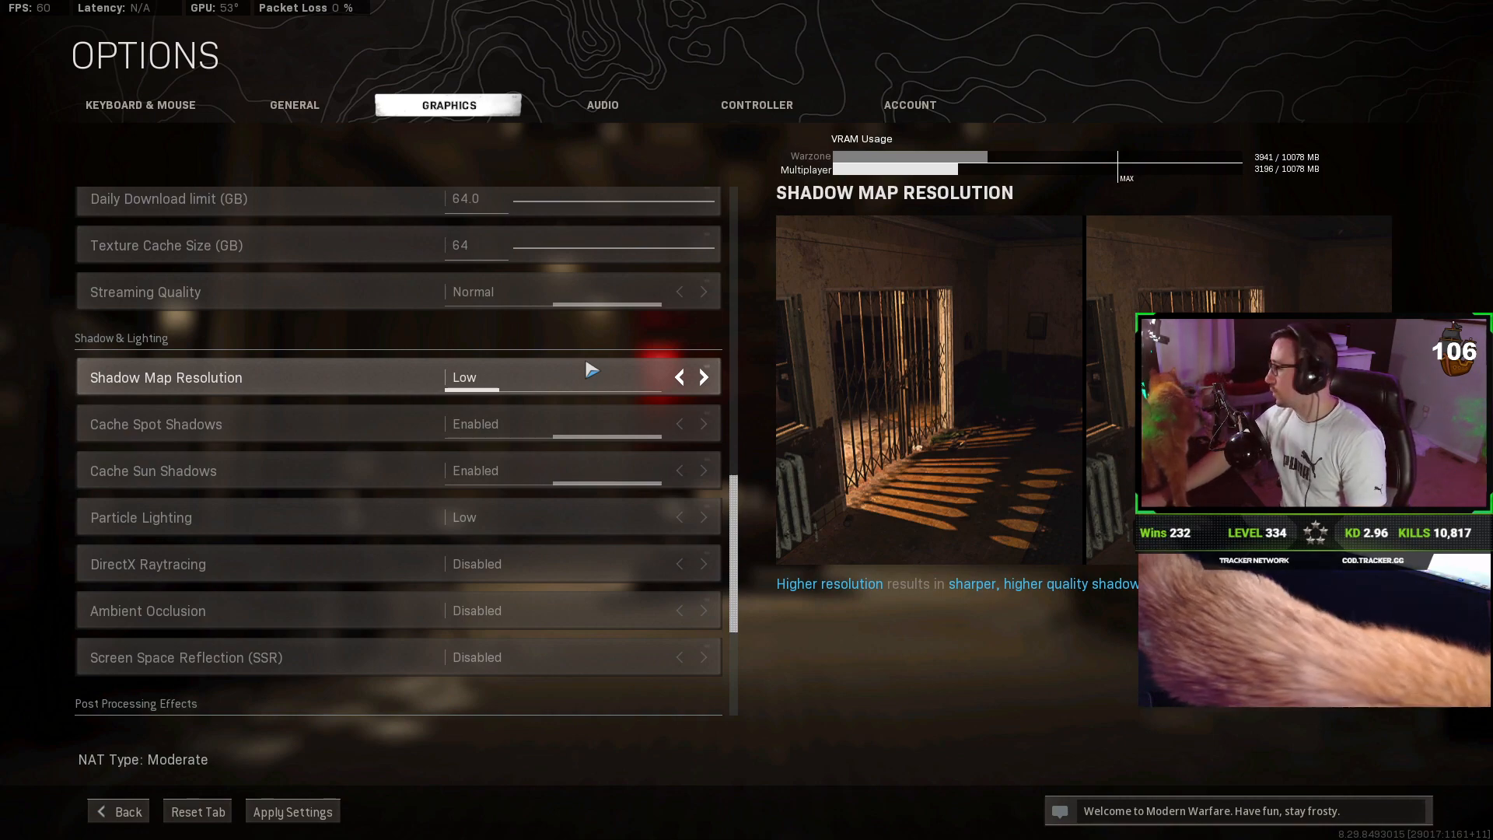
{"action": "mouse_move", "coordinate": [619, 391]}
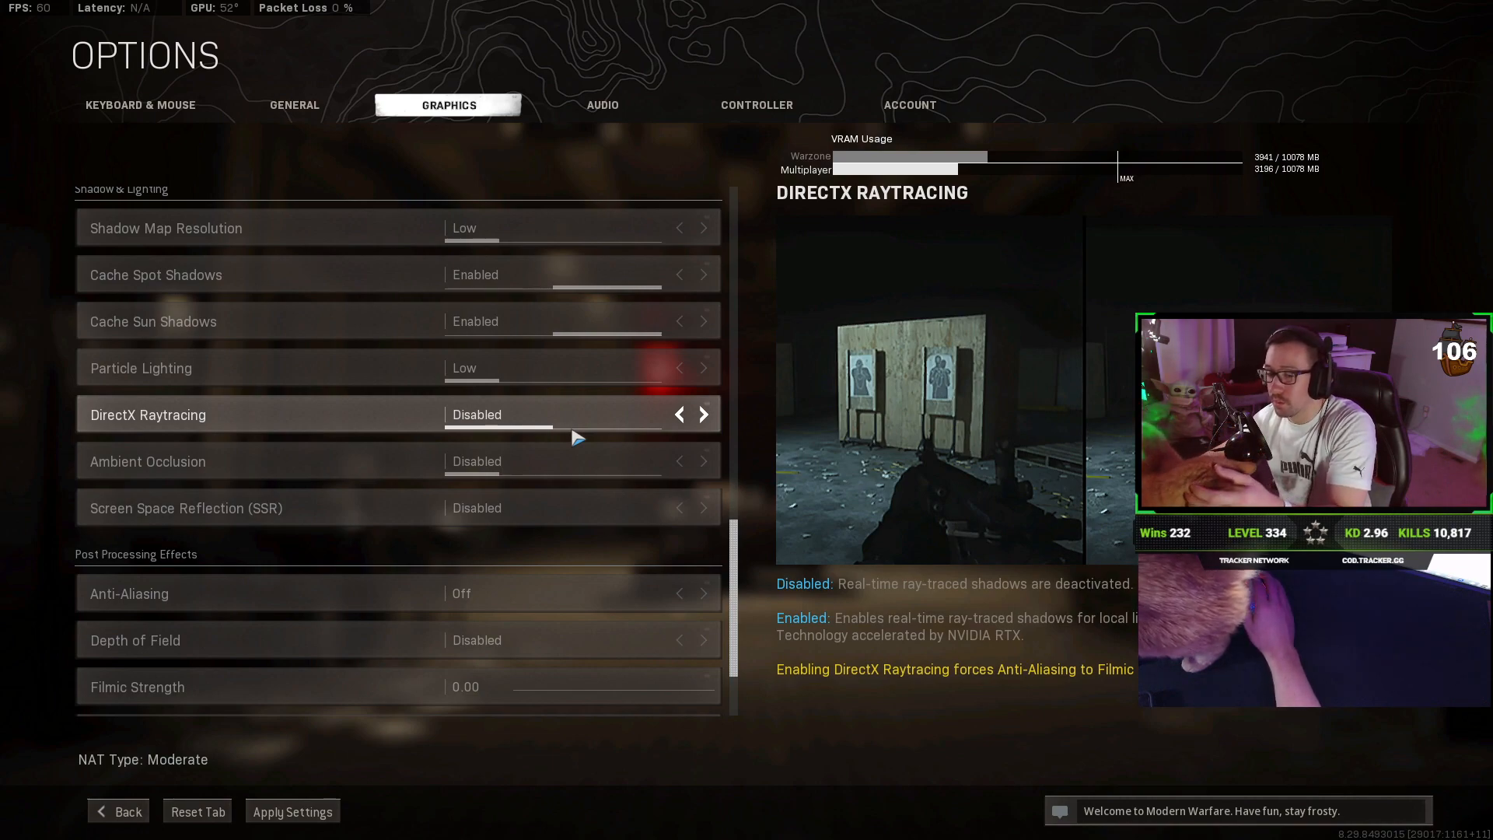
{"action": "mouse_move", "coordinate": [616, 442]}
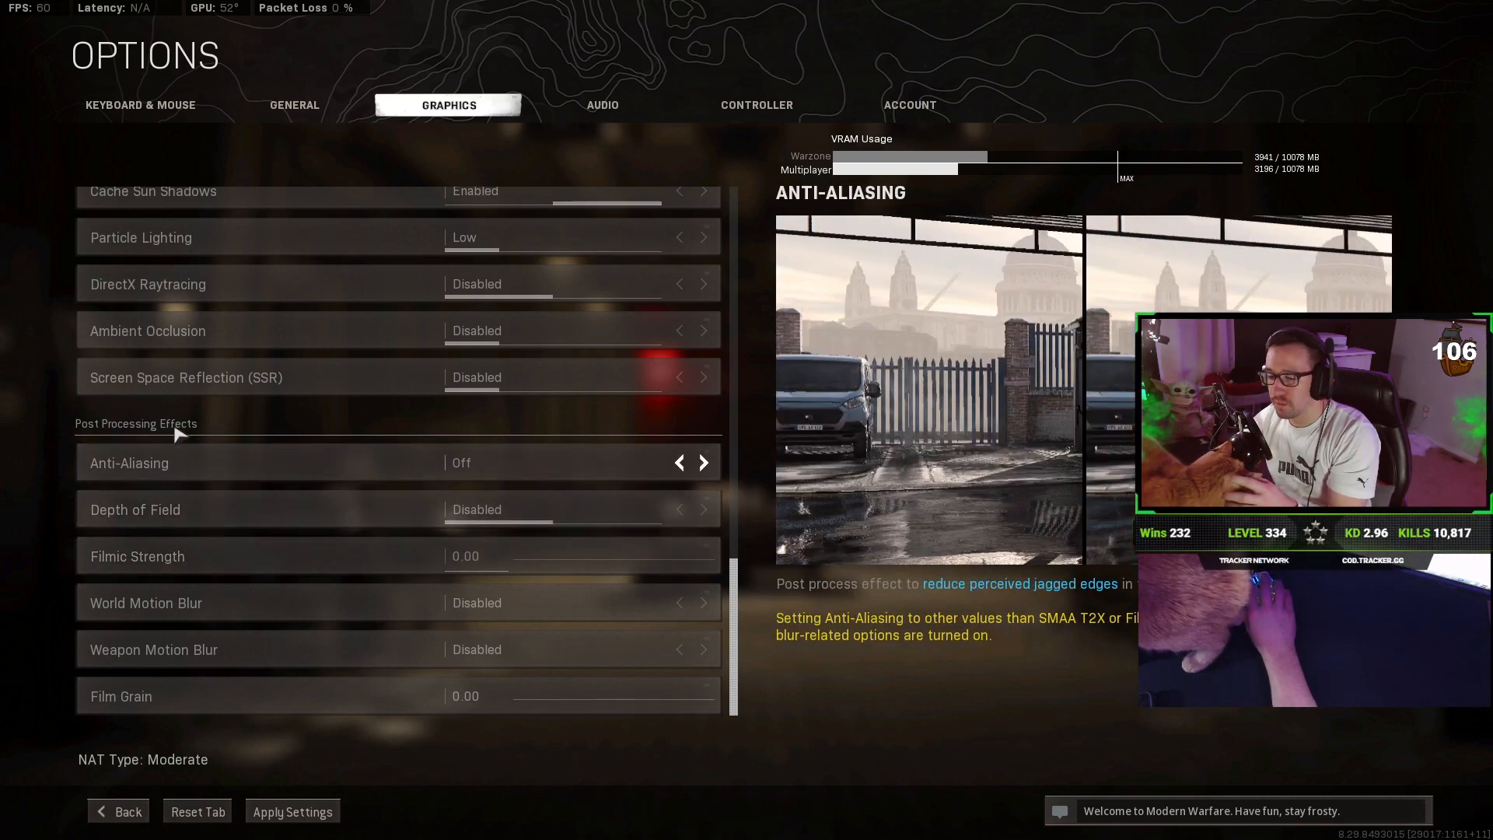
{"action": "mouse_move", "coordinate": [349, 470]}
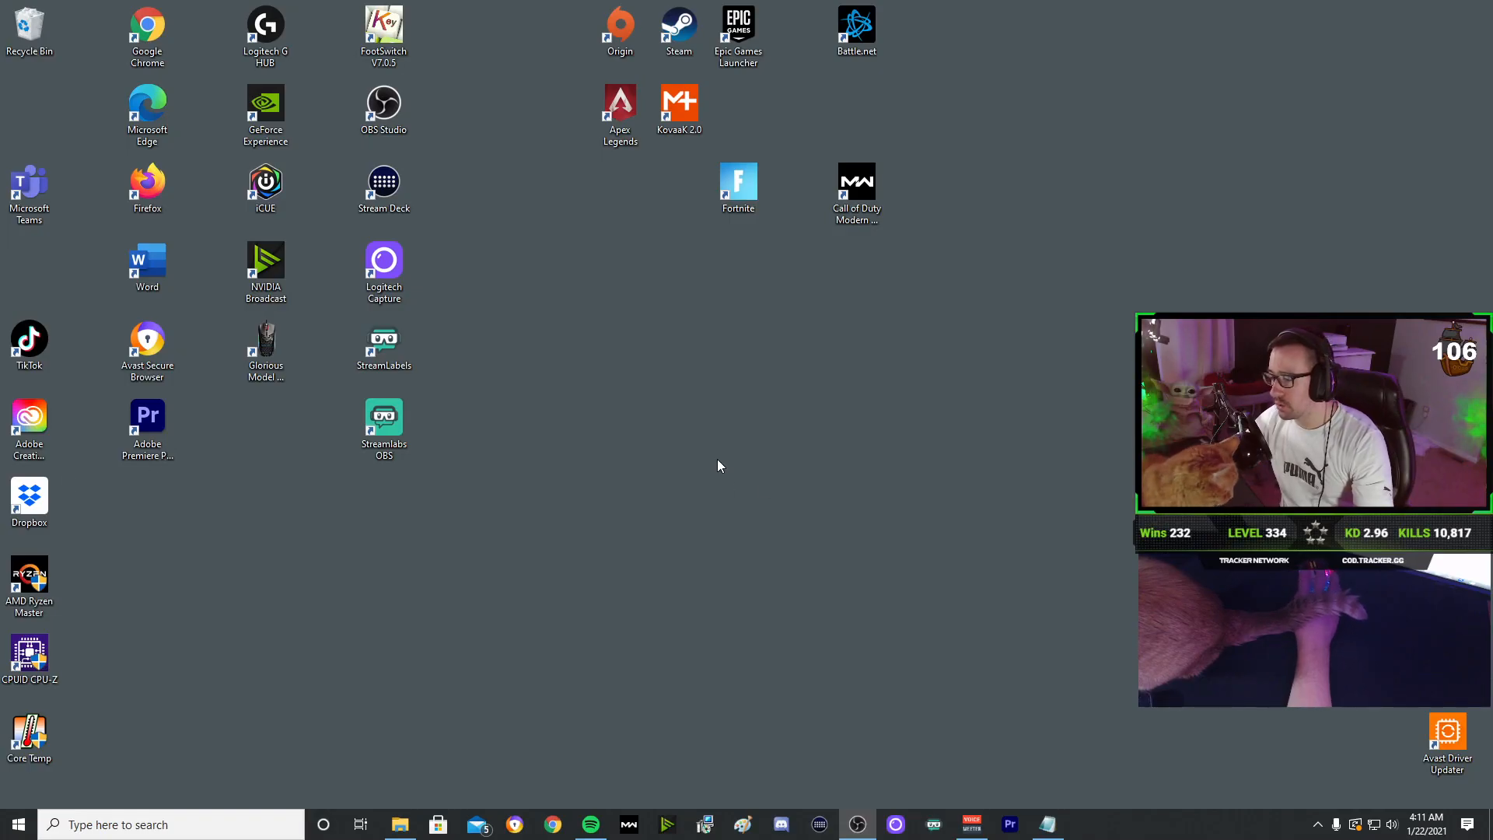
Step: Bring up the desktop context menu to reach the NVIDIA Control Panel
{"action": "right_click", "coordinate": [721, 466]}
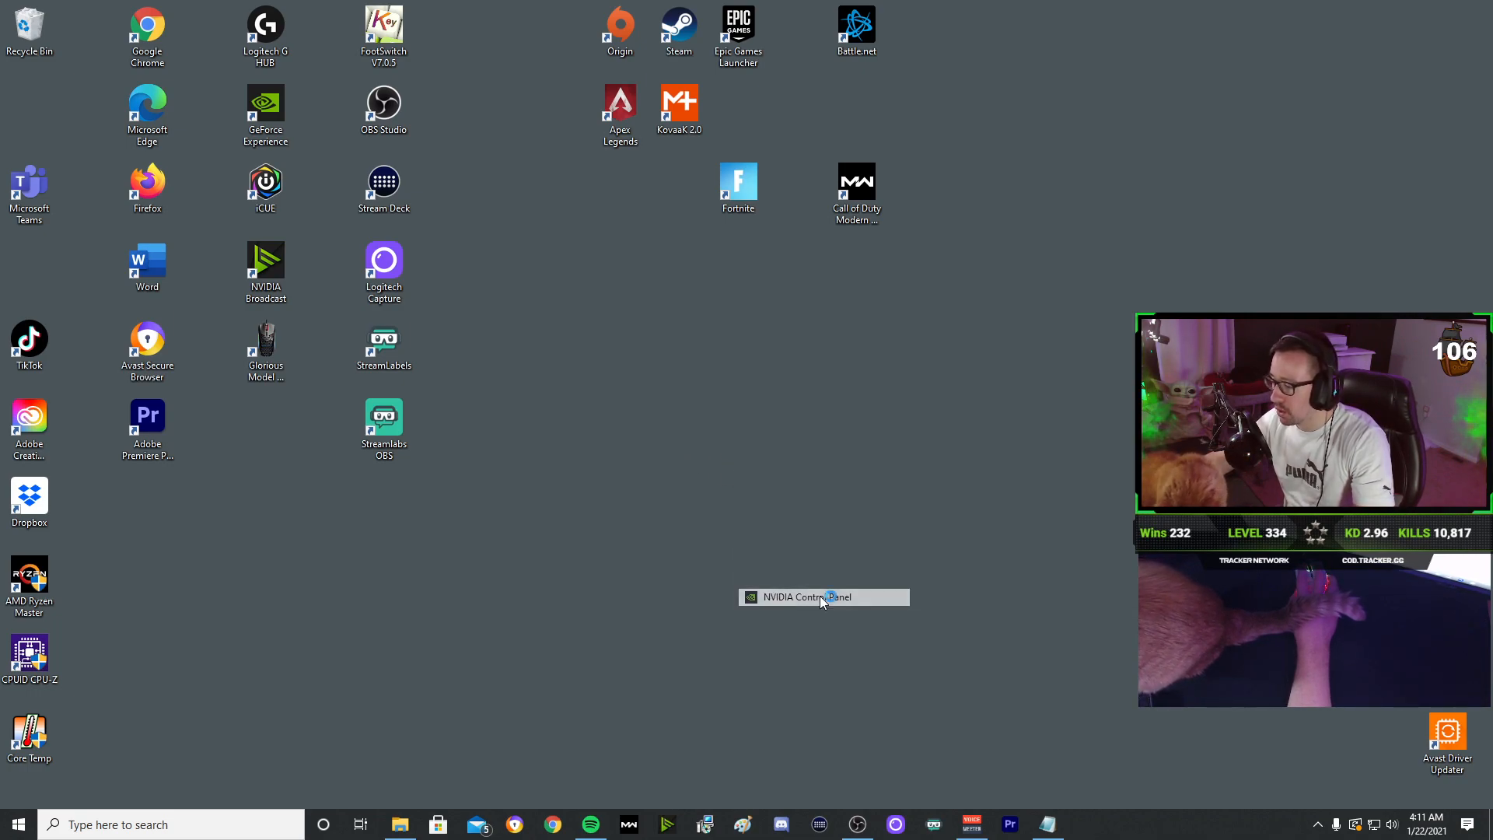
{"action": "mouse_move", "coordinate": [814, 593]}
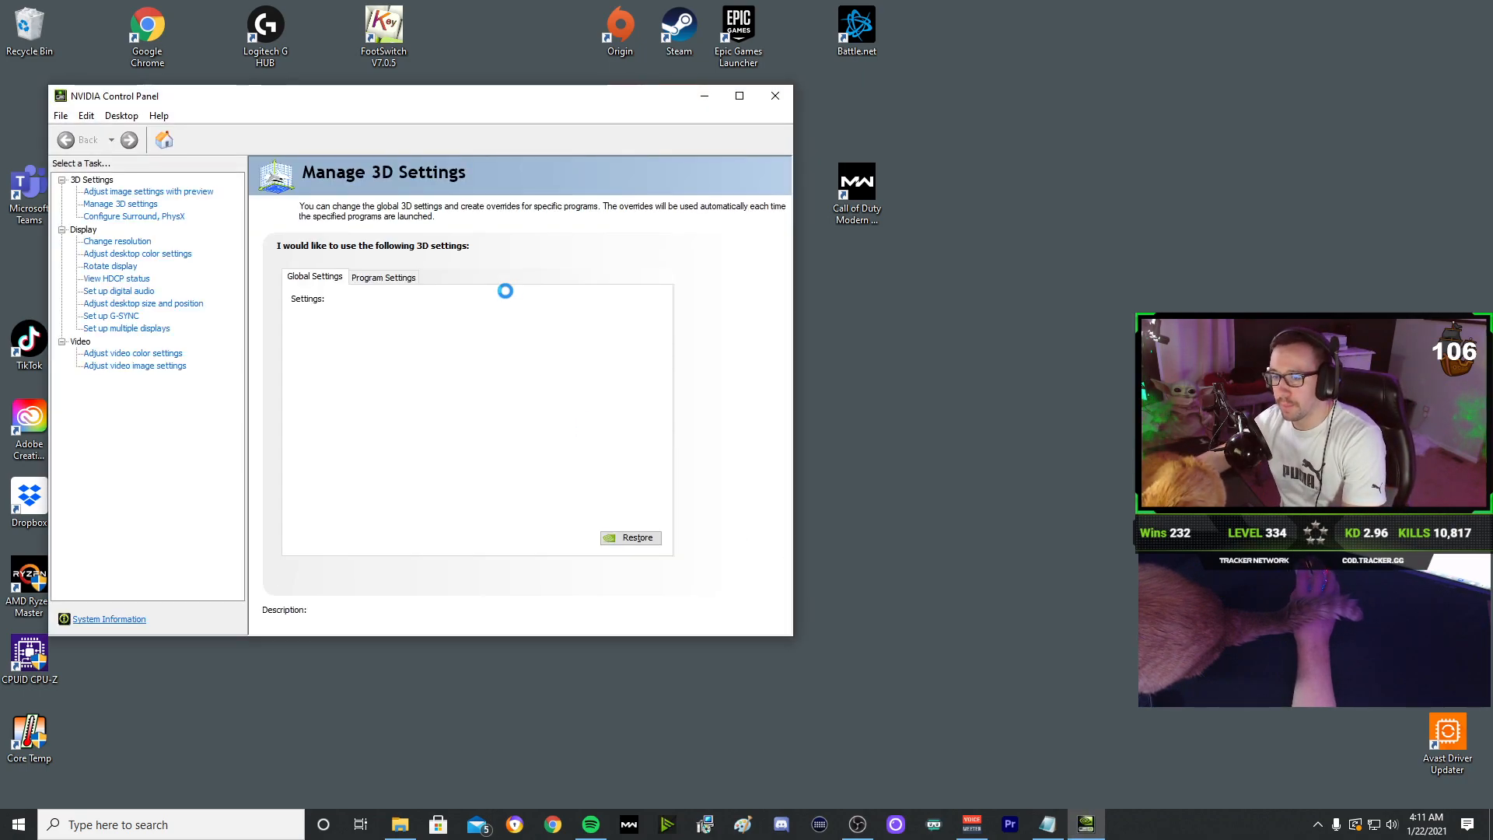
{"action": "left_click", "coordinate": [120, 204]}
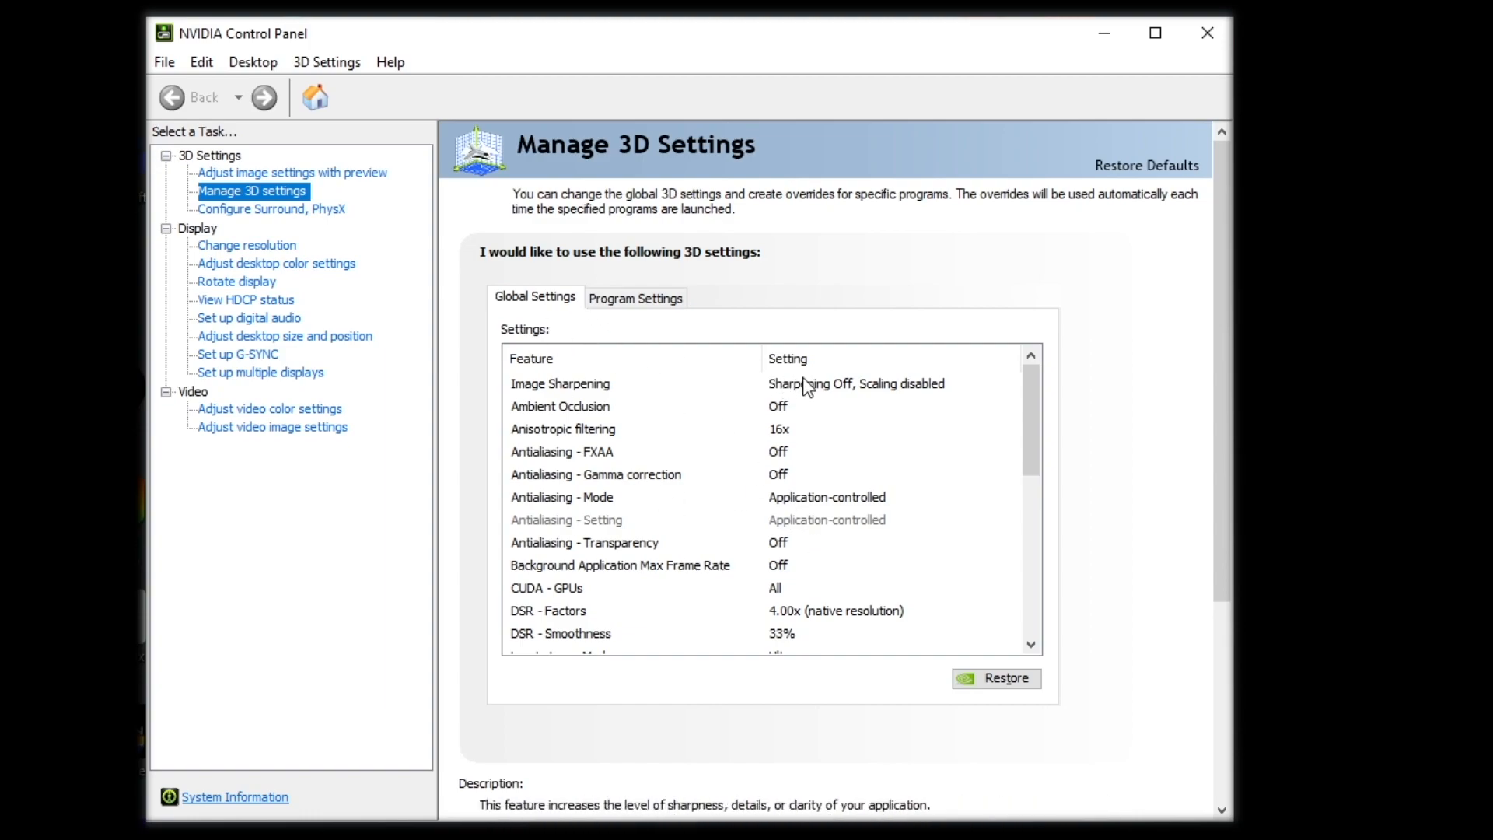
{"action": "mouse_move", "coordinate": [815, 366]}
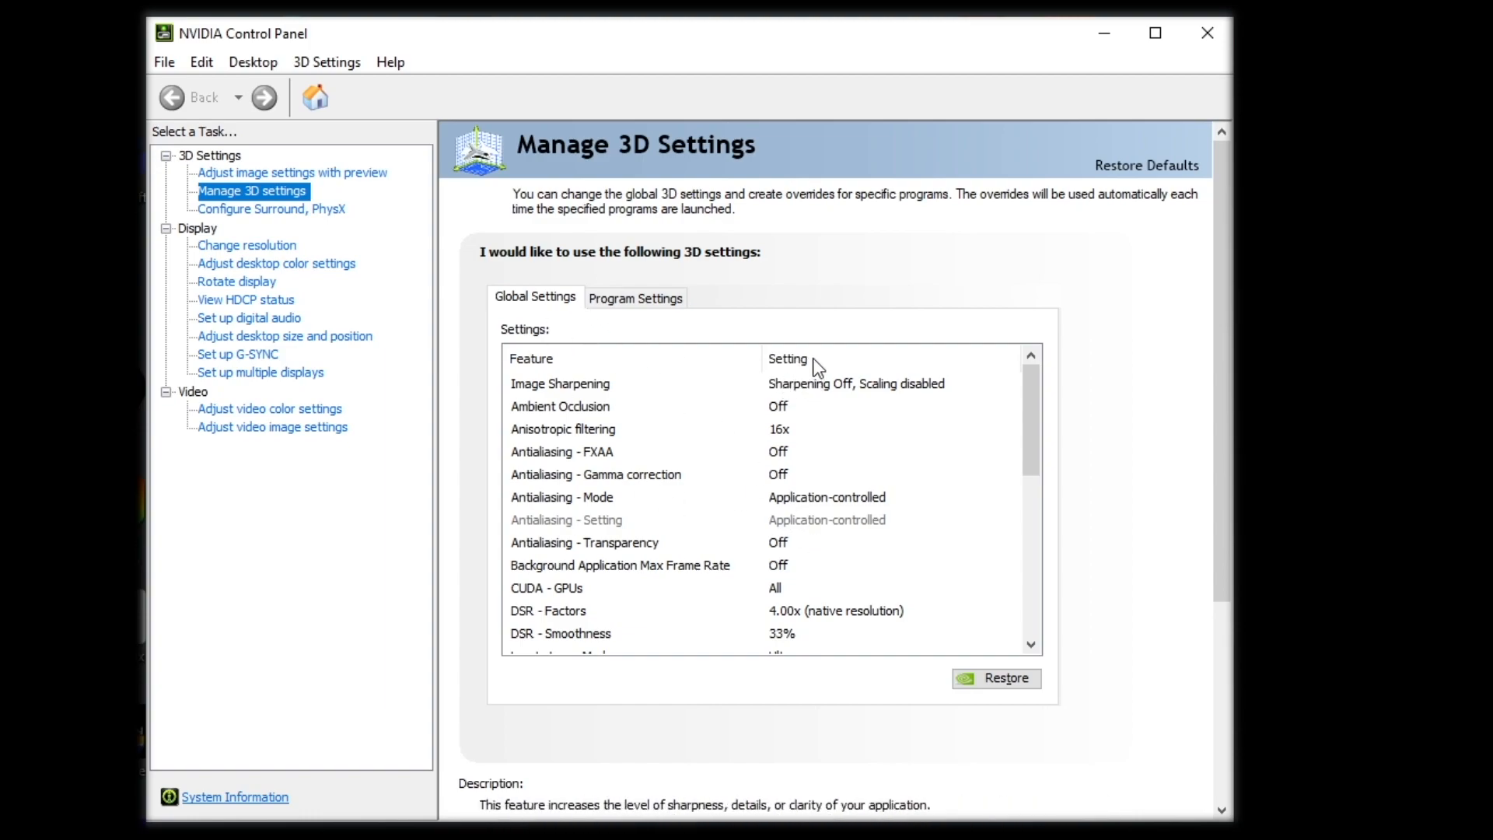
{"action": "left_click", "coordinate": [635, 297]}
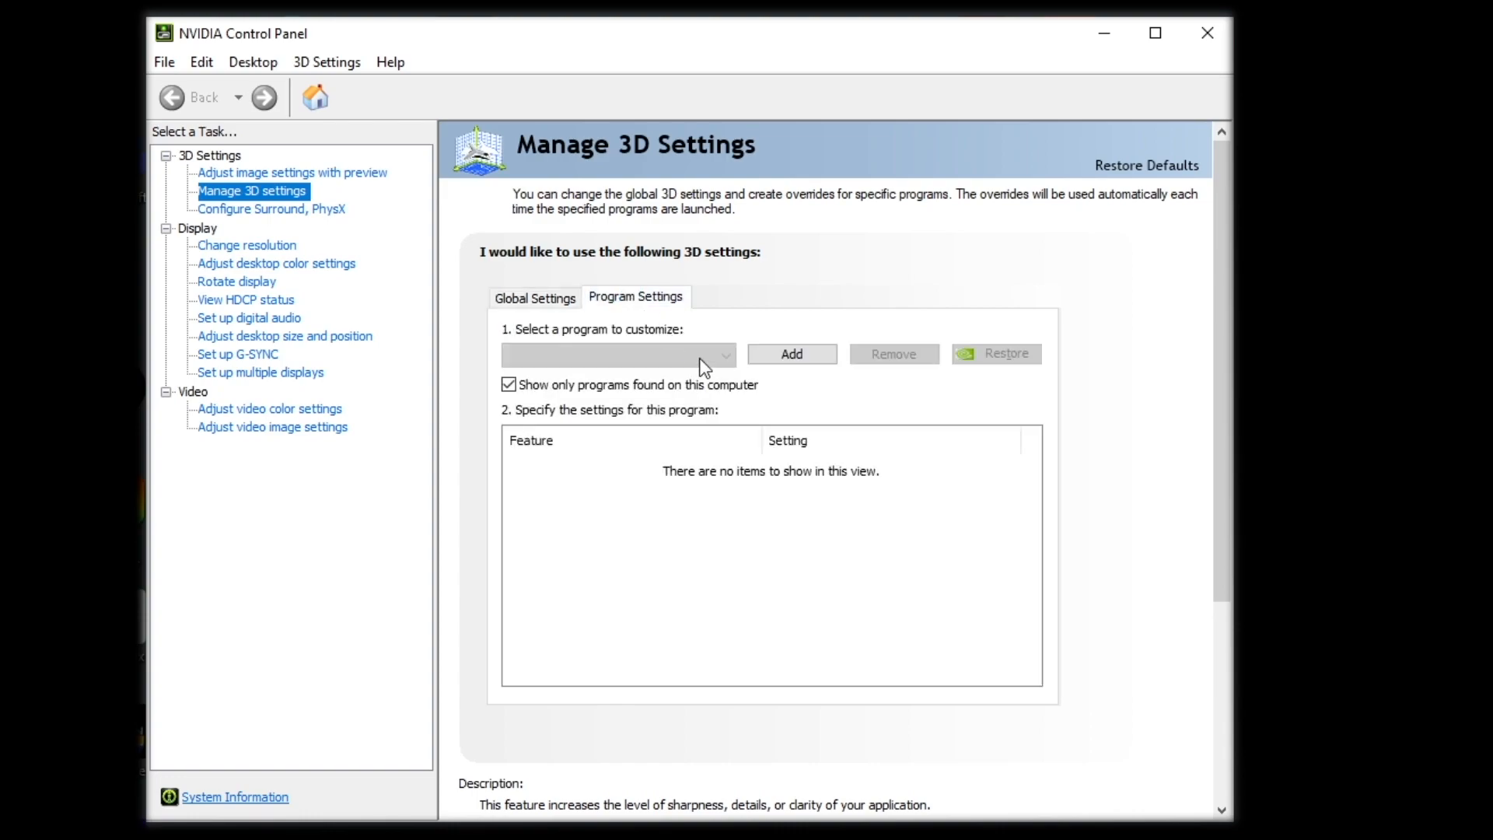
{"action": "left_click", "coordinate": [616, 354]}
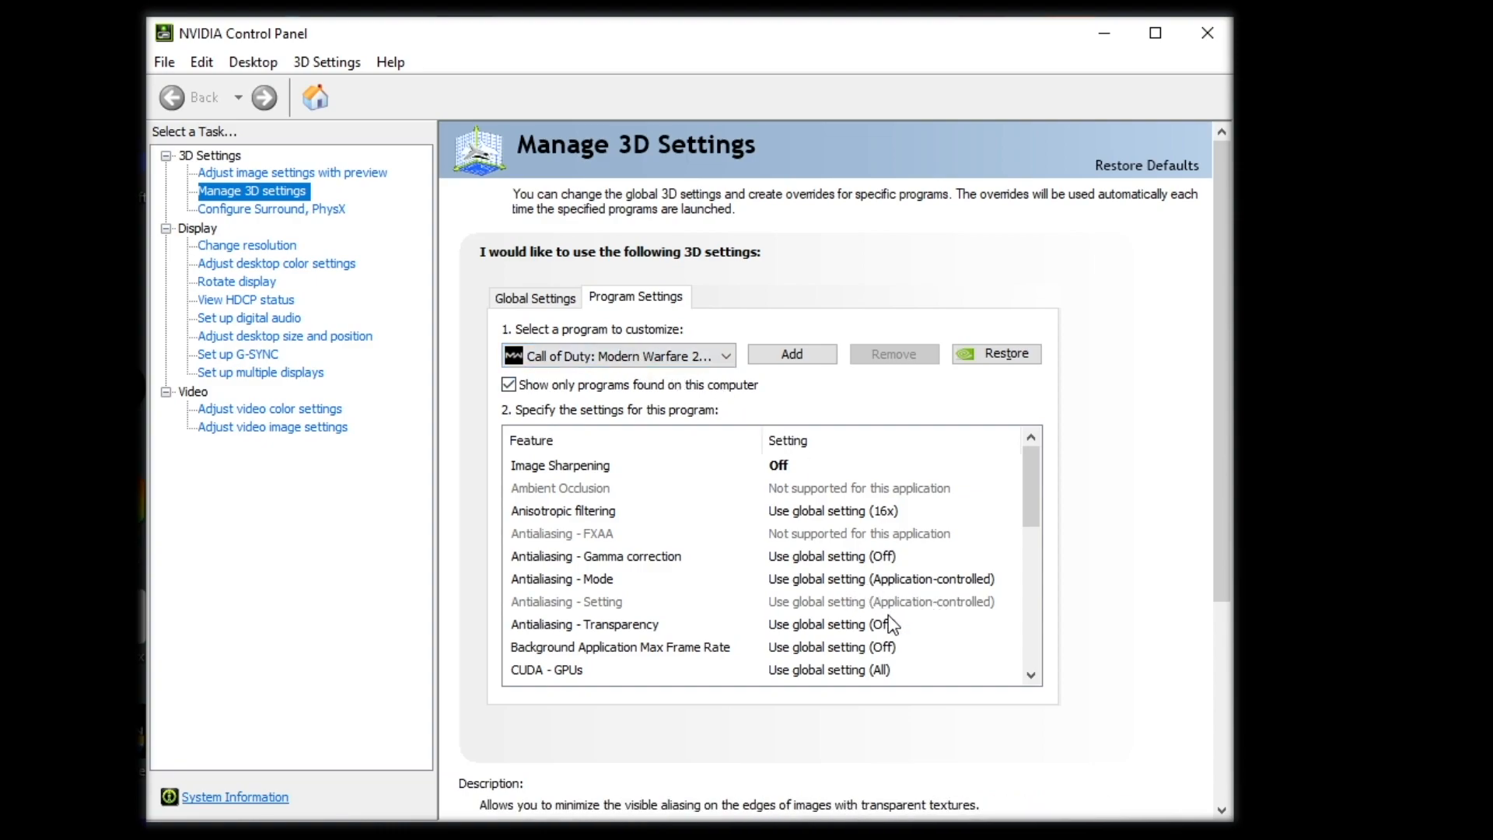
{"action": "mouse_move", "coordinate": [534, 297]}
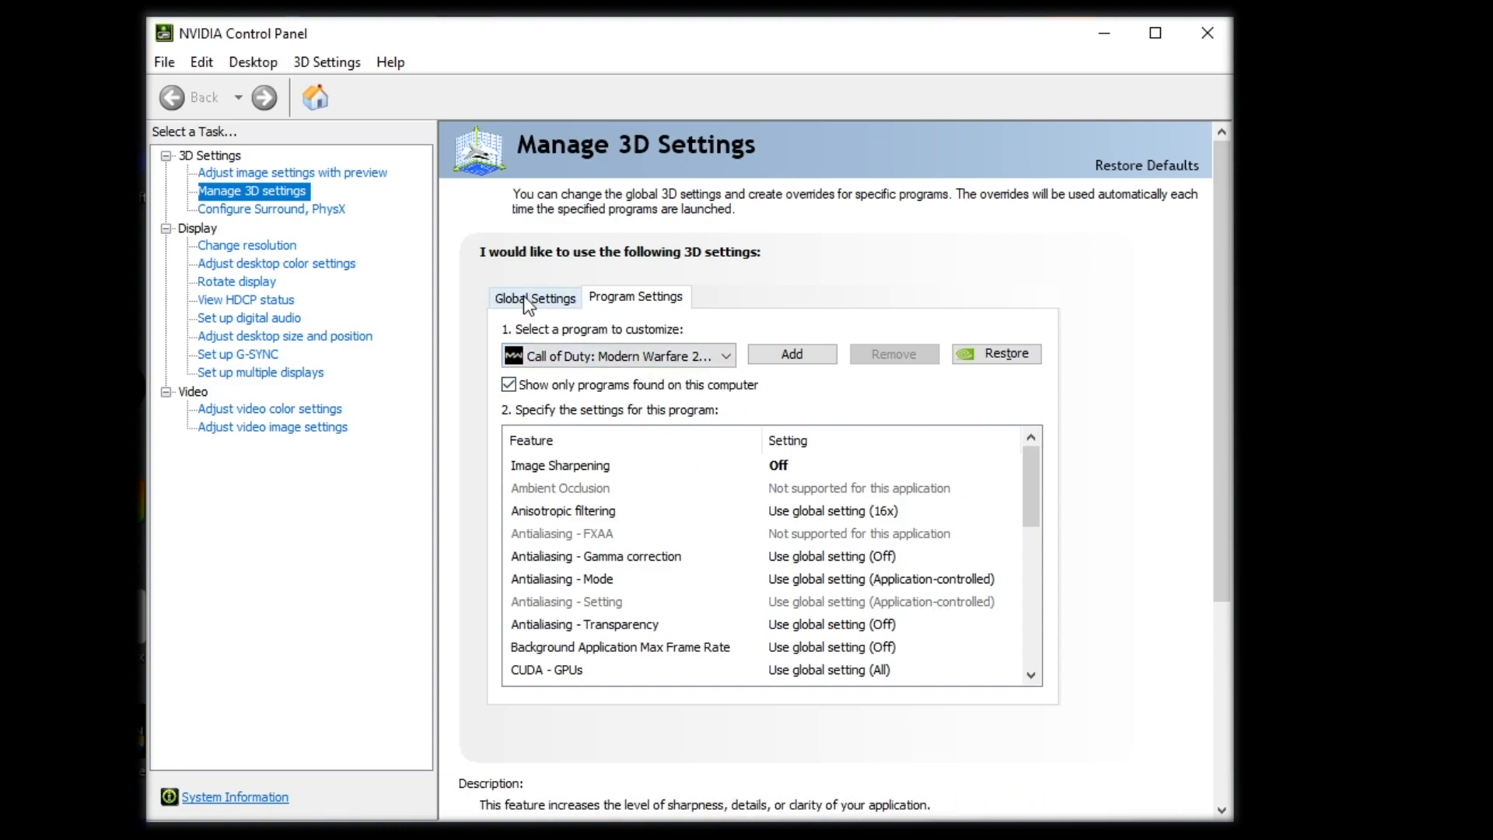
{"action": "left_click", "coordinate": [535, 296]}
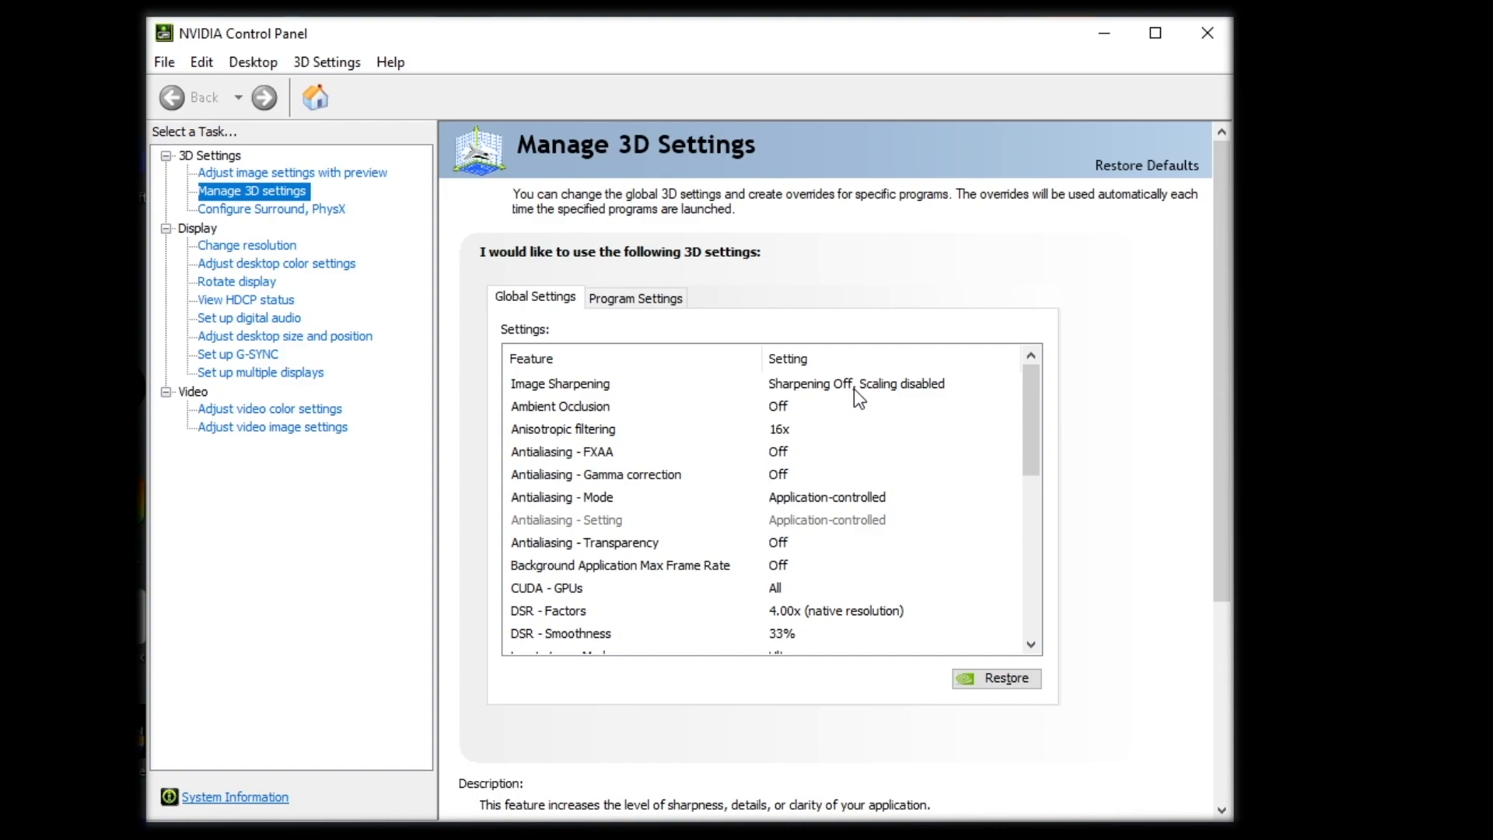
{"action": "mouse_move", "coordinate": [815, 419]}
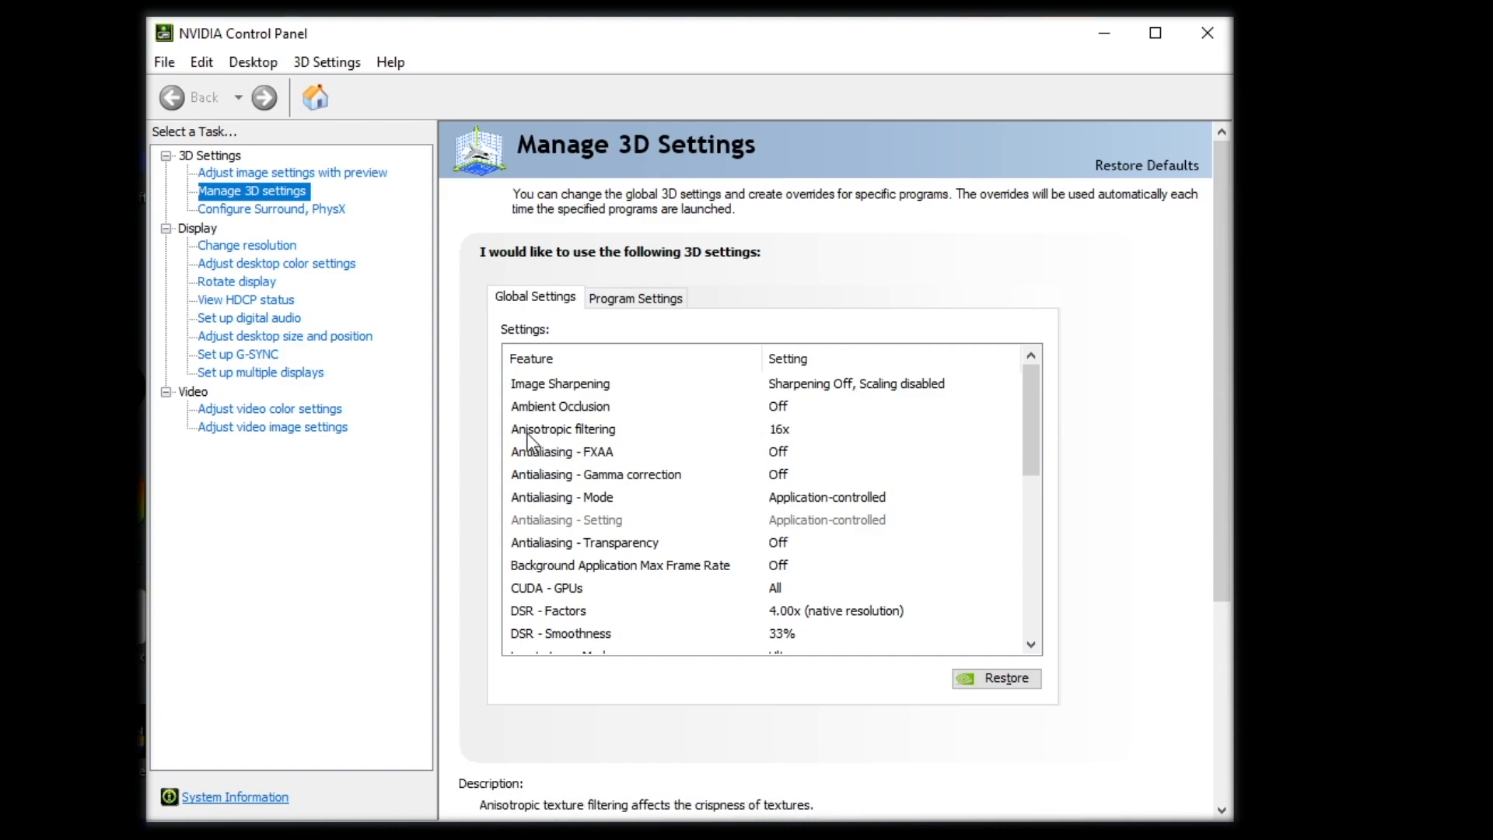
{"action": "mouse_move", "coordinate": [660, 449]}
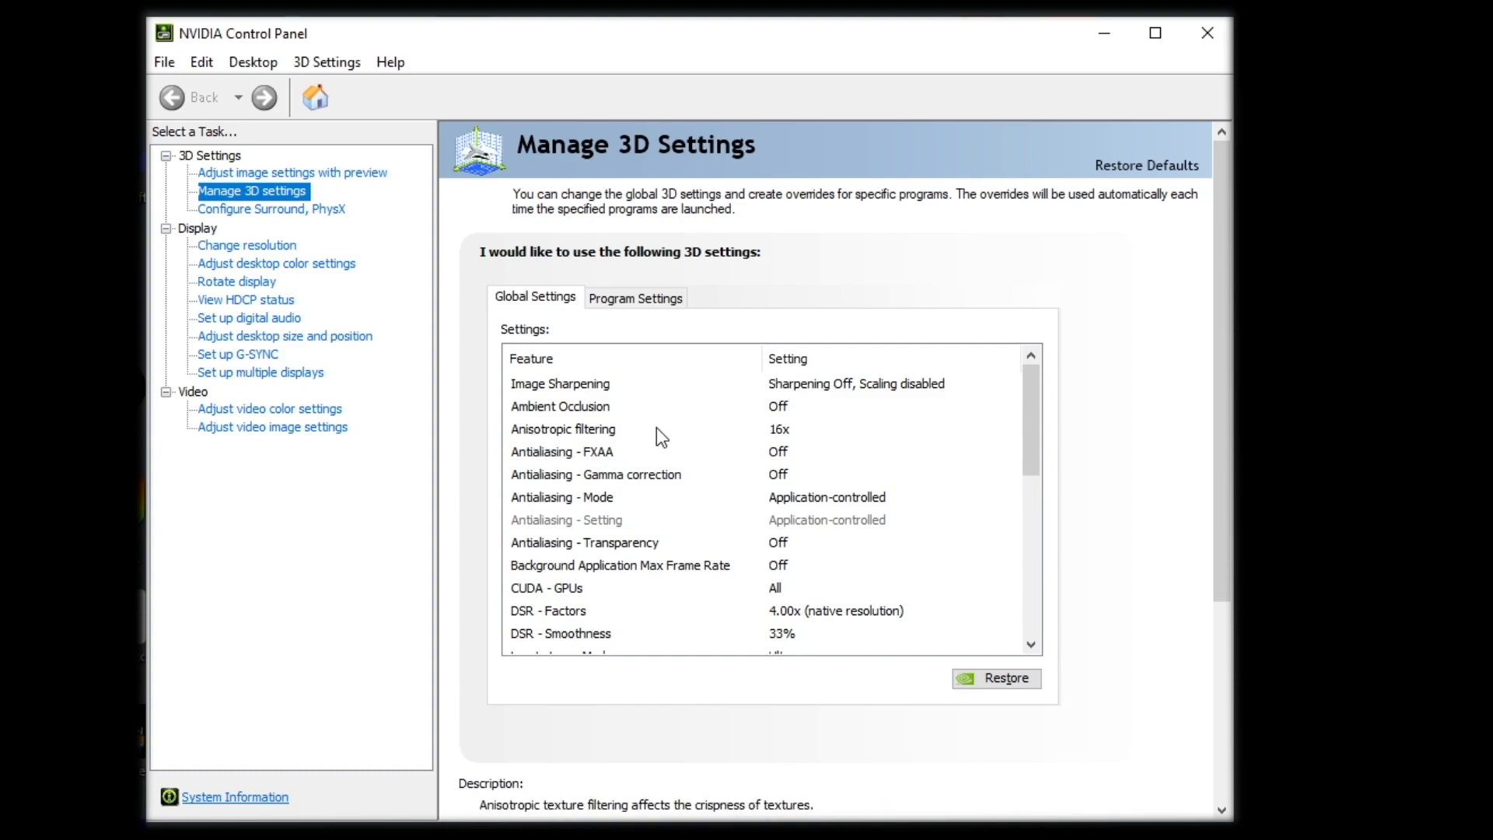
{"action": "mouse_move", "coordinate": [785, 437]}
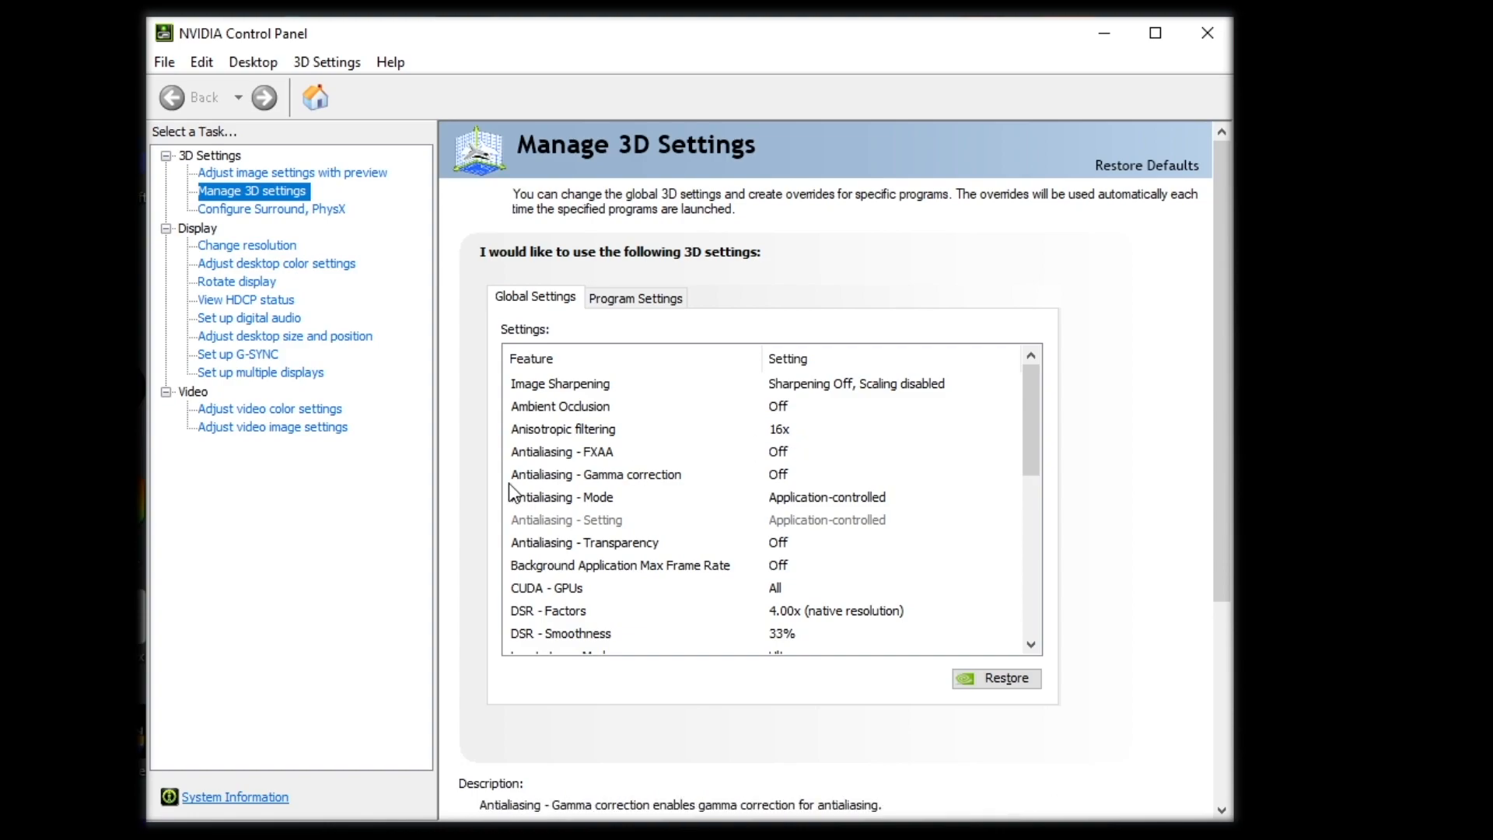
{"action": "mouse_move", "coordinate": [716, 495]}
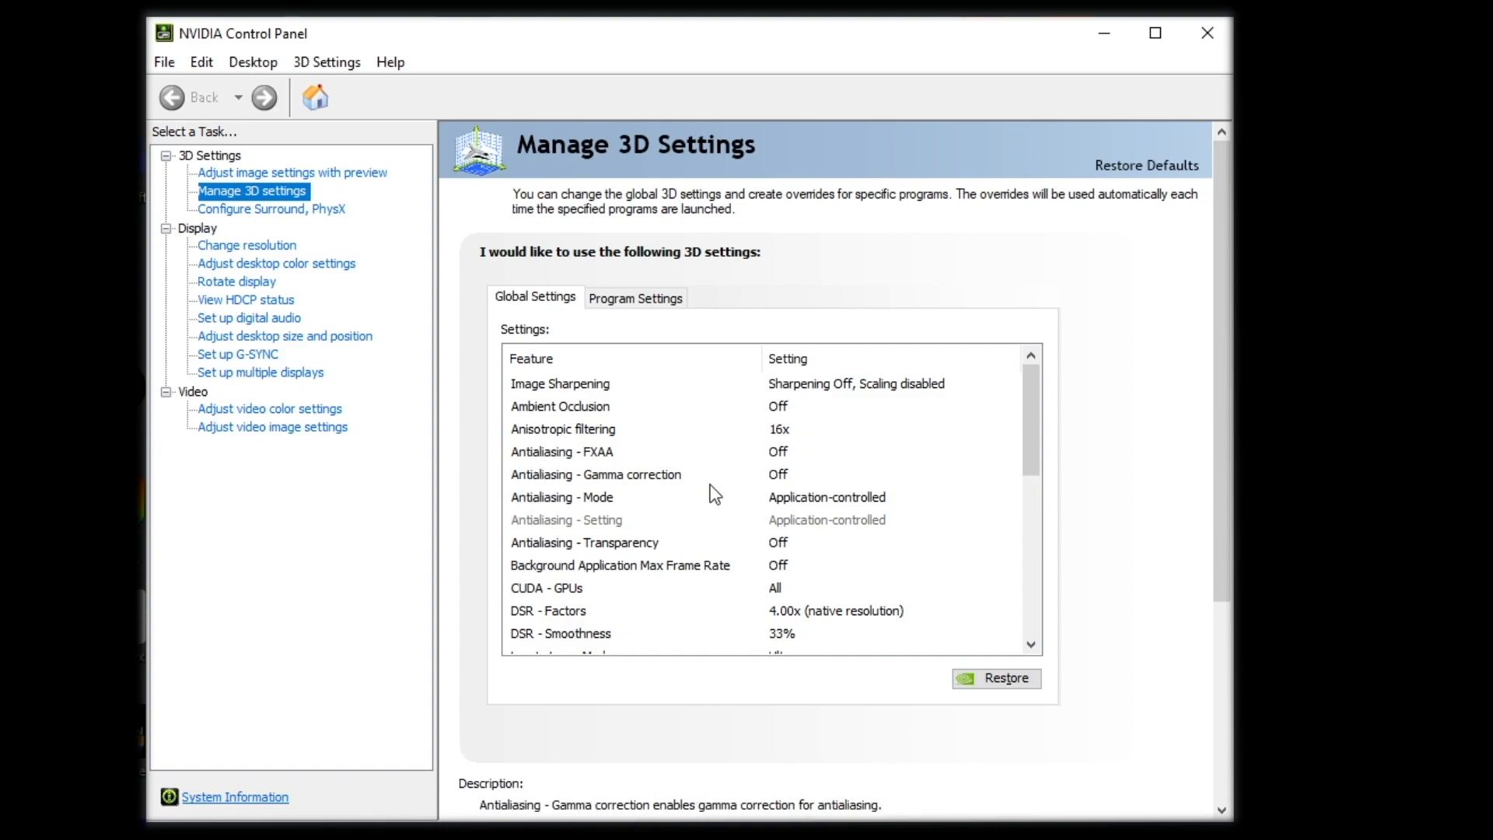
{"action": "mouse_move", "coordinate": [610, 514]}
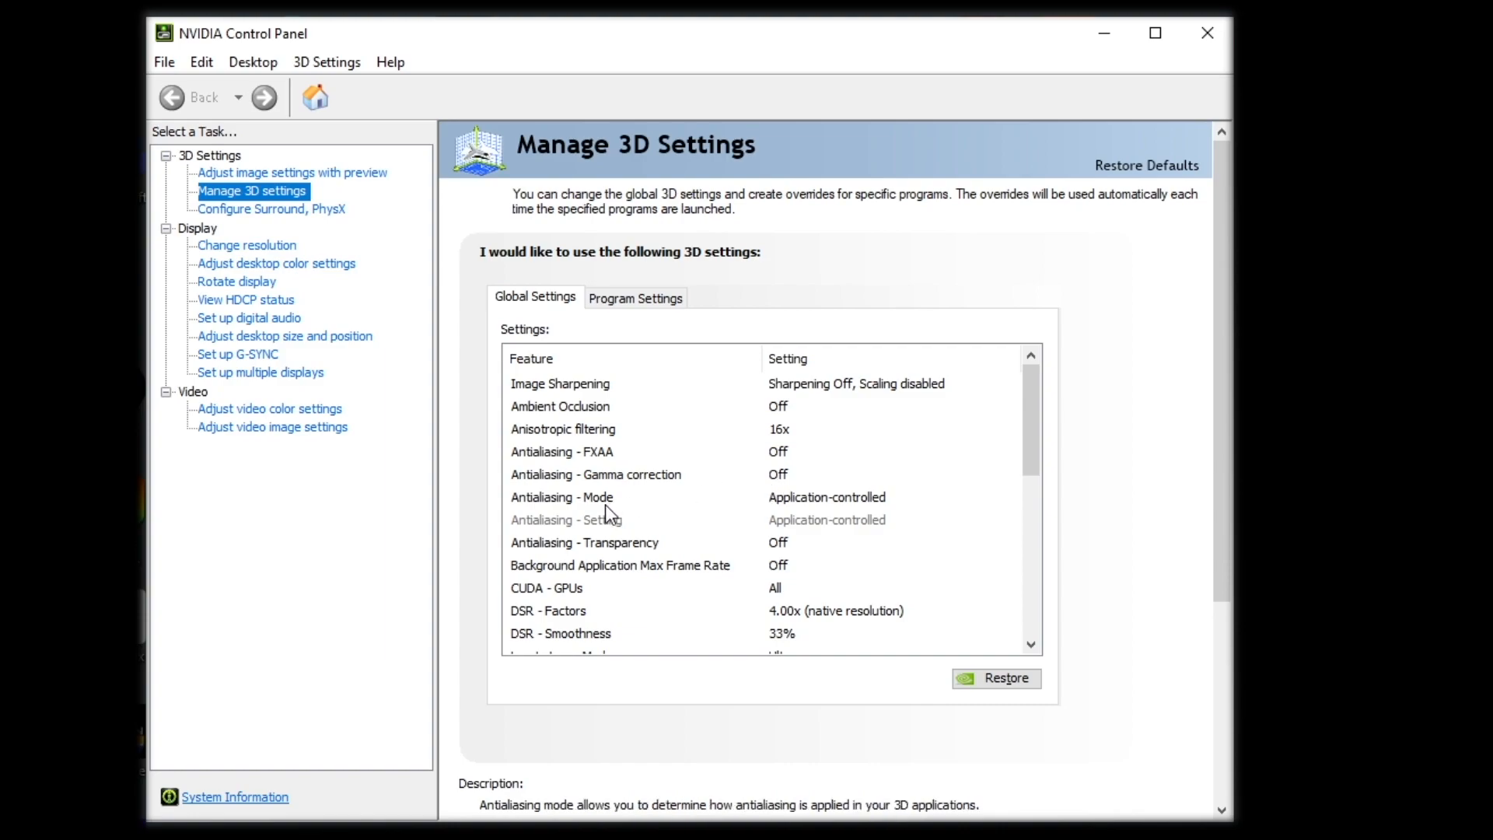
{"action": "mouse_move", "coordinate": [827, 511]}
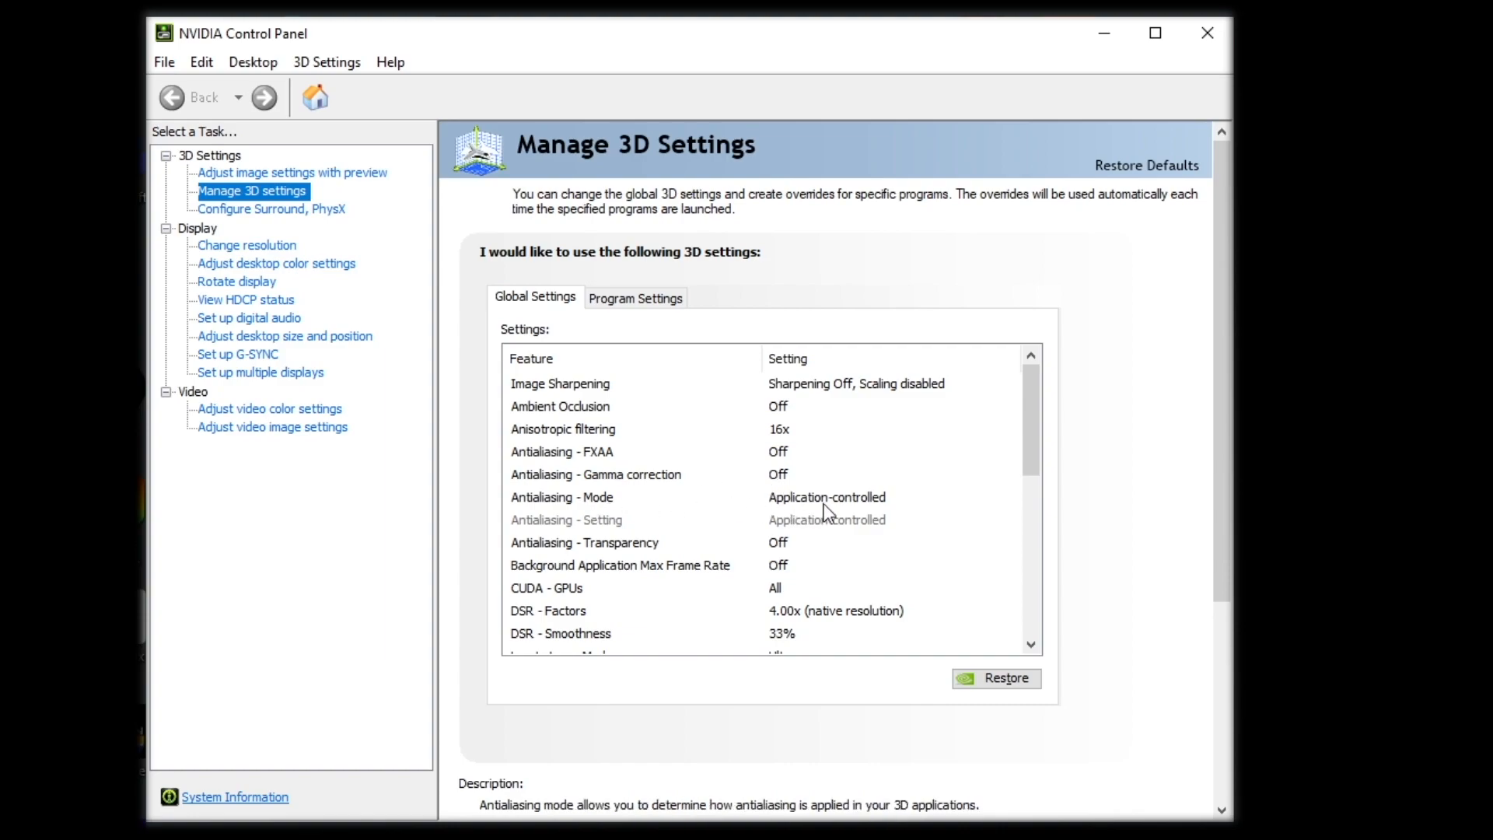
{"action": "mouse_move", "coordinate": [922, 513]}
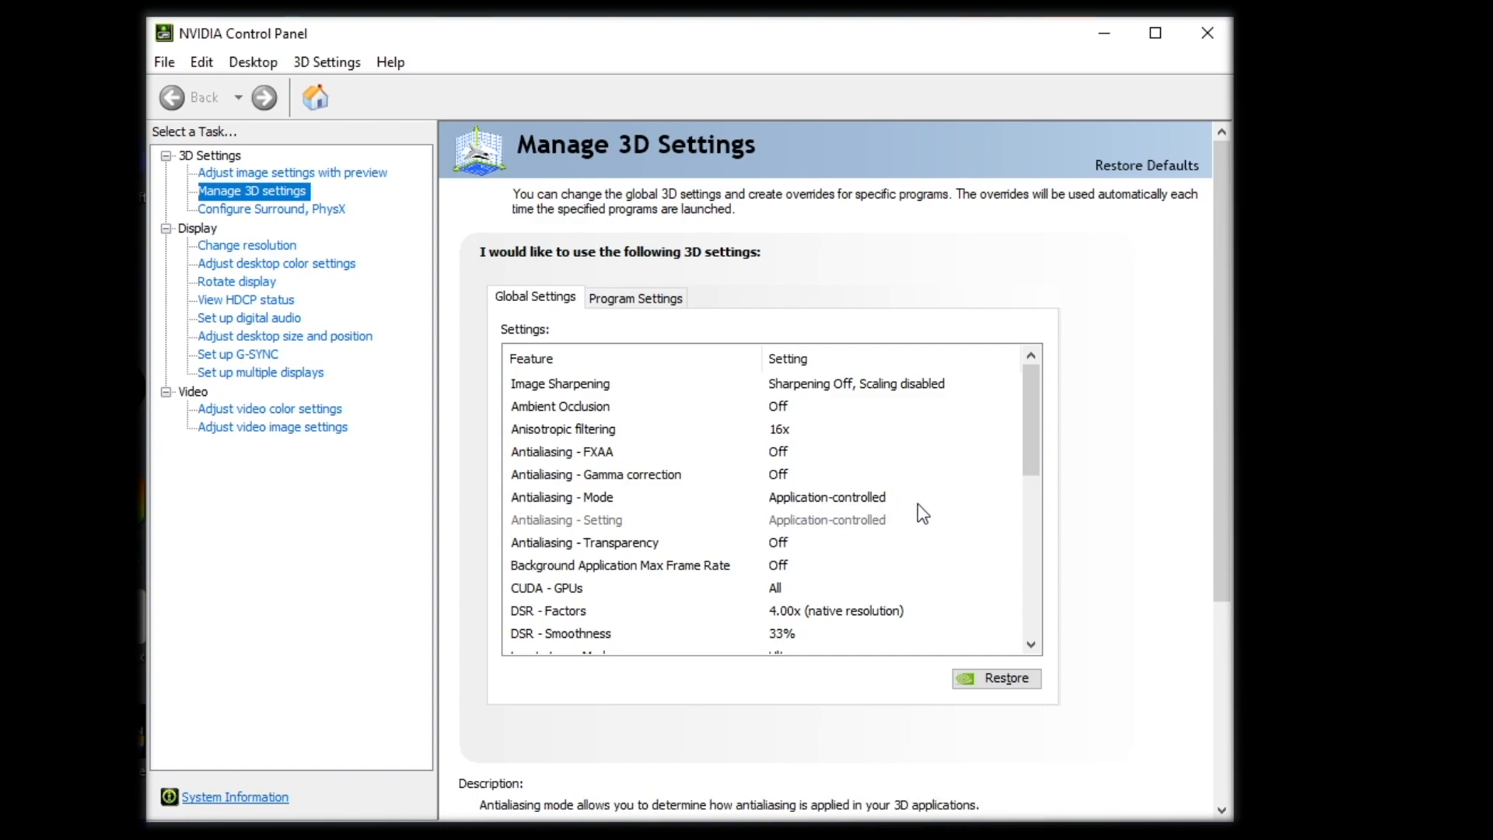
{"action": "scroll", "scroll_direction": "down", "scroll_amount": 3}
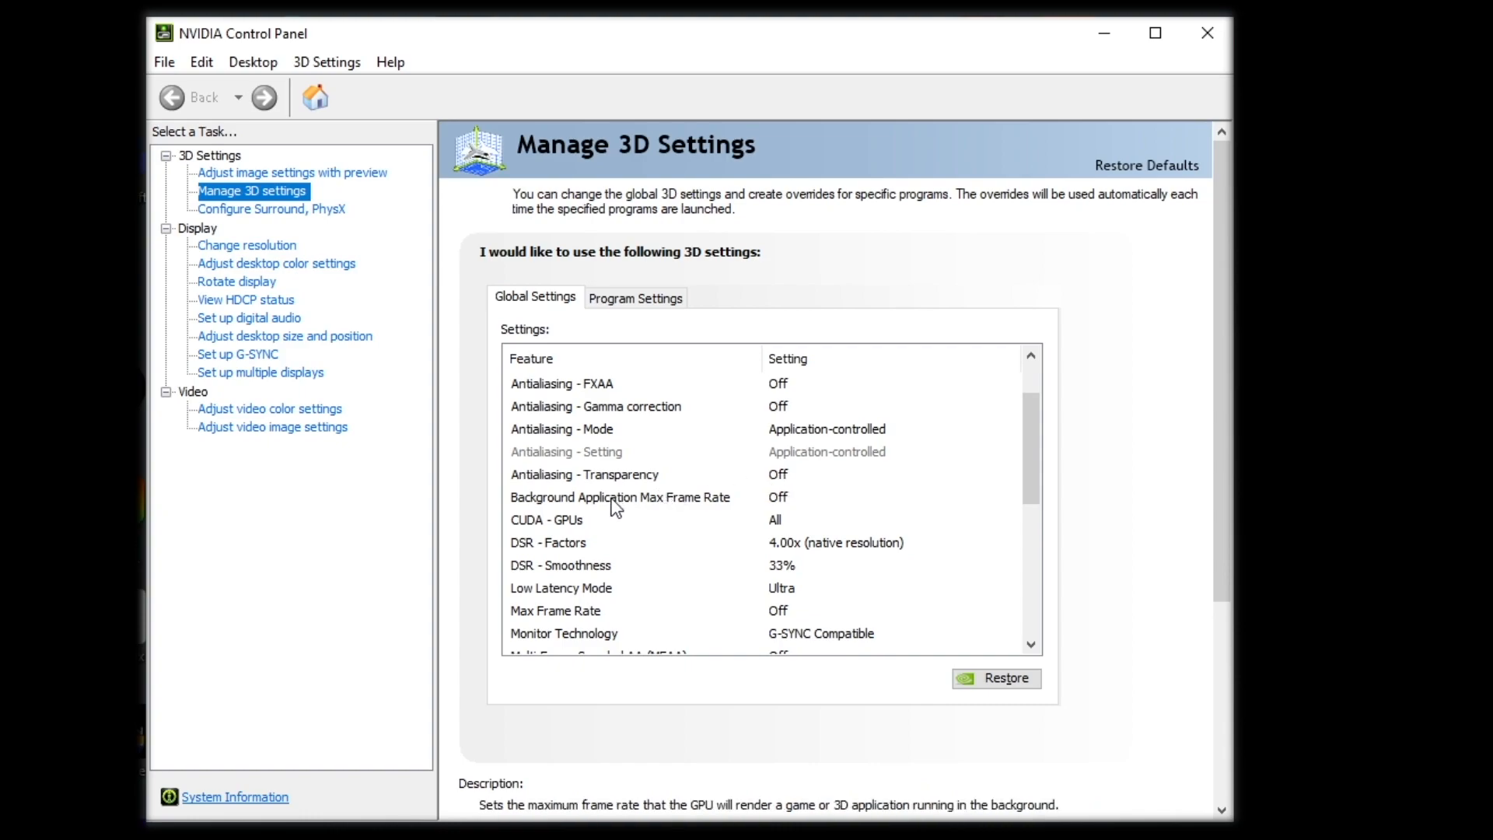
{"action": "mouse_move", "coordinate": [589, 499]}
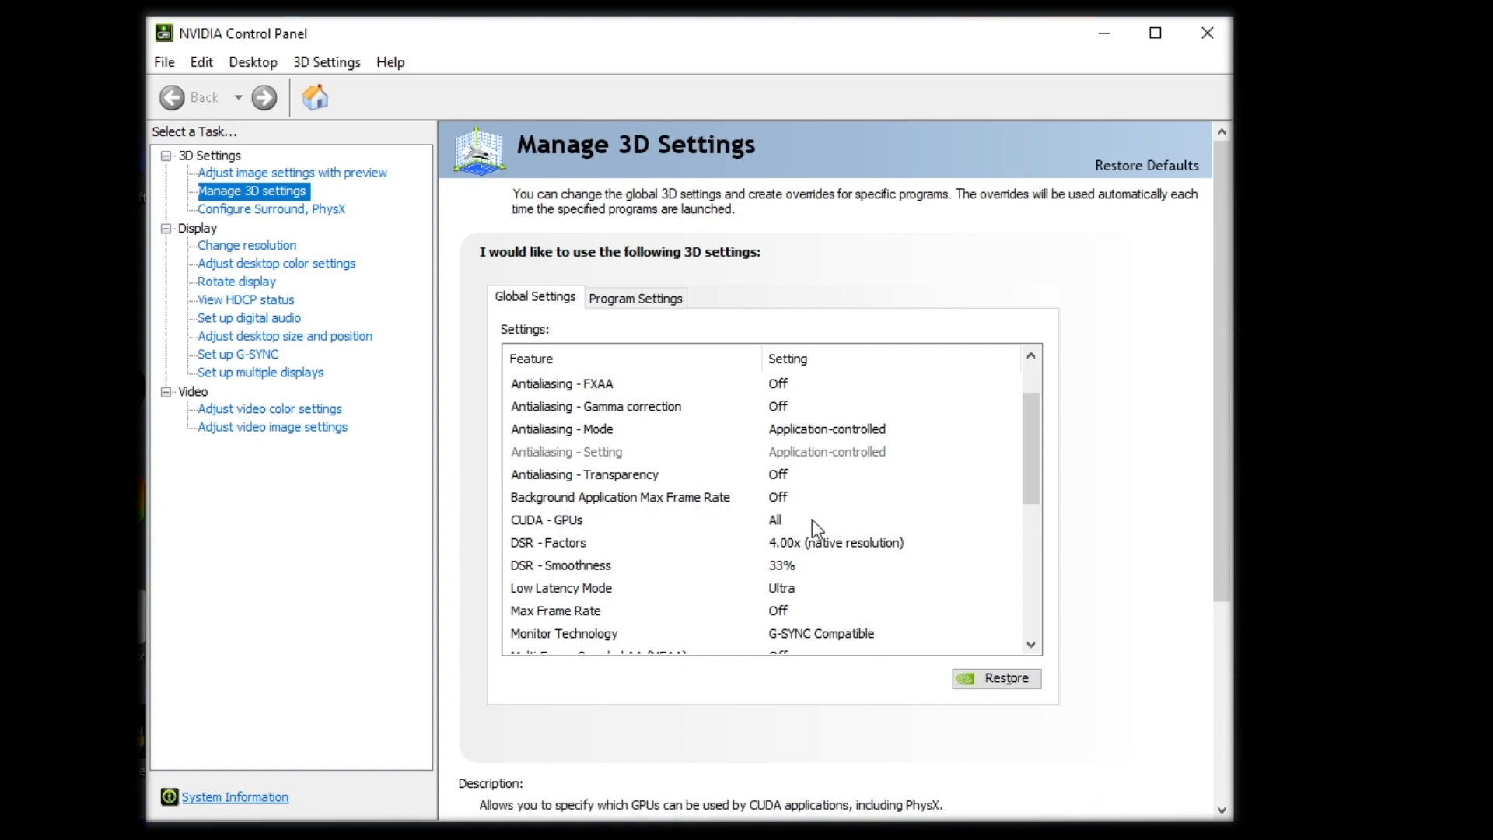
{"action": "mouse_move", "coordinate": [822, 518]}
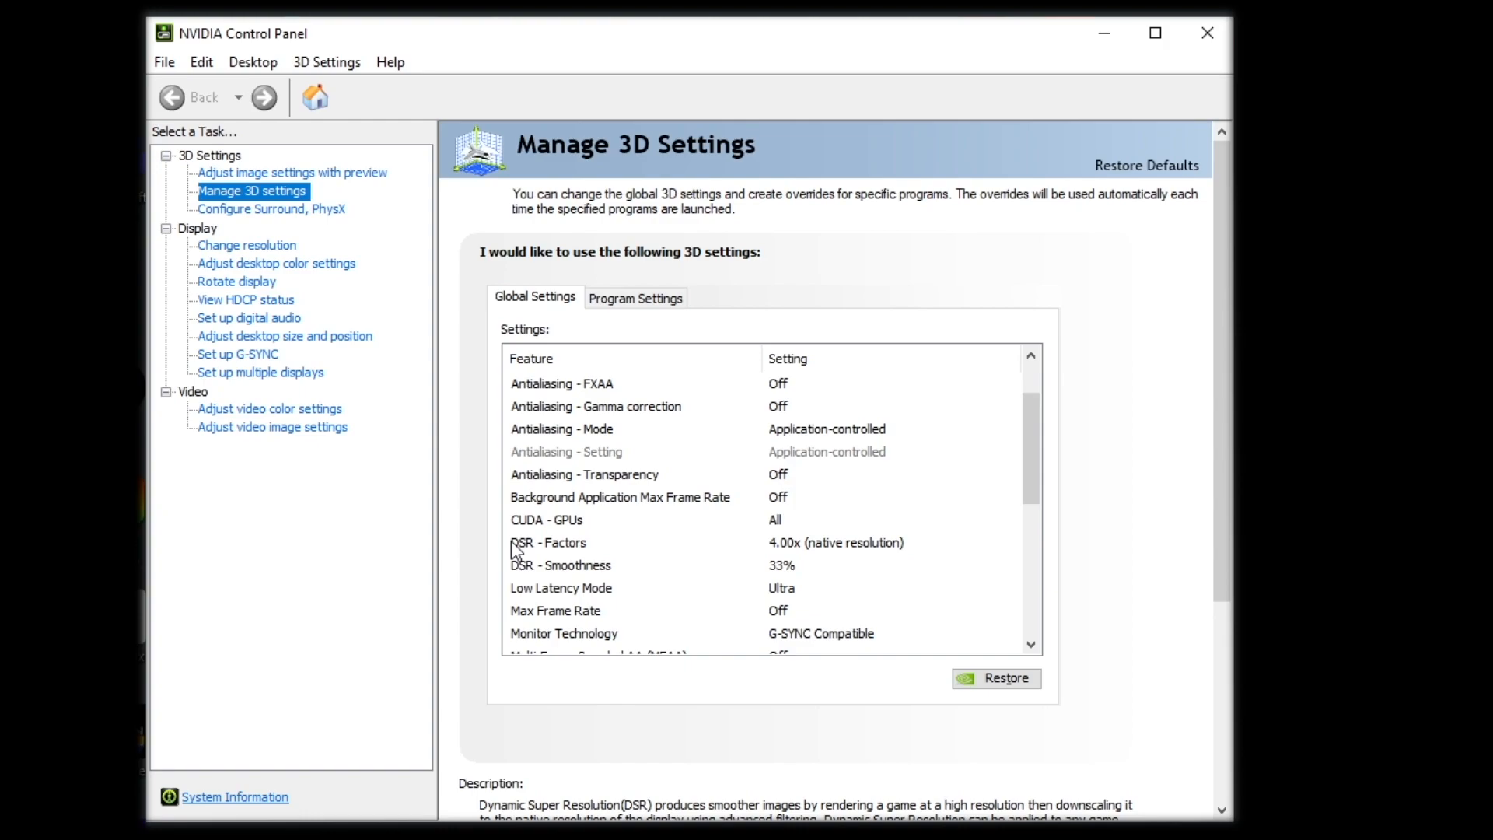
{"action": "mouse_move", "coordinate": [846, 553]}
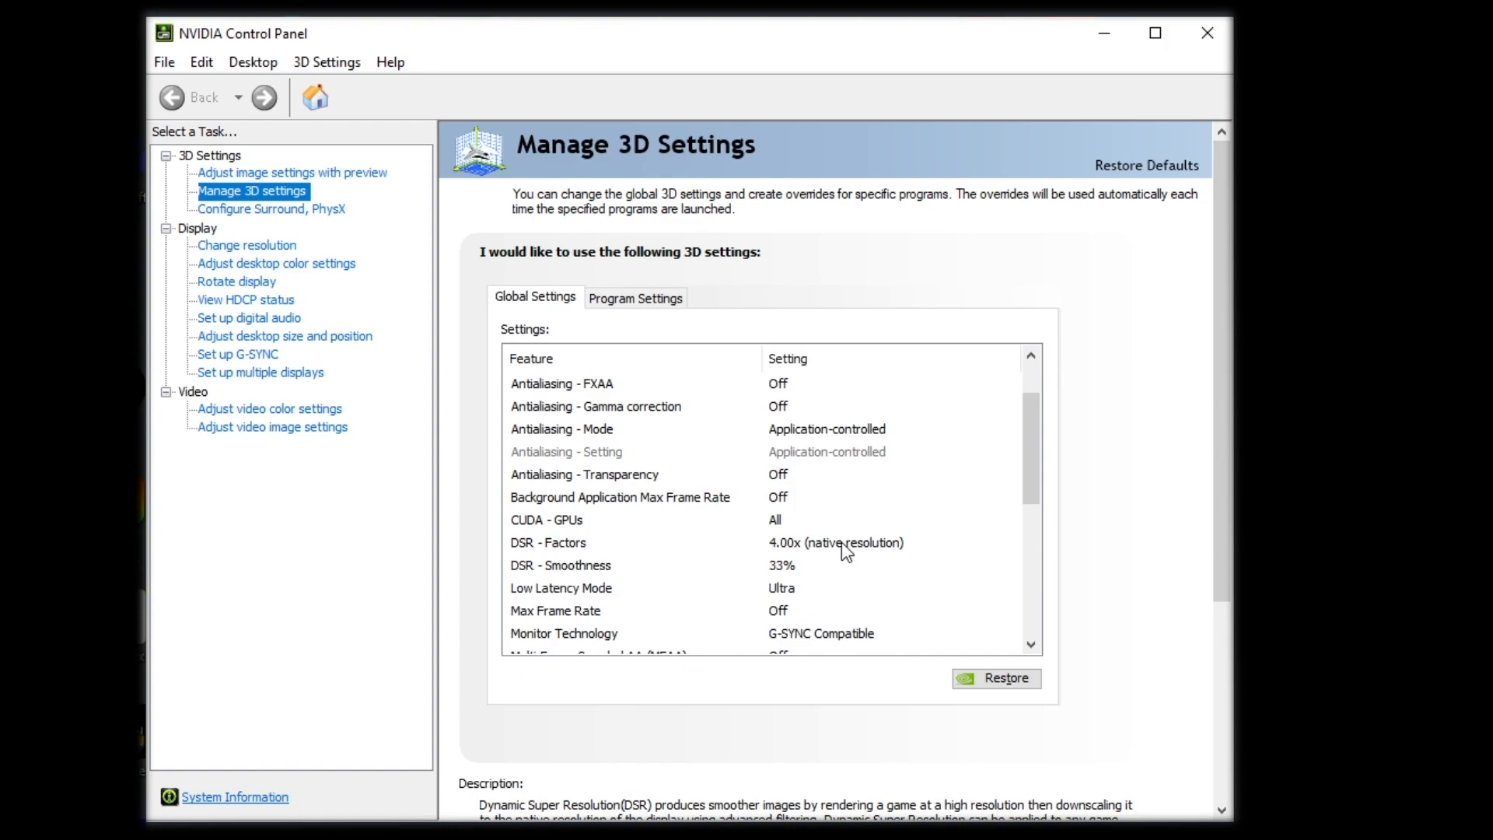
{"action": "mouse_move", "coordinate": [831, 541]}
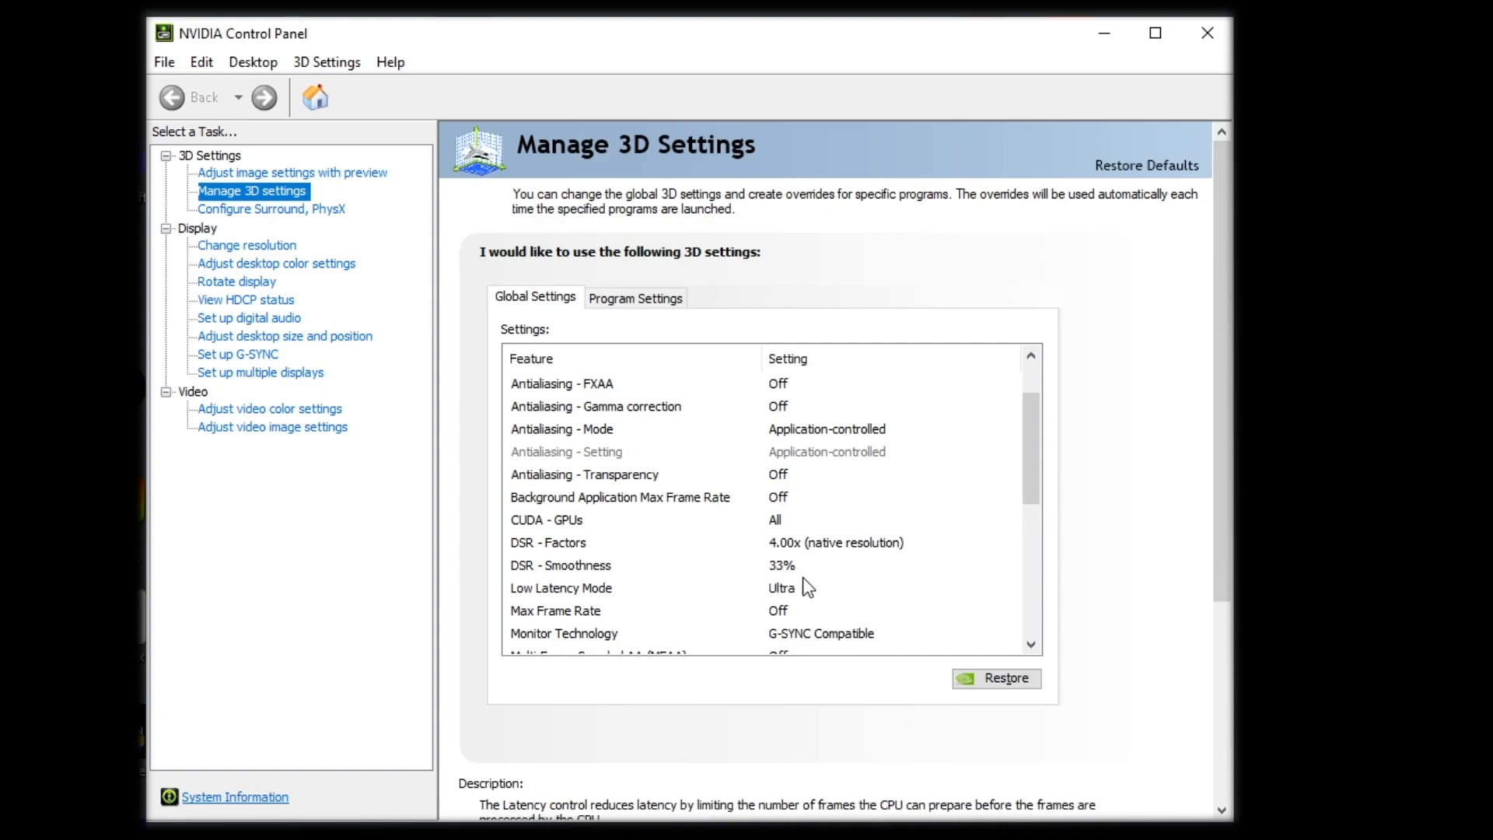
{"action": "mouse_move", "coordinate": [846, 553]}
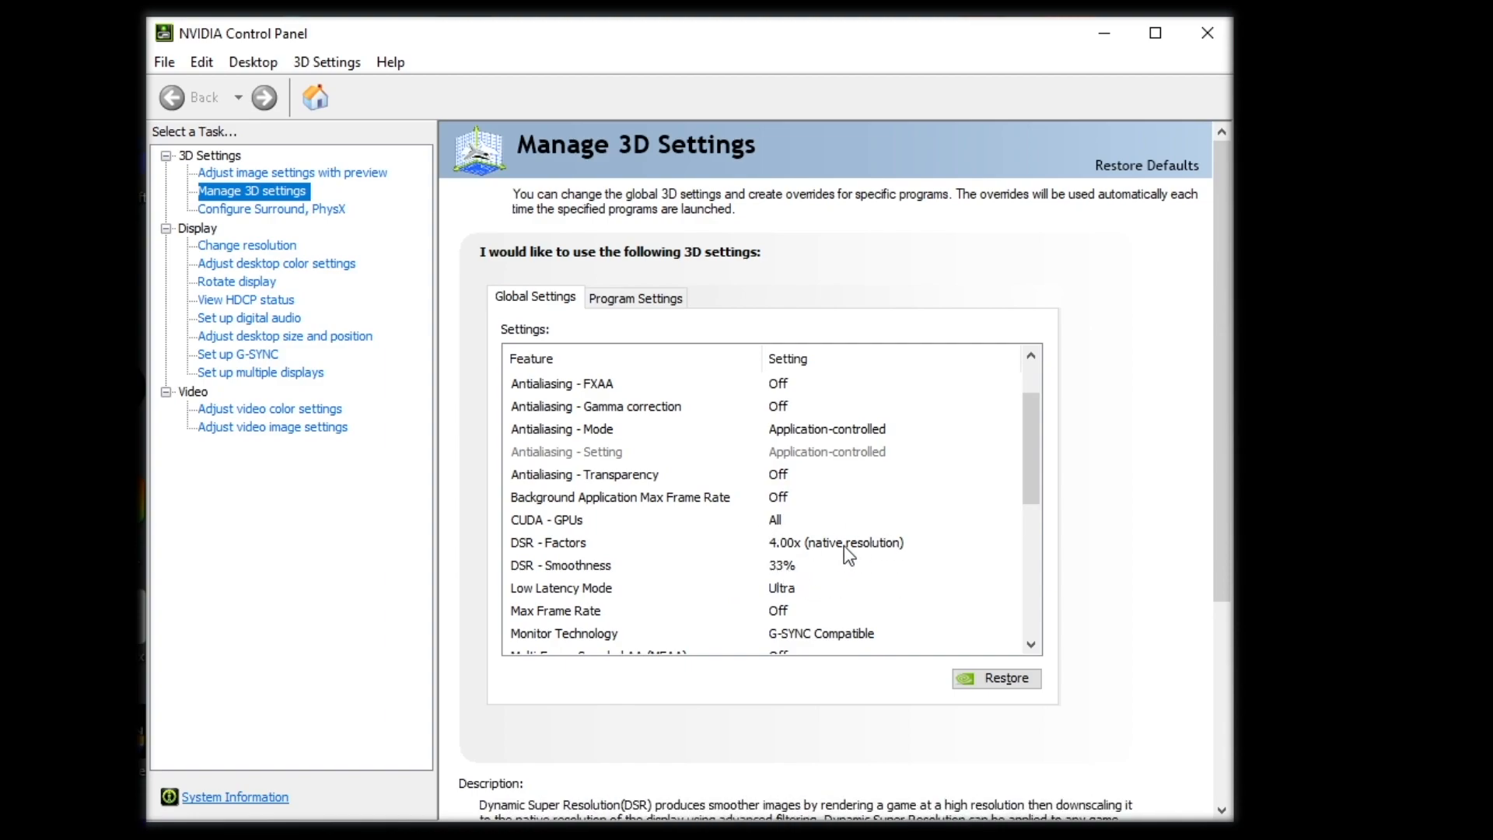
{"action": "mouse_move", "coordinate": [845, 554]}
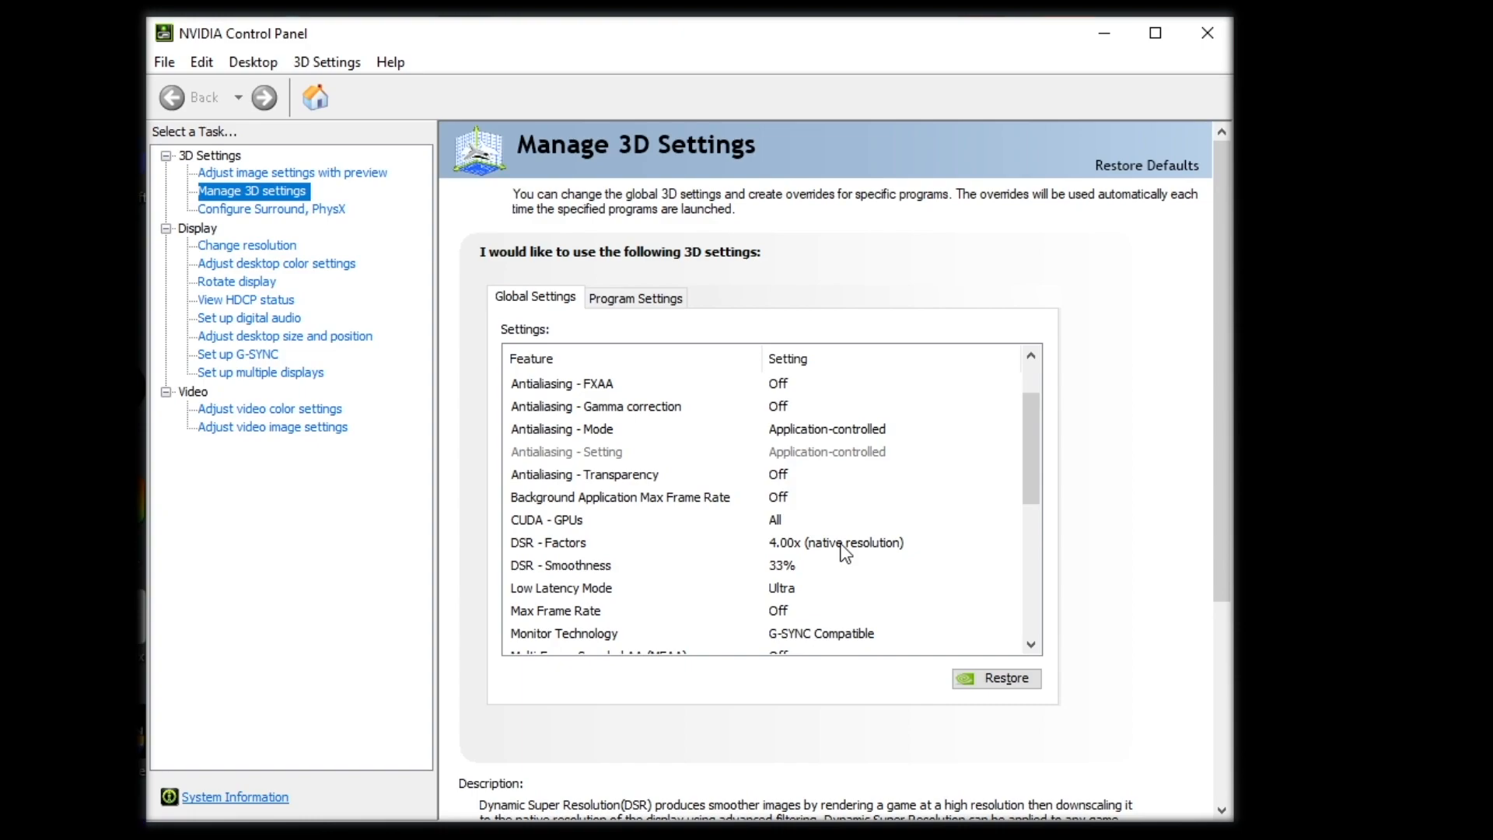
{"action": "scroll", "scroll_direction": "down", "scroll_amount": 3}
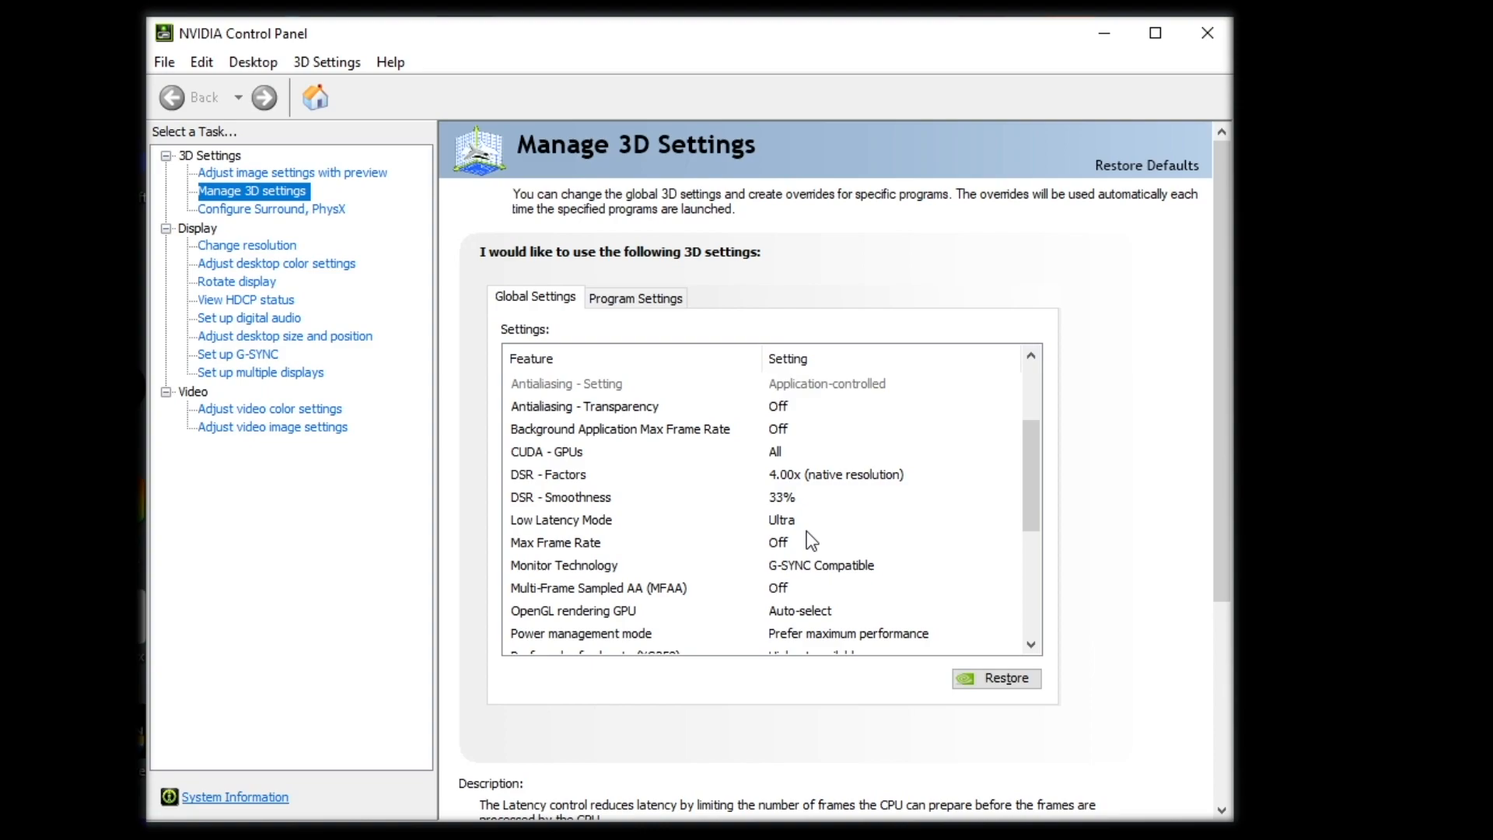
{"action": "mouse_move", "coordinate": [576, 526]}
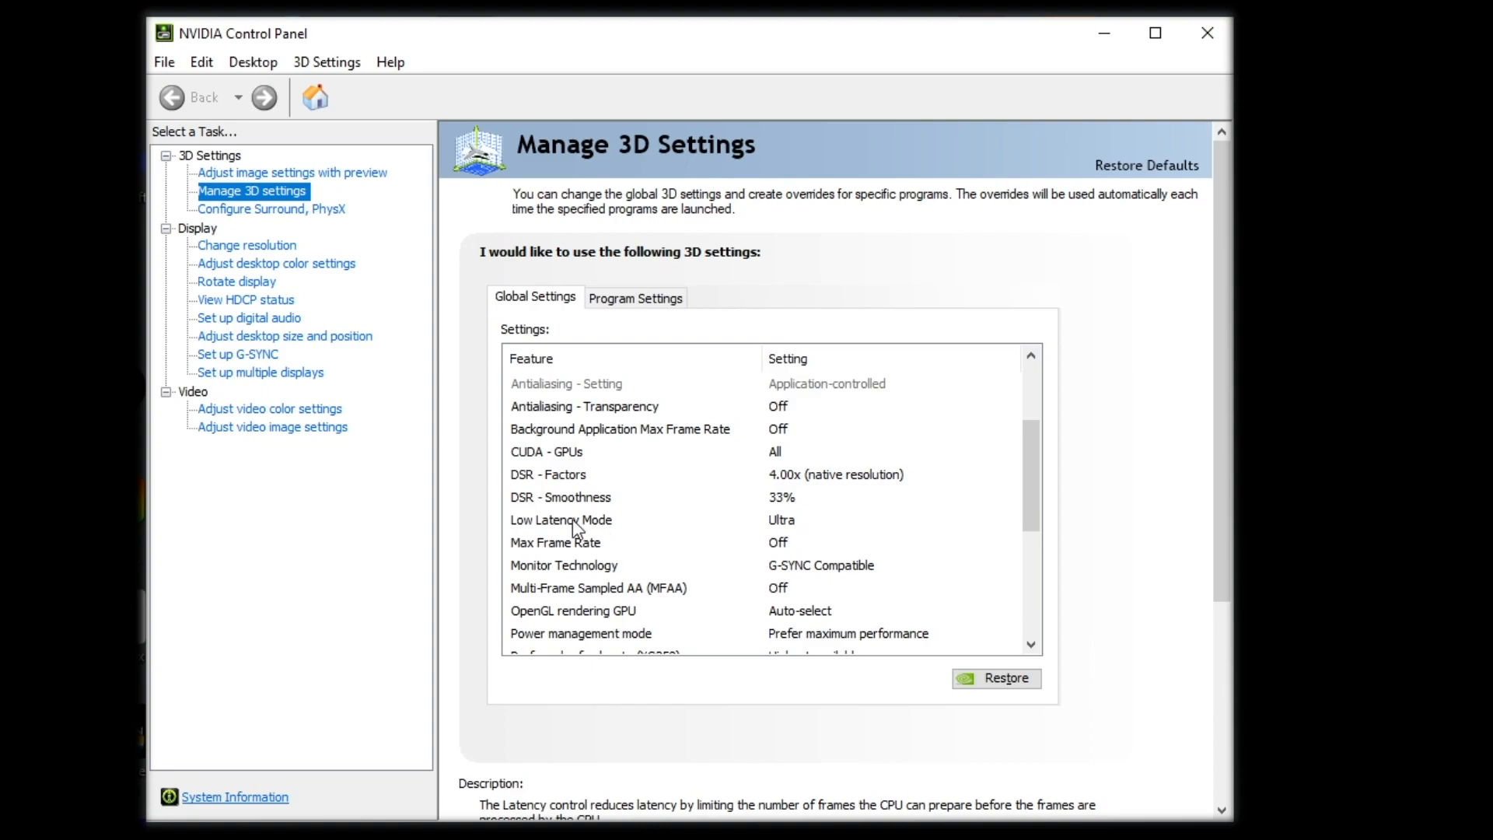
{"action": "mouse_move", "coordinate": [795, 531]}
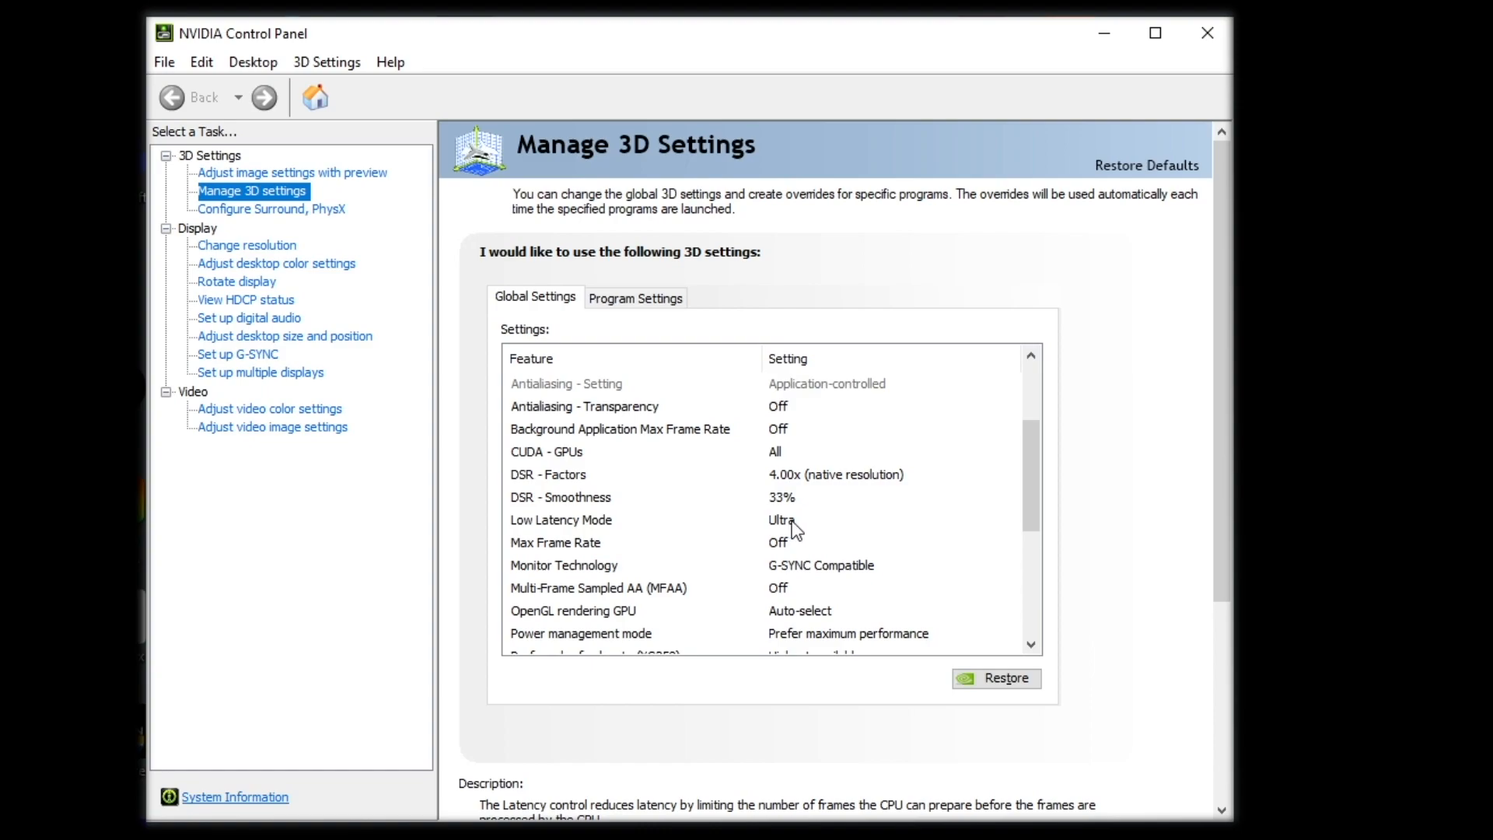
{"action": "mouse_move", "coordinate": [788, 529]}
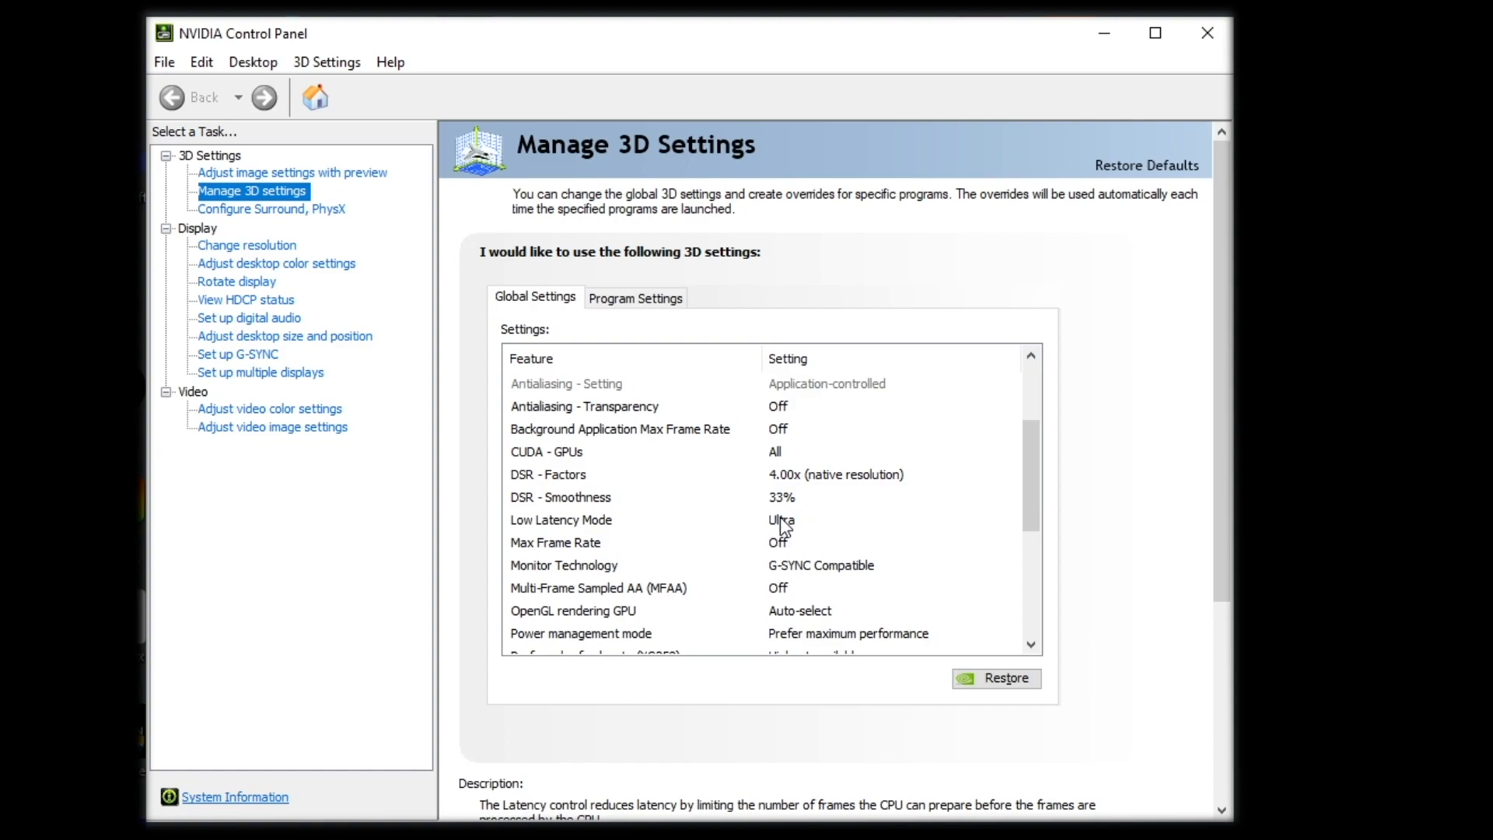
{"action": "mouse_move", "coordinate": [792, 527]}
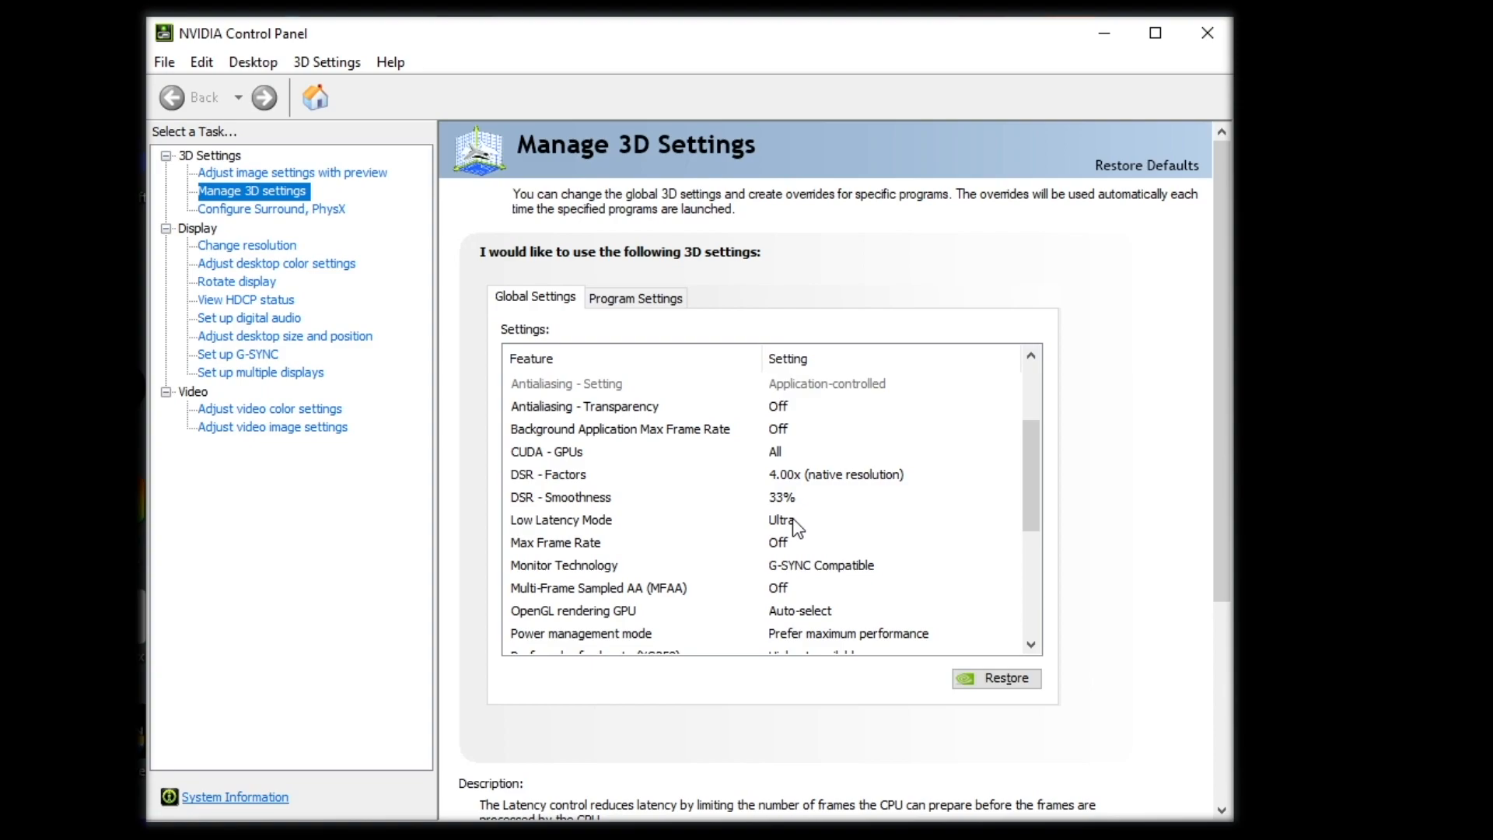
{"action": "mouse_move", "coordinate": [790, 550]}
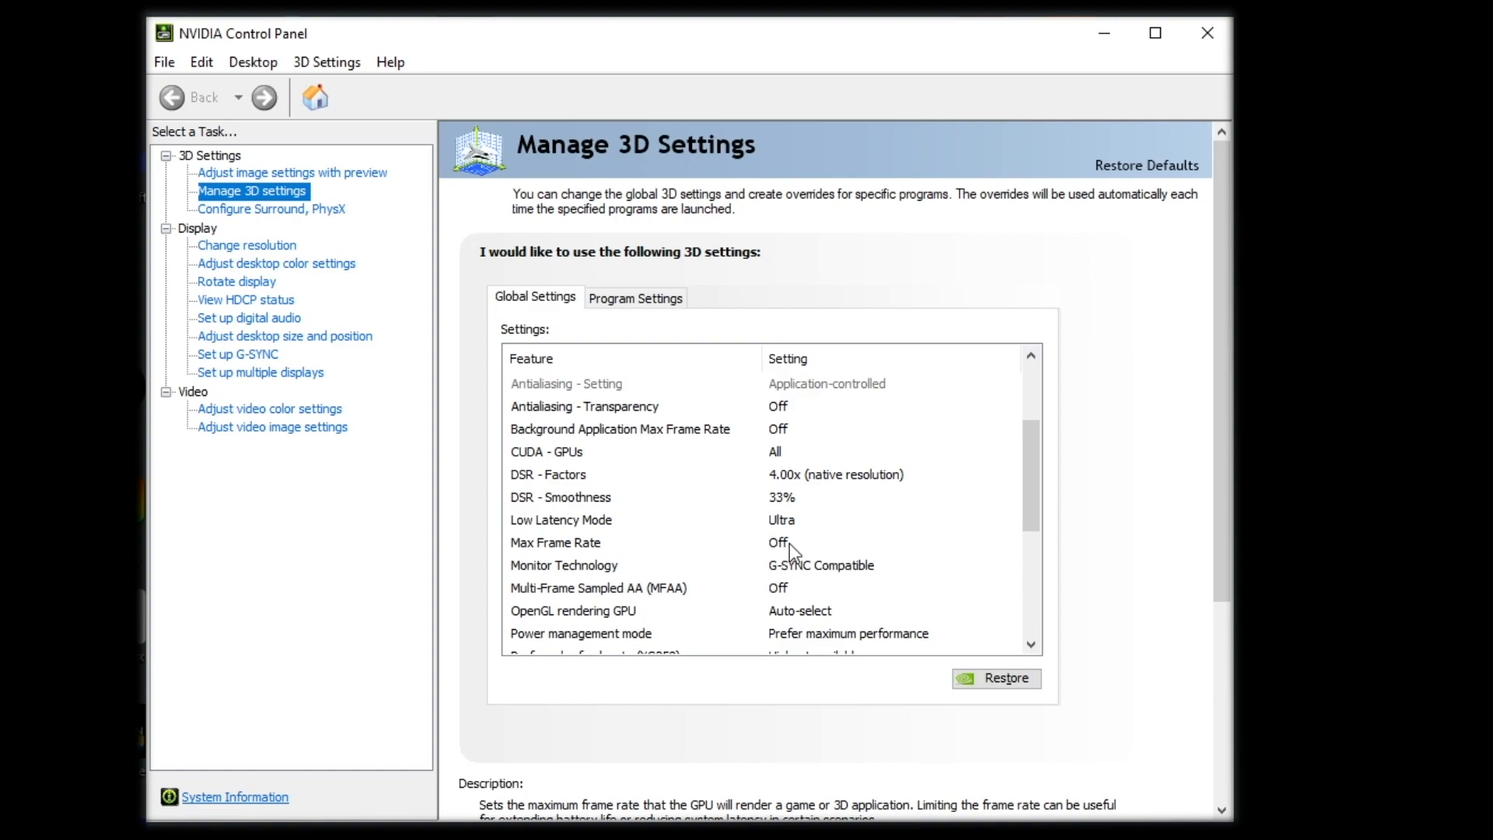
{"action": "scroll", "scroll_direction": "down", "scroll_amount": 3}
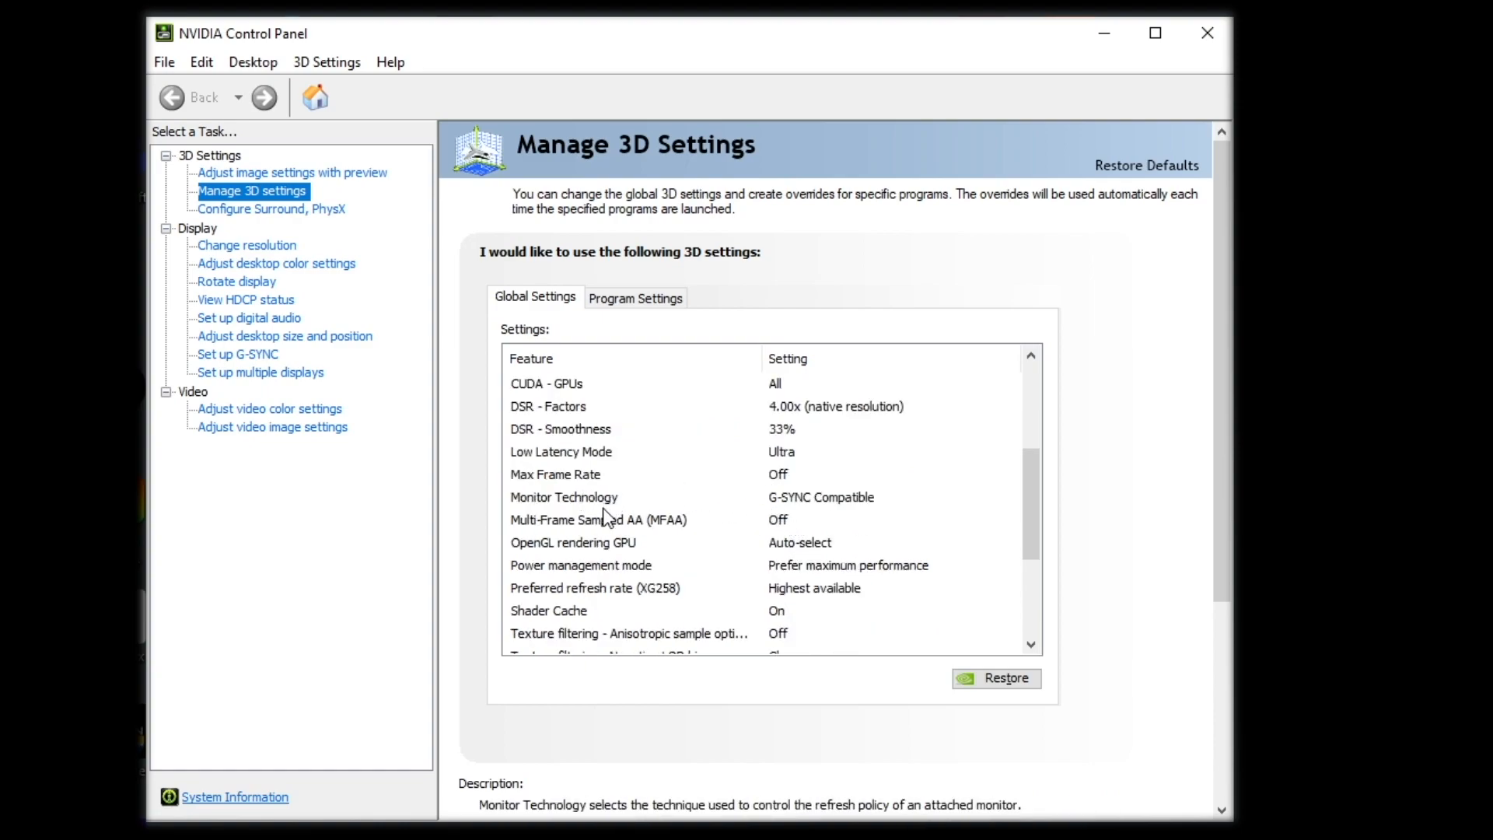
{"action": "mouse_move", "coordinate": [828, 512]}
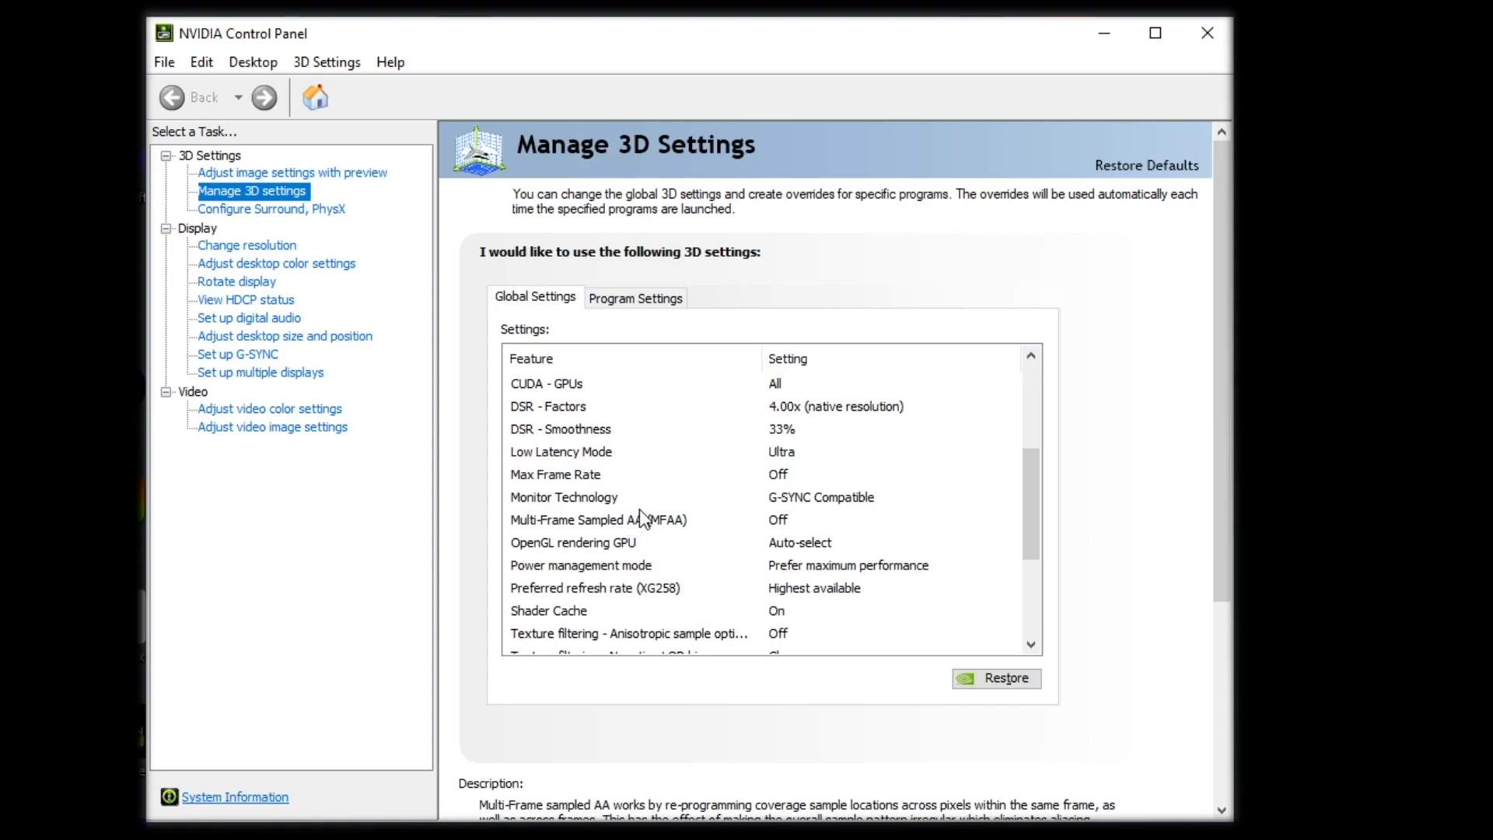
{"action": "mouse_move", "coordinate": [738, 536]}
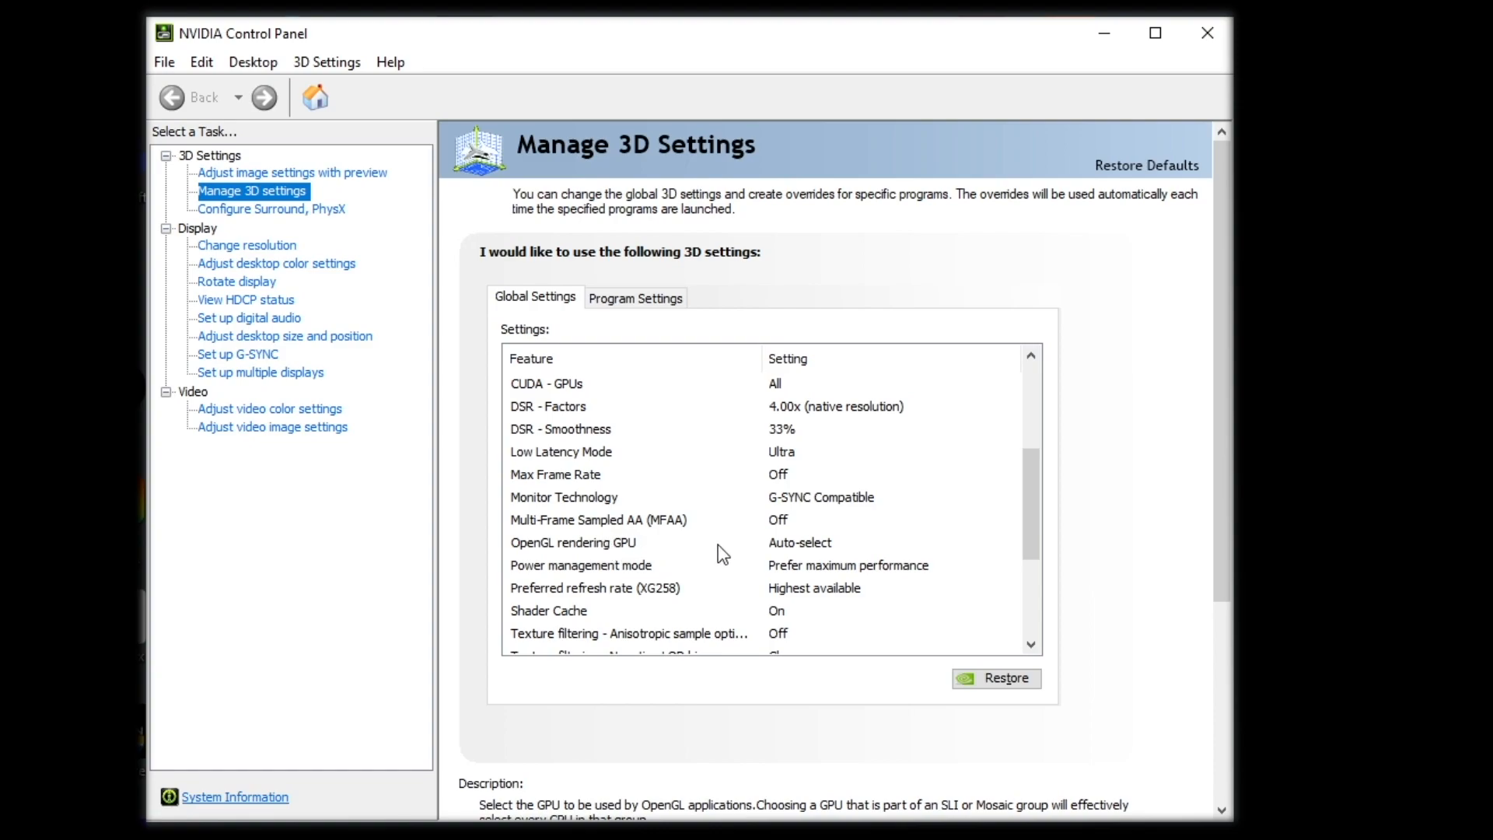
{"action": "mouse_move", "coordinate": [812, 553]}
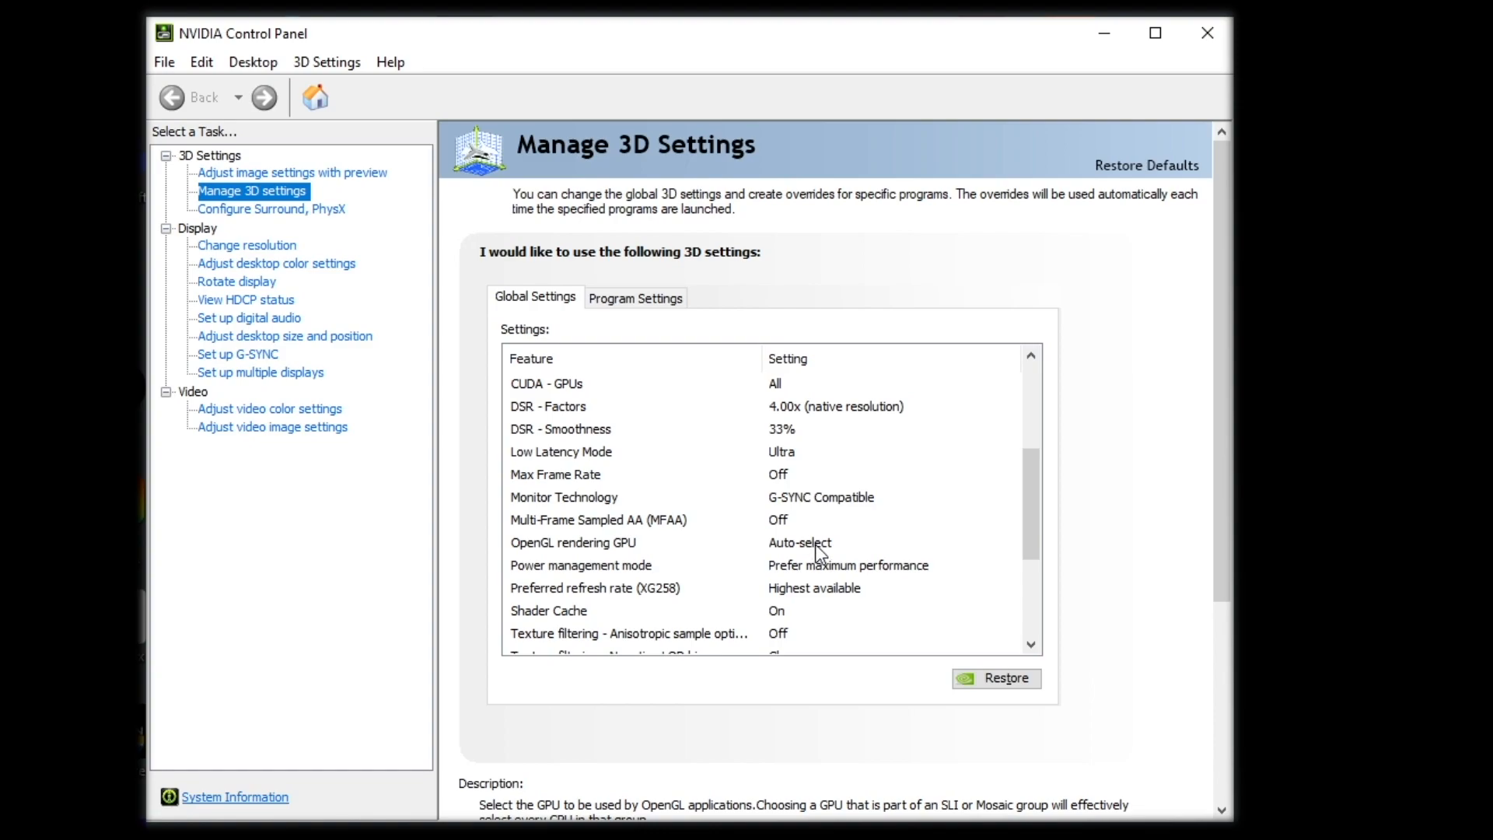
{"action": "mouse_move", "coordinate": [768, 560]}
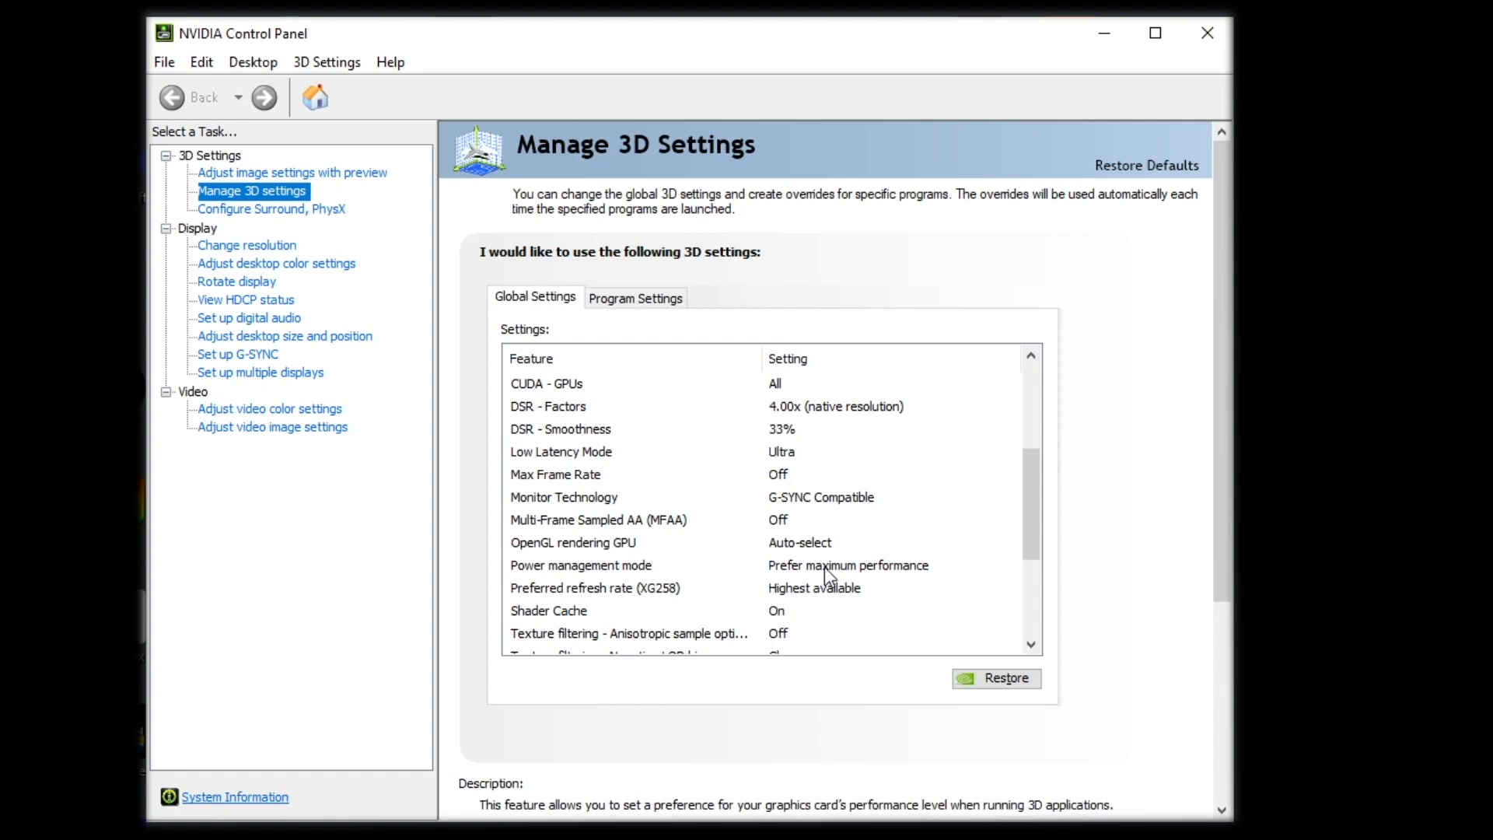
{"action": "mouse_move", "coordinate": [854, 577]}
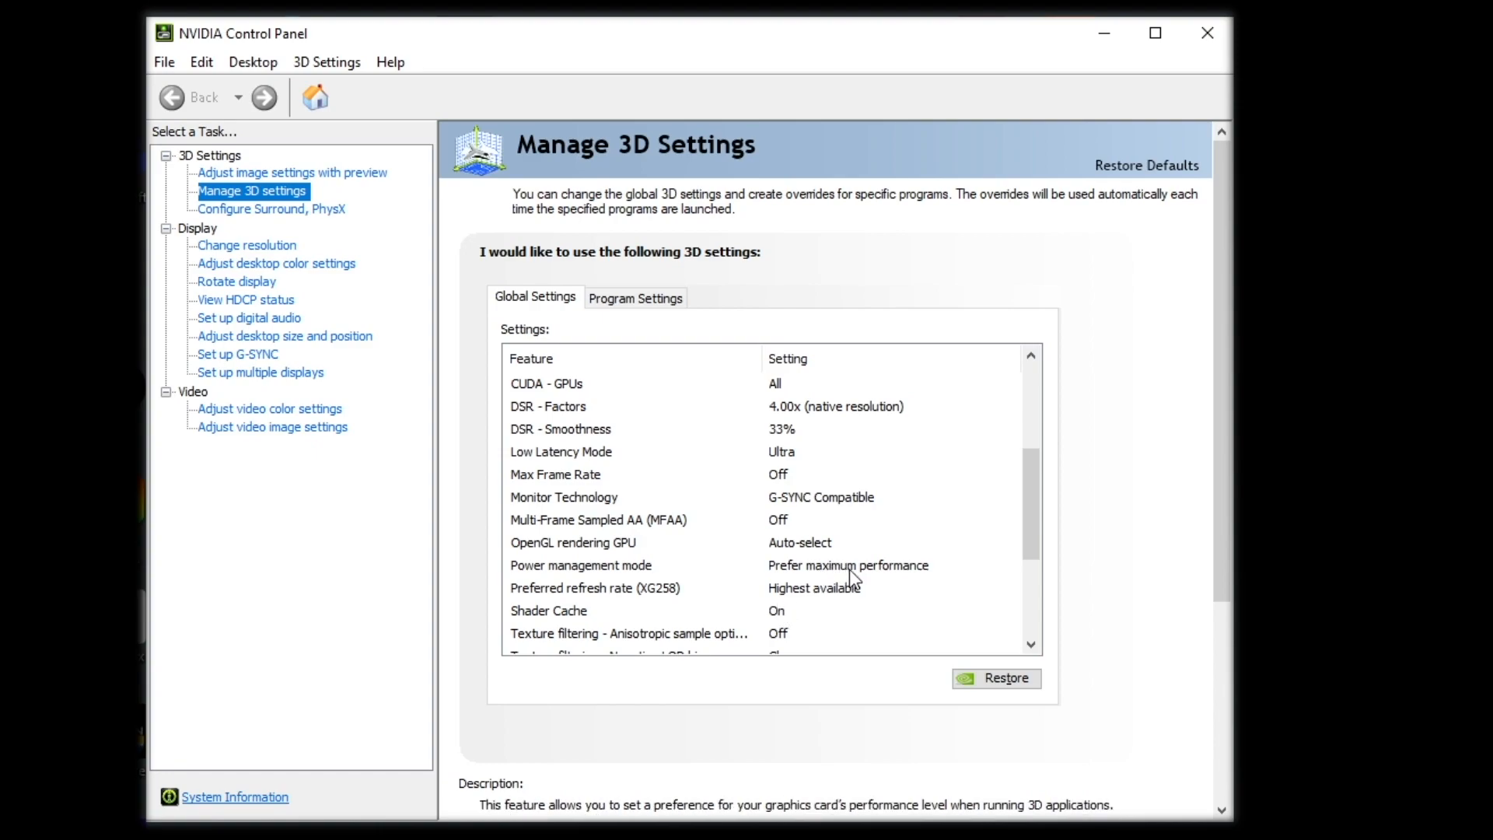
Step: Show the Power management mode choices, currently on Prefer maximum performance
{"action": "left_click", "coordinate": [1011, 565]}
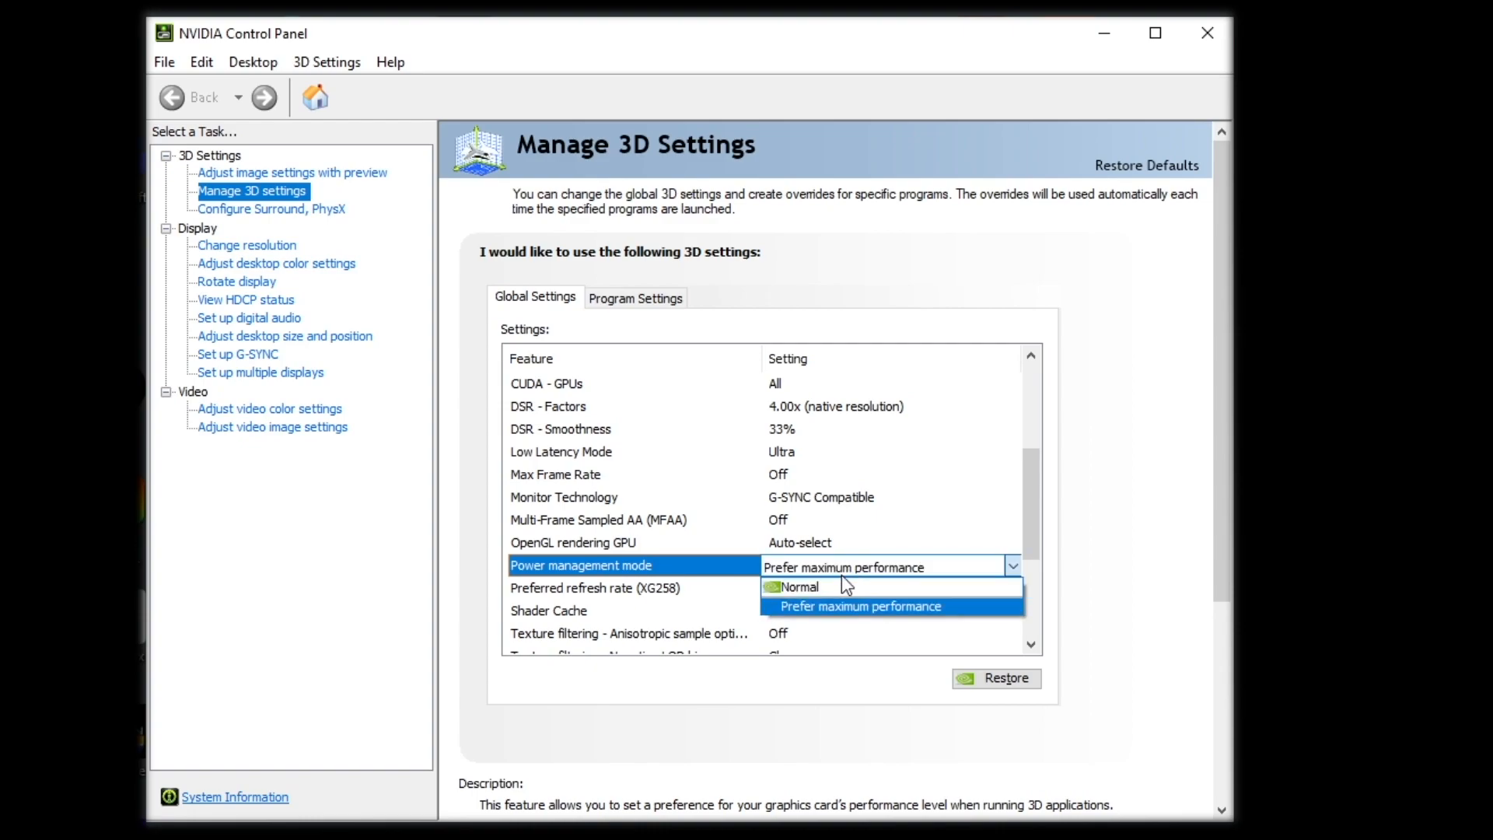
{"action": "mouse_move", "coordinate": [836, 623]}
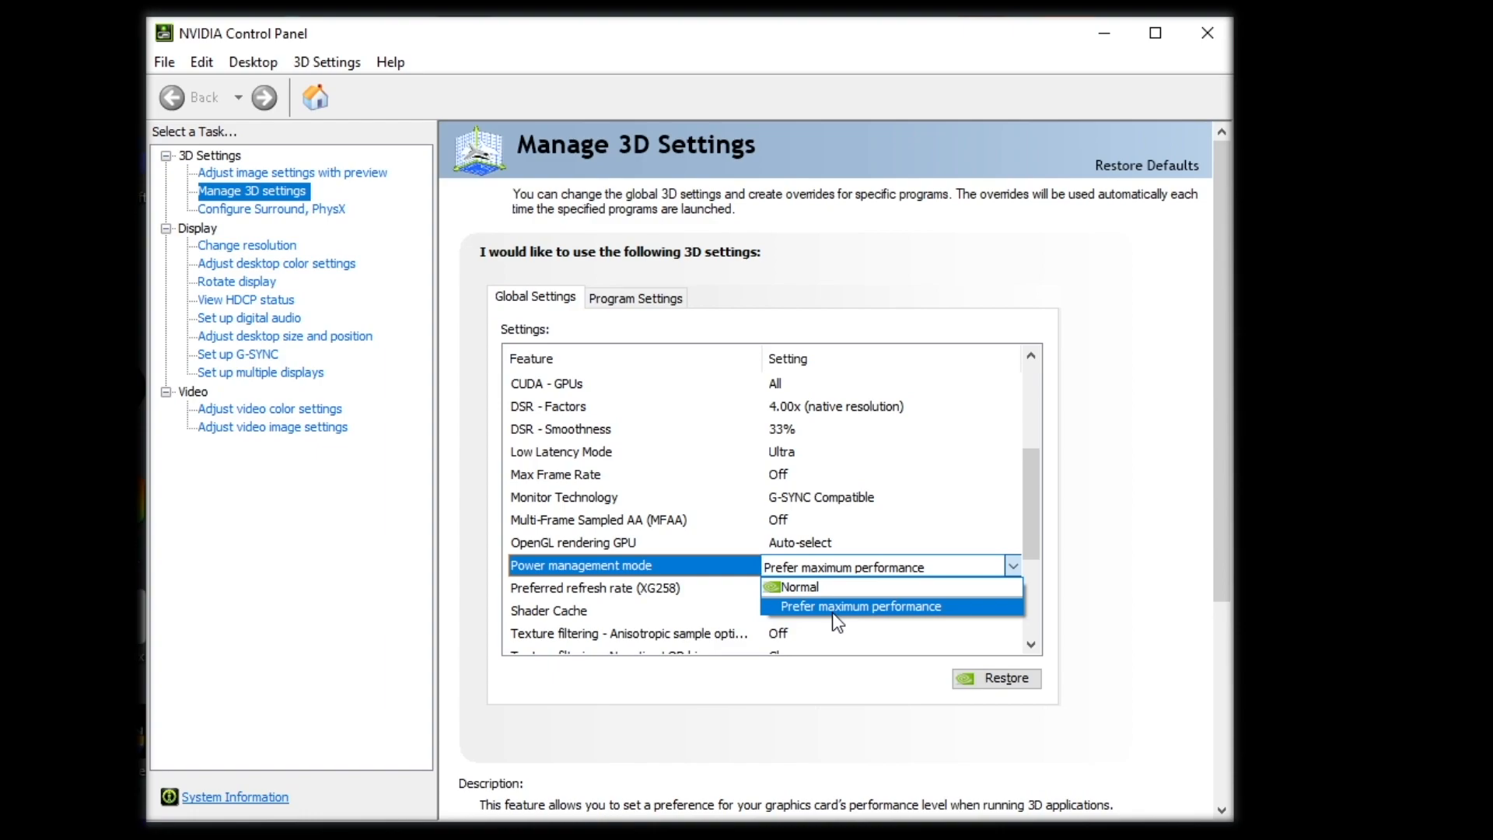
{"action": "mouse_move", "coordinate": [836, 586]}
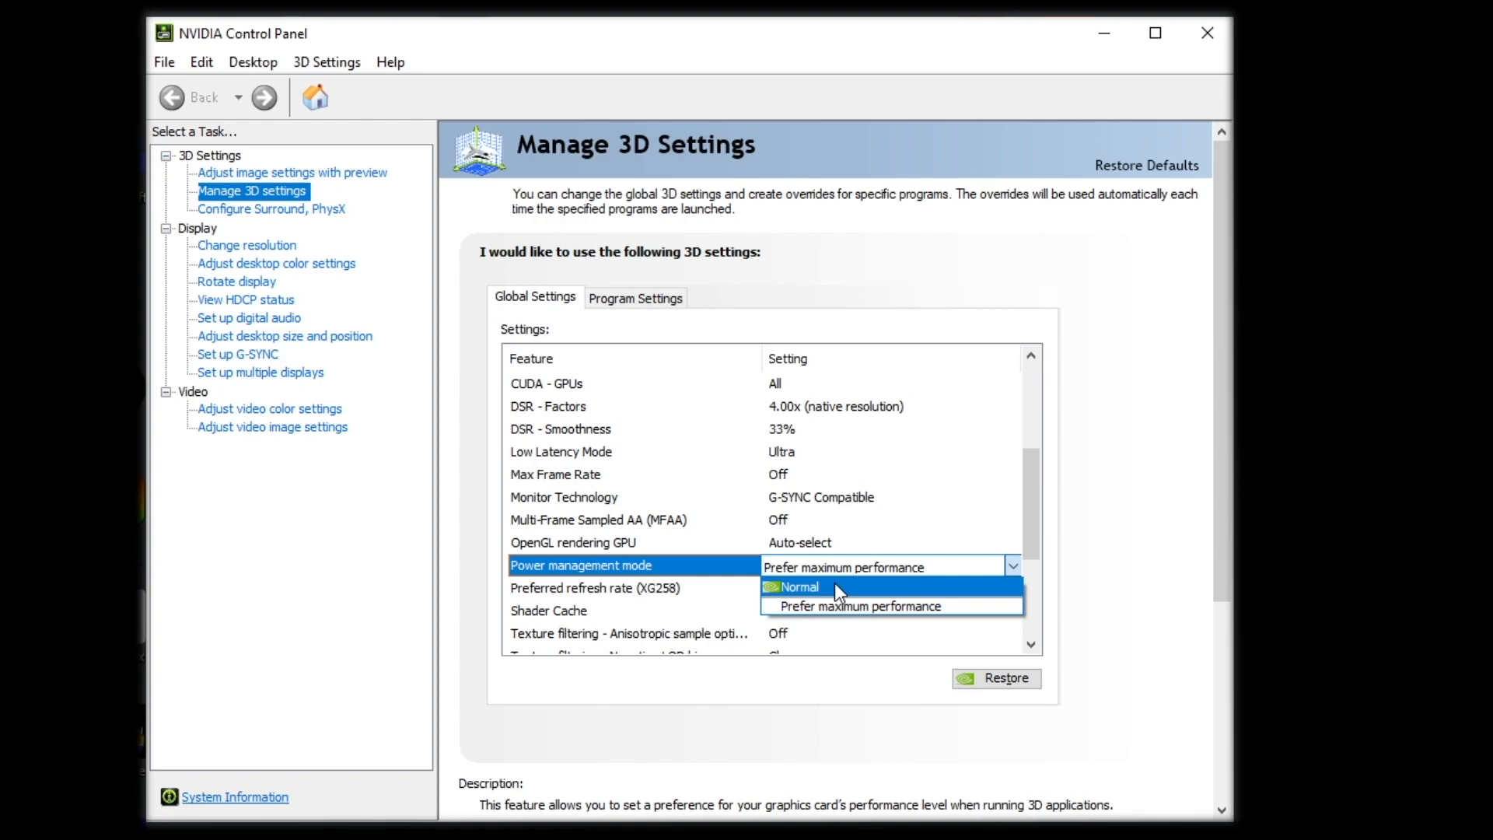
{"action": "mouse_move", "coordinate": [808, 578]}
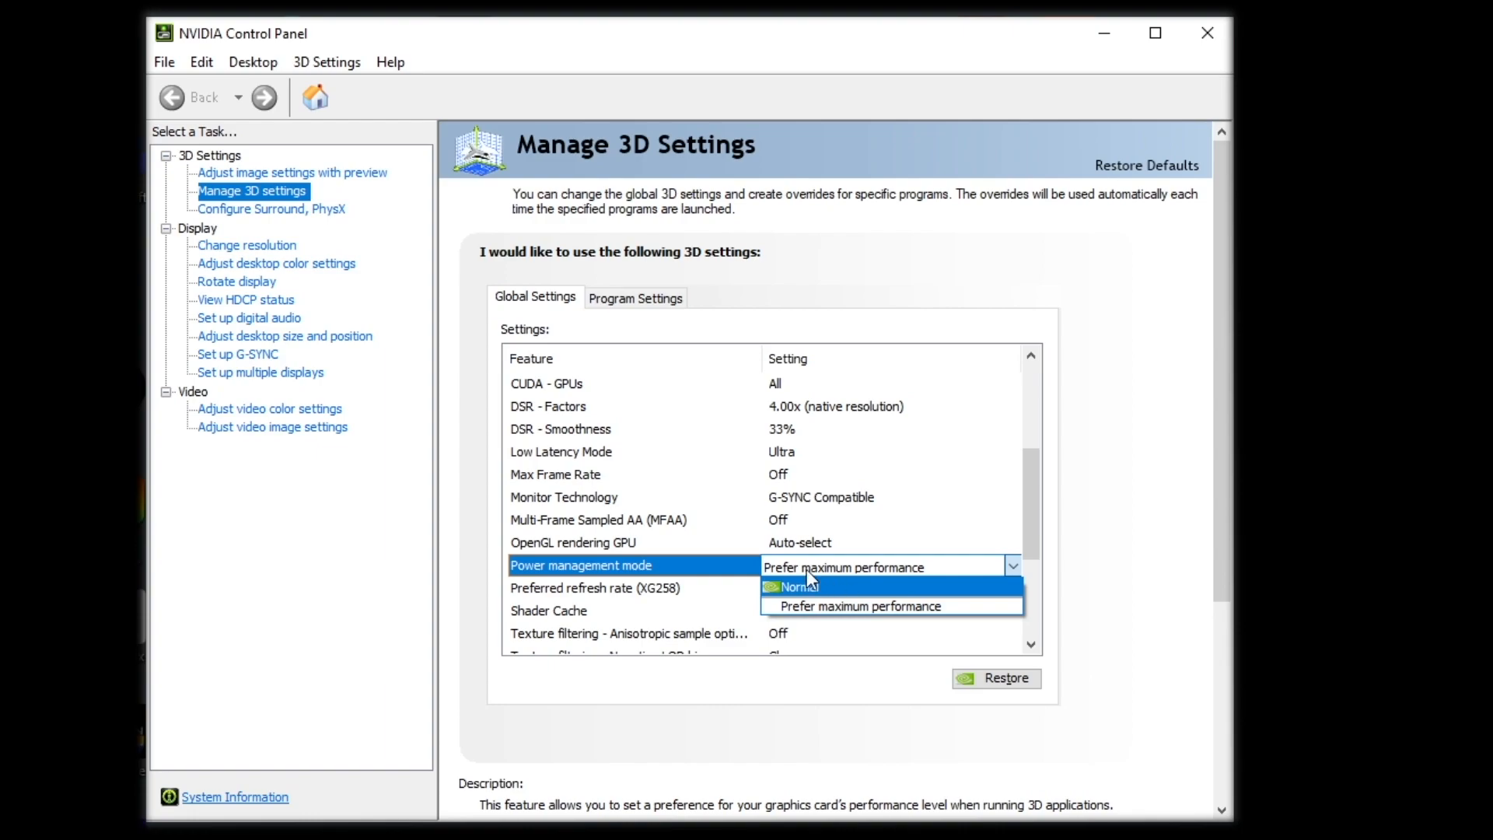
{"action": "mouse_move", "coordinate": [859, 598]}
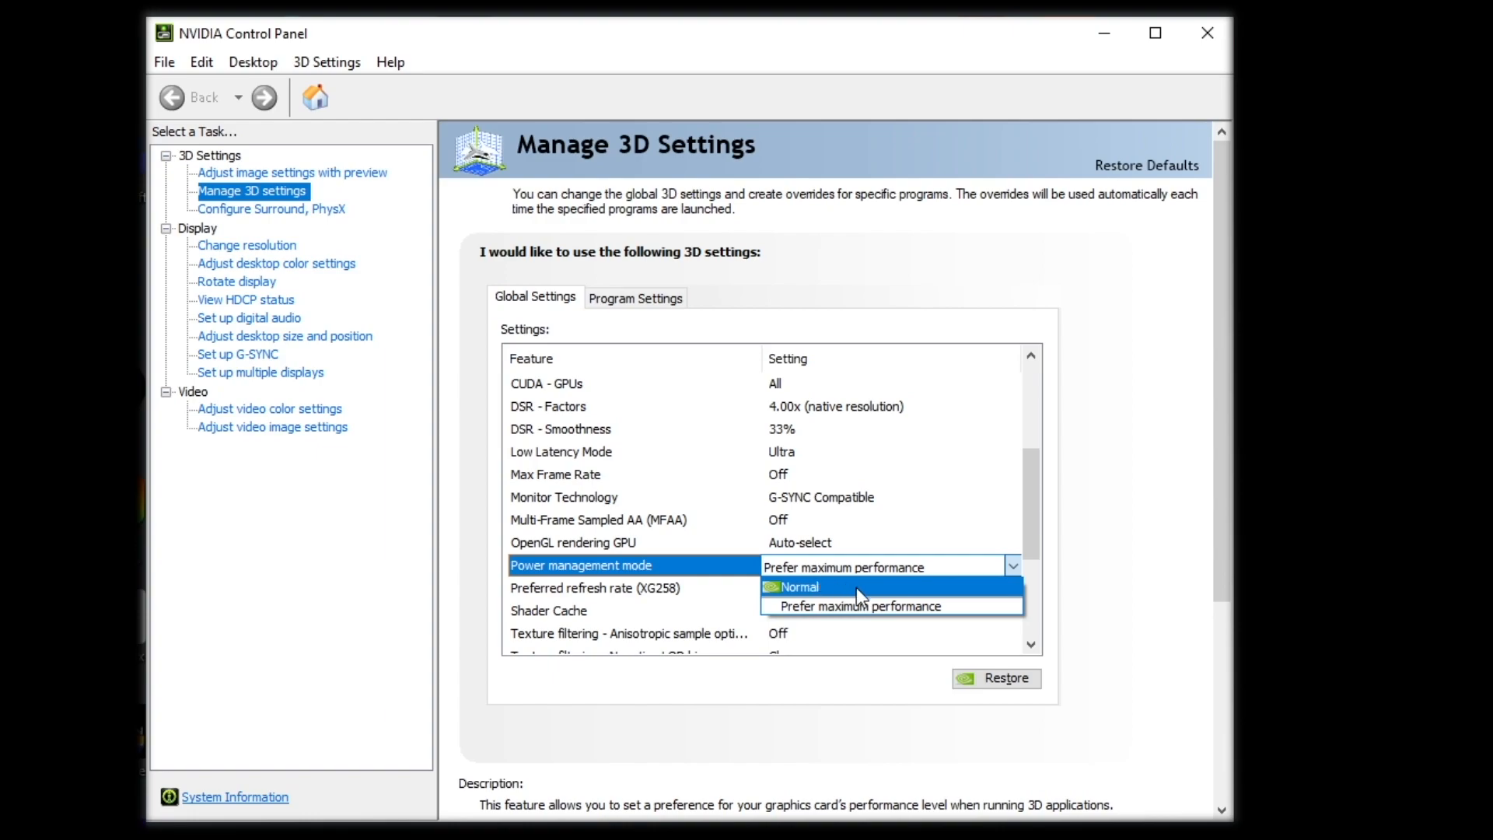
{"action": "mouse_move", "coordinate": [860, 606]}
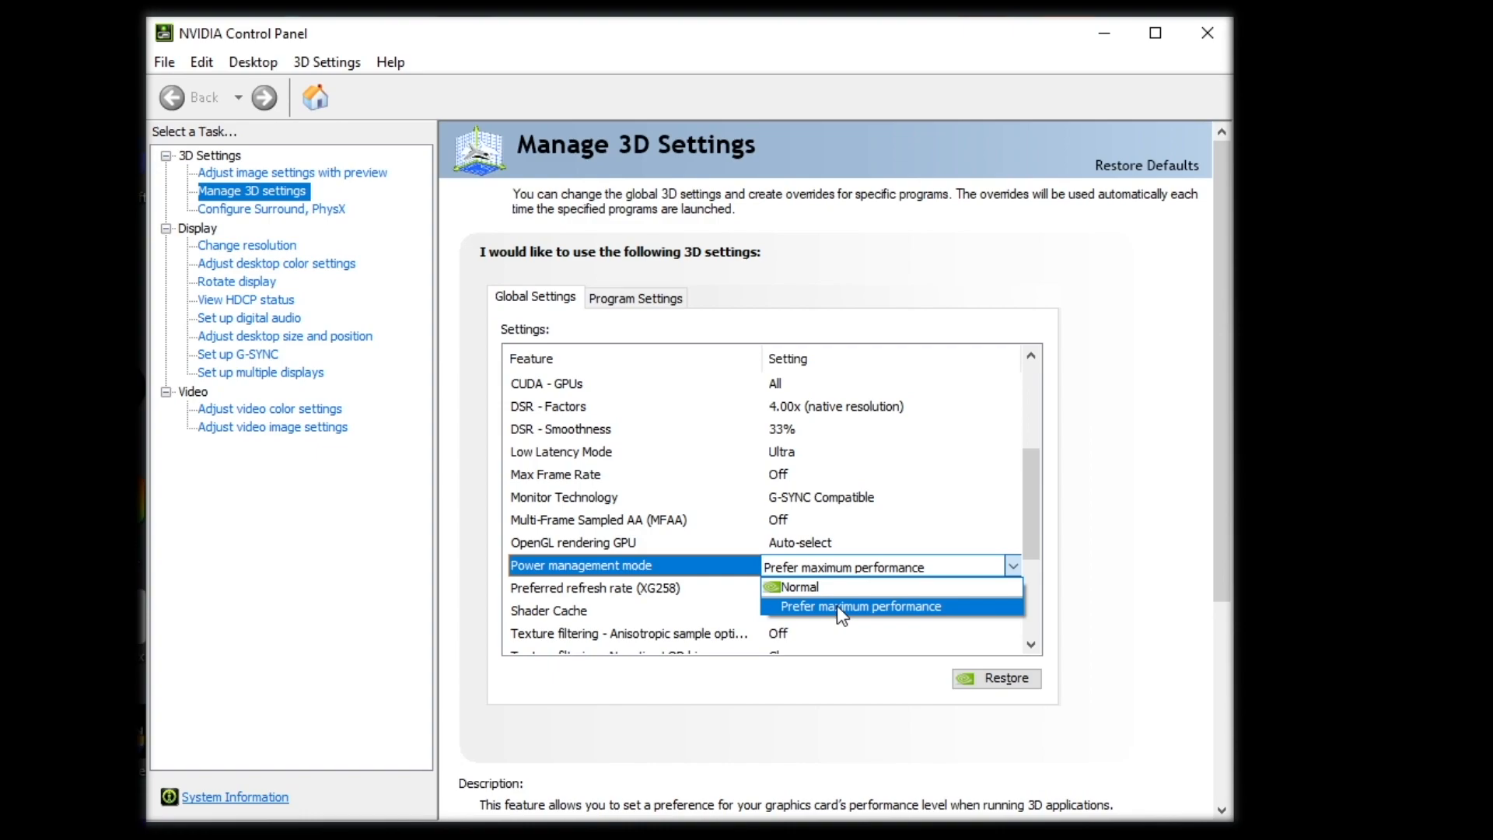
{"action": "mouse_move", "coordinate": [823, 586]}
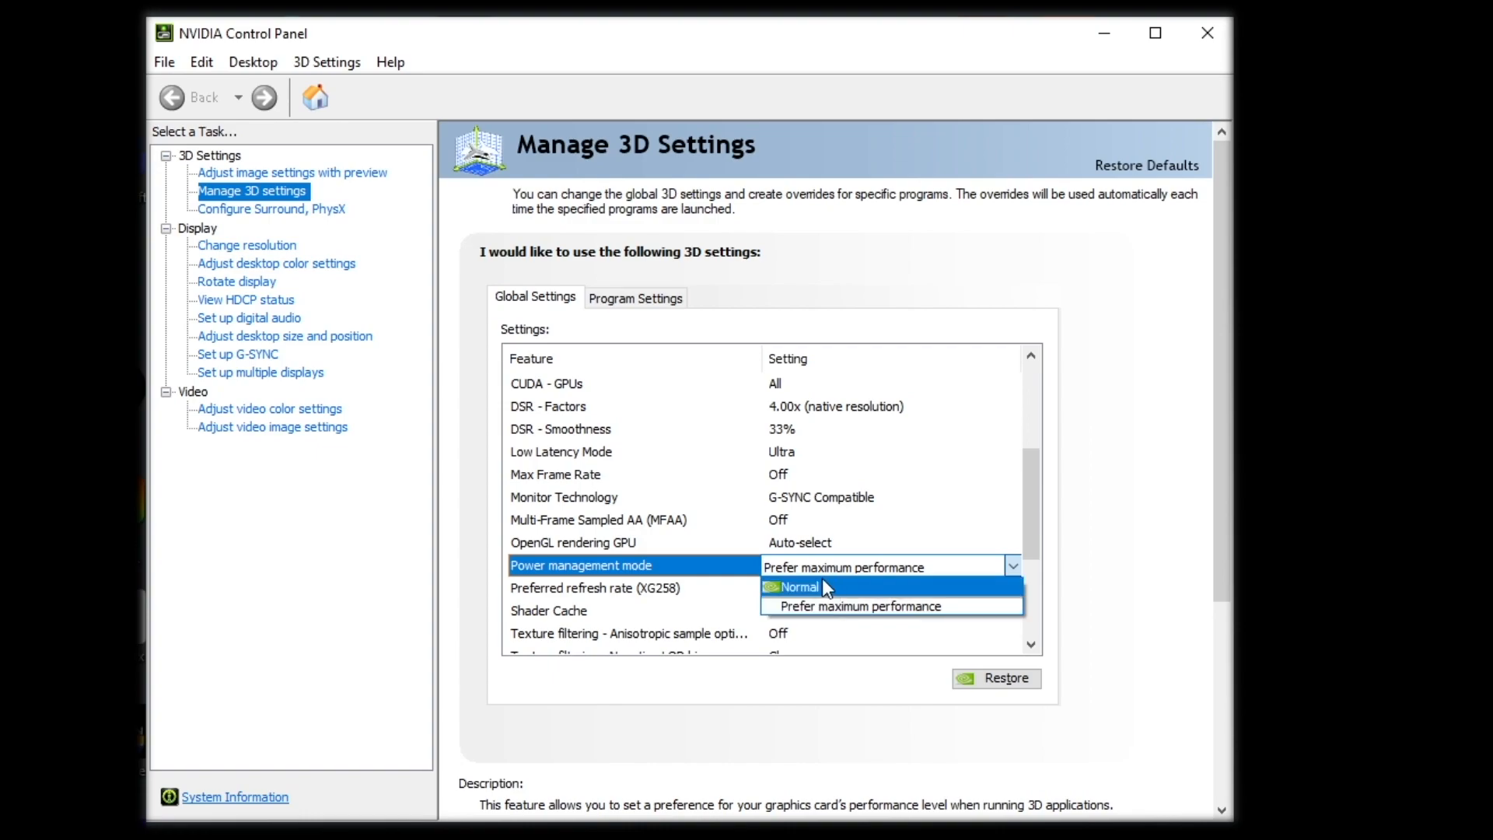
{"action": "mouse_move", "coordinate": [809, 599]}
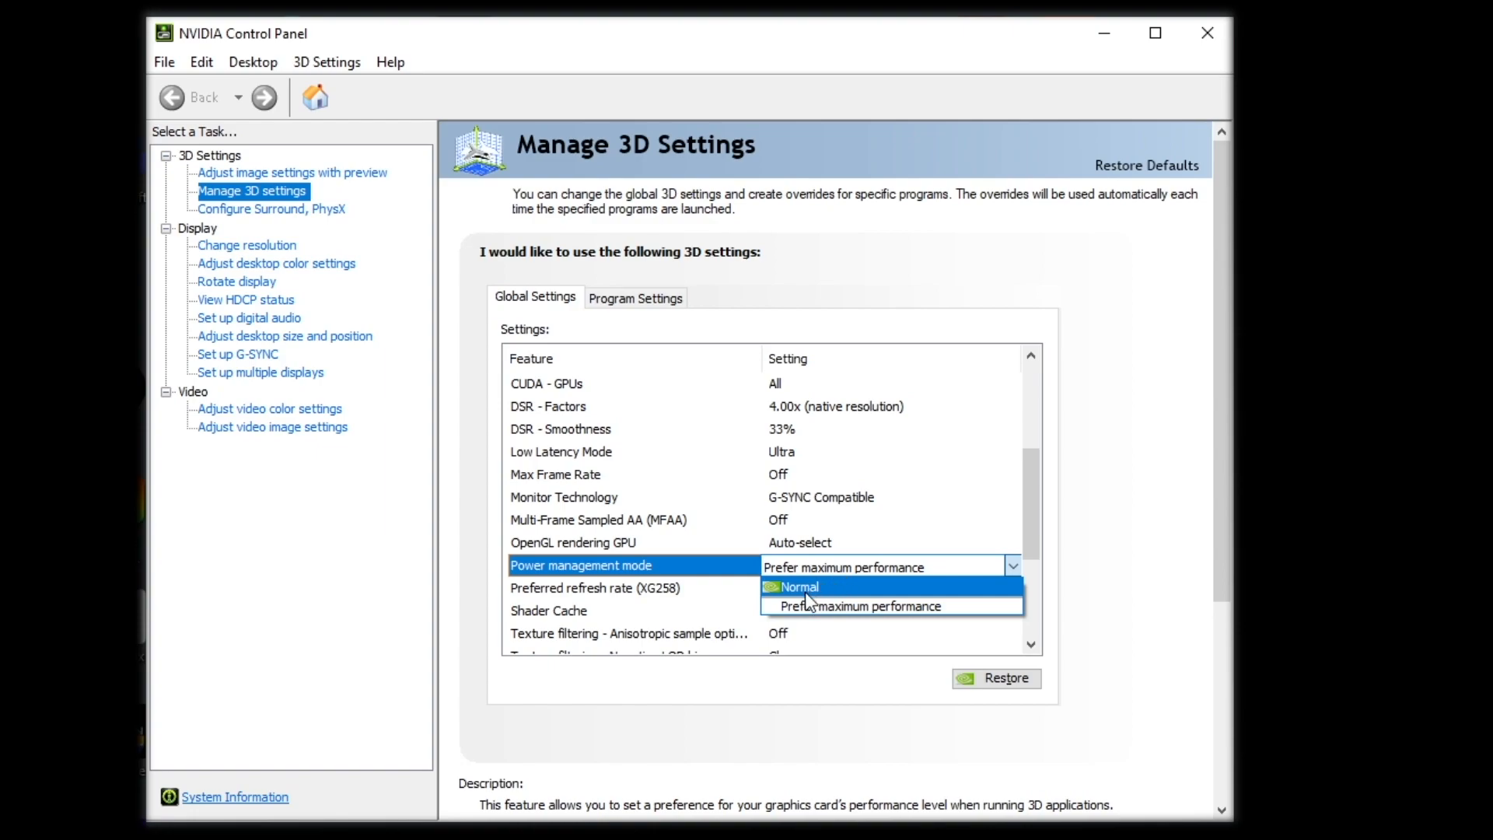
{"action": "mouse_move", "coordinate": [838, 602]}
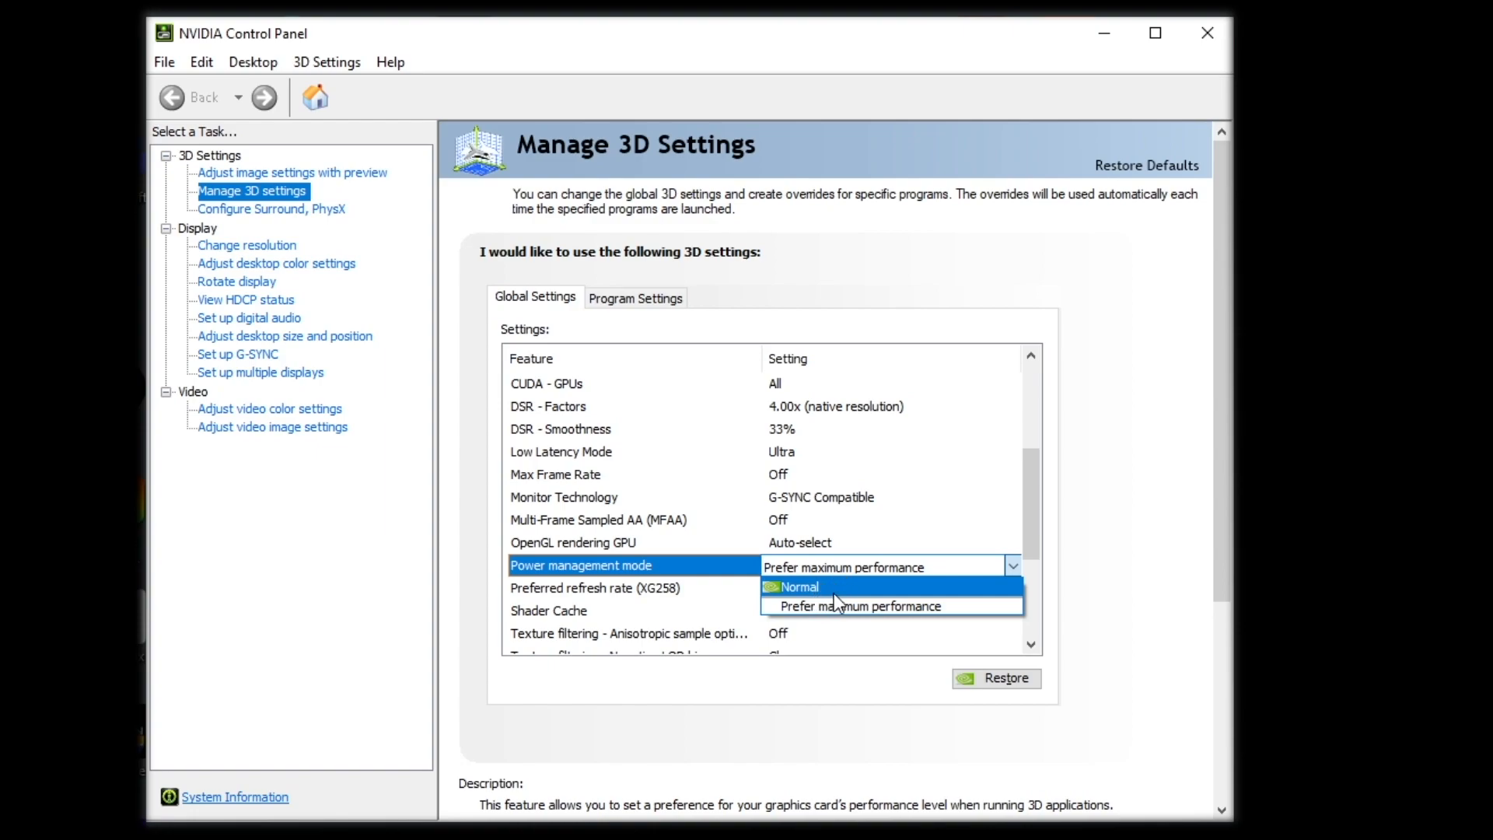
{"action": "mouse_move", "coordinate": [1039, 527]}
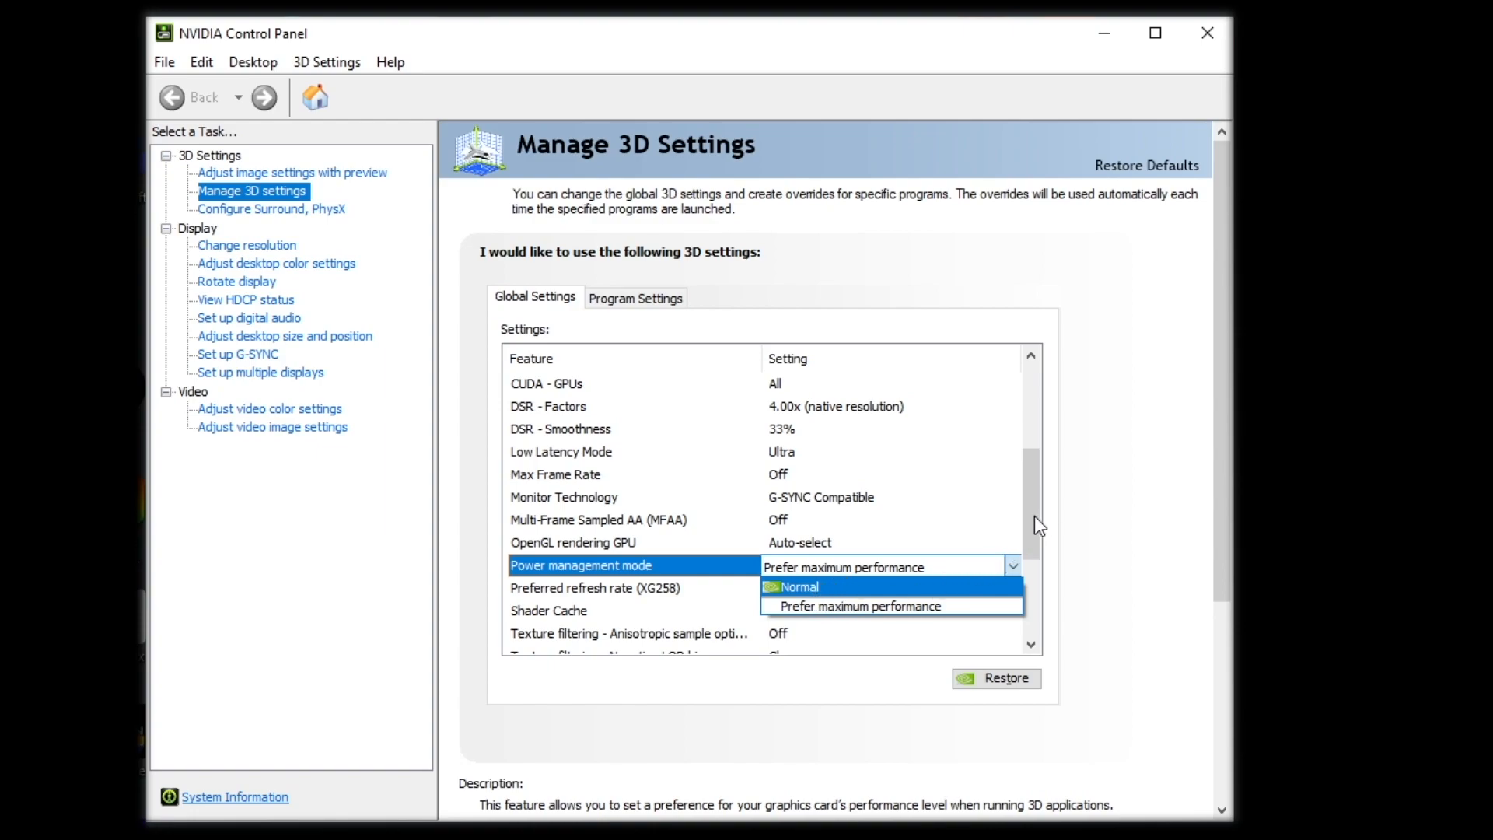
{"action": "left_click", "coordinate": [860, 606]}
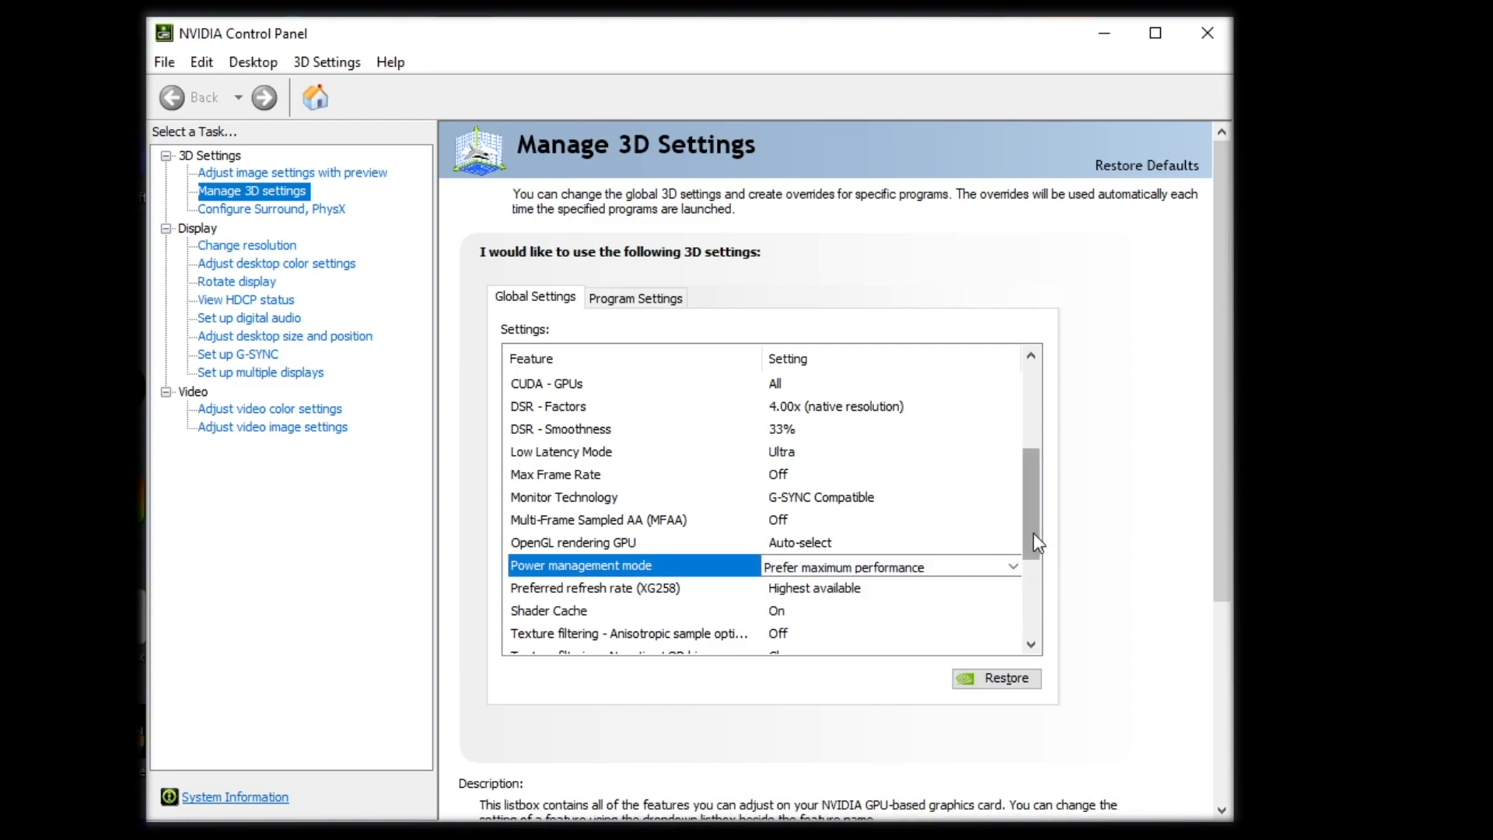
{"action": "scroll", "scroll_direction": "down", "scroll_amount": 3}
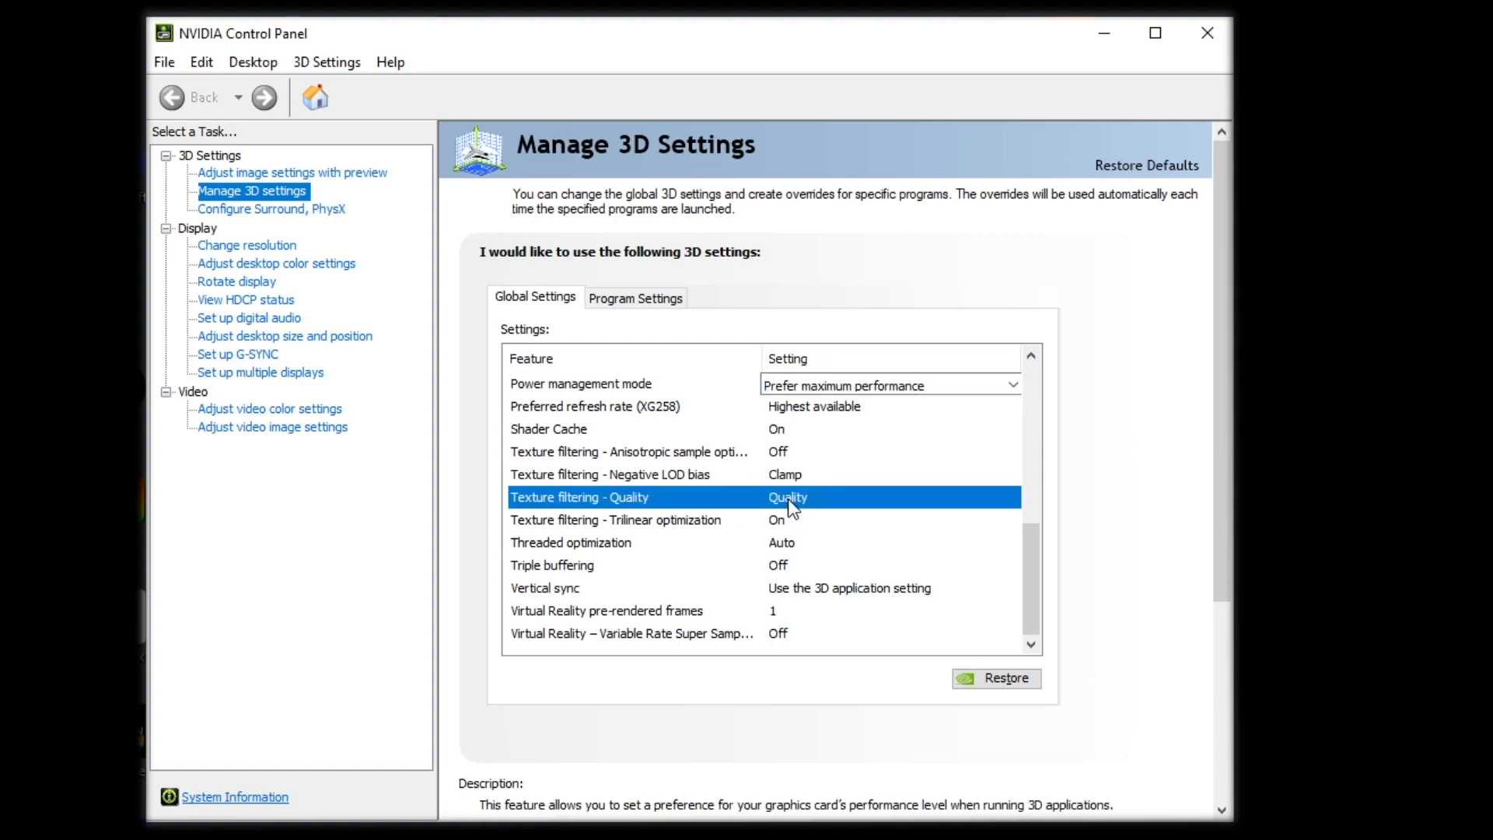
{"action": "left_click", "coordinate": [1011, 497]}
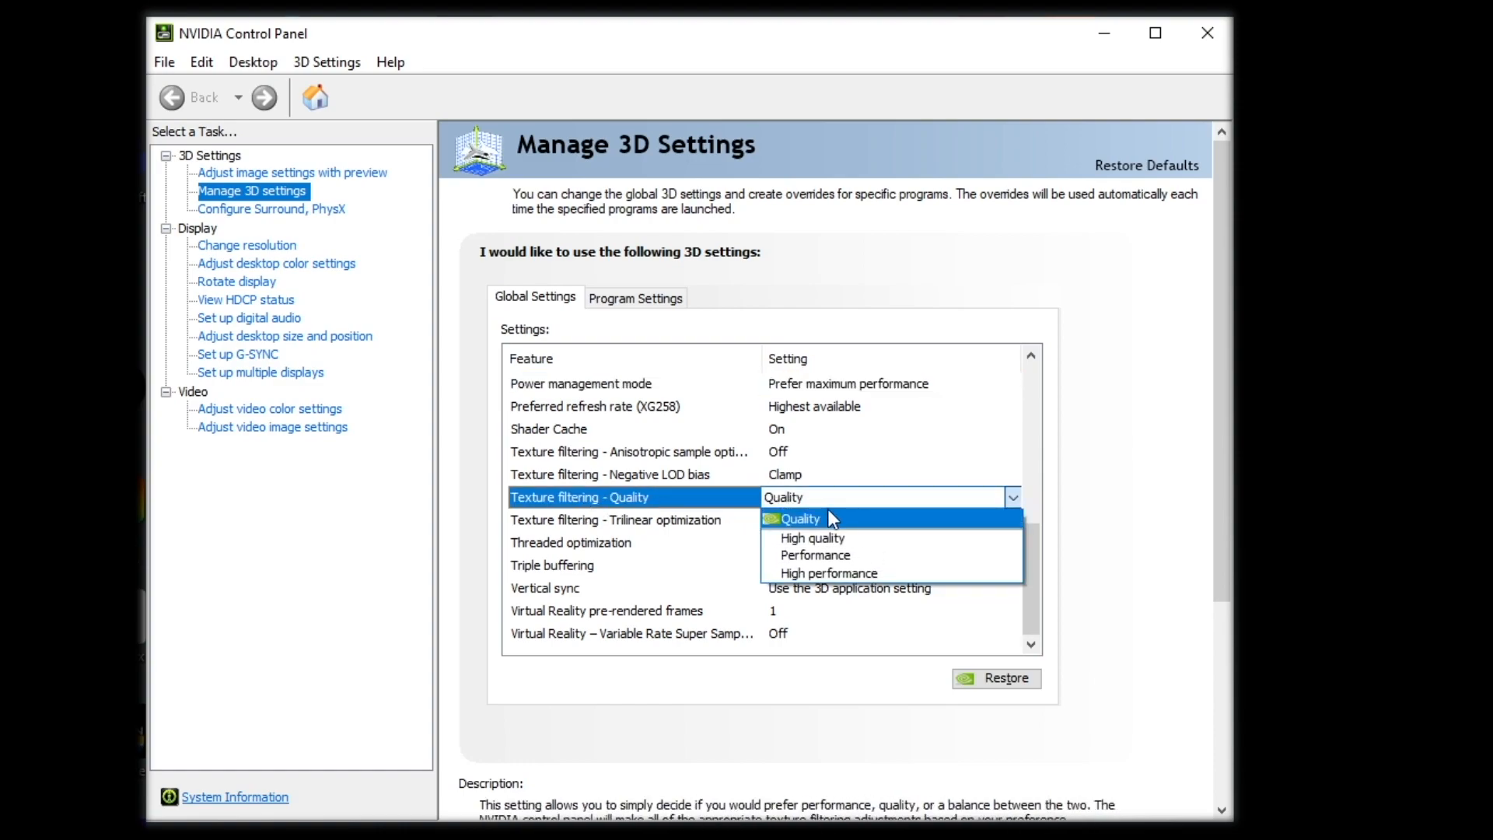
{"action": "mouse_move", "coordinate": [814, 555]}
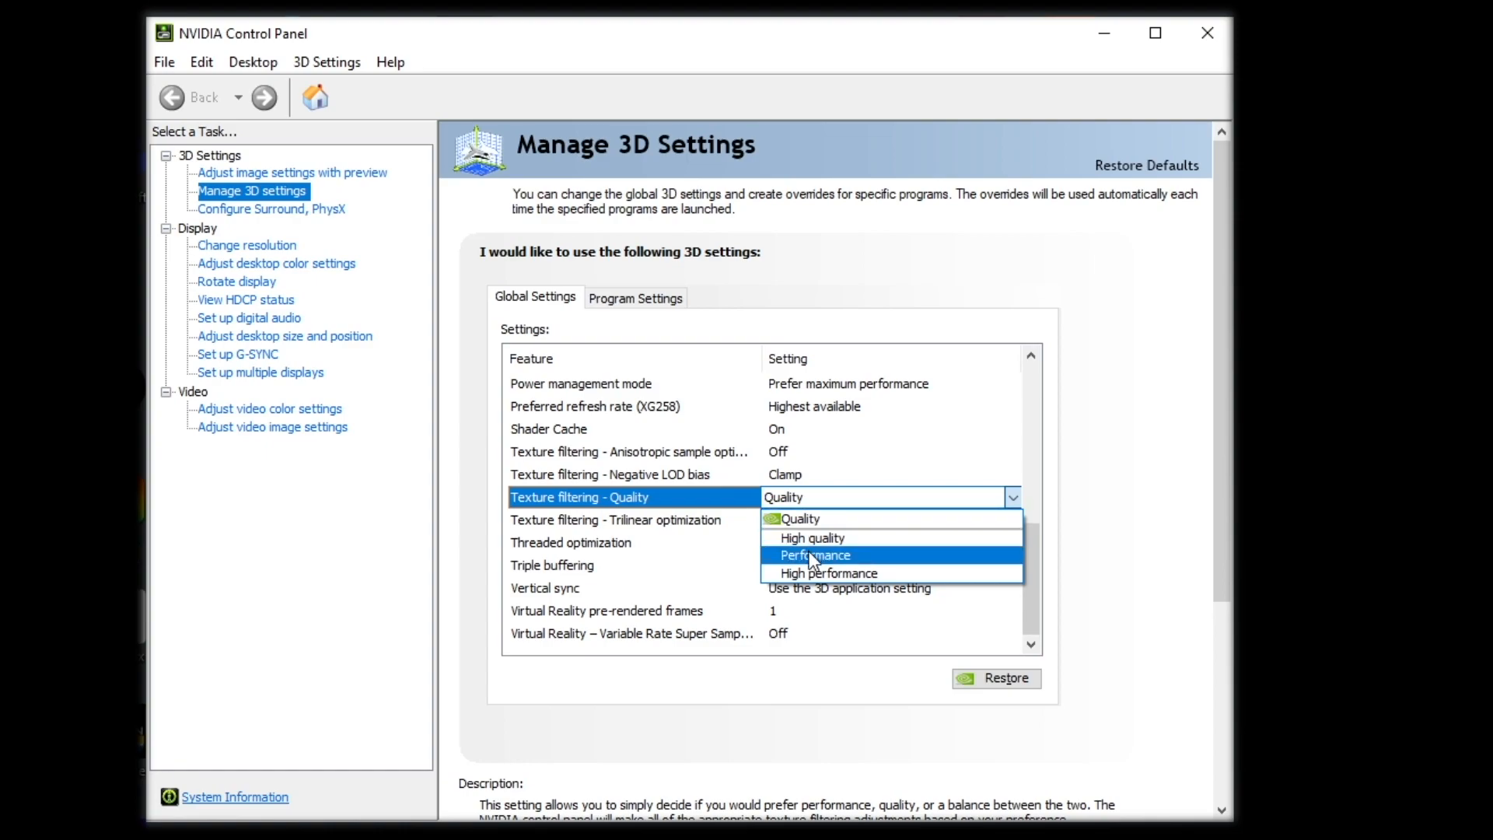
{"action": "mouse_move", "coordinate": [823, 519]}
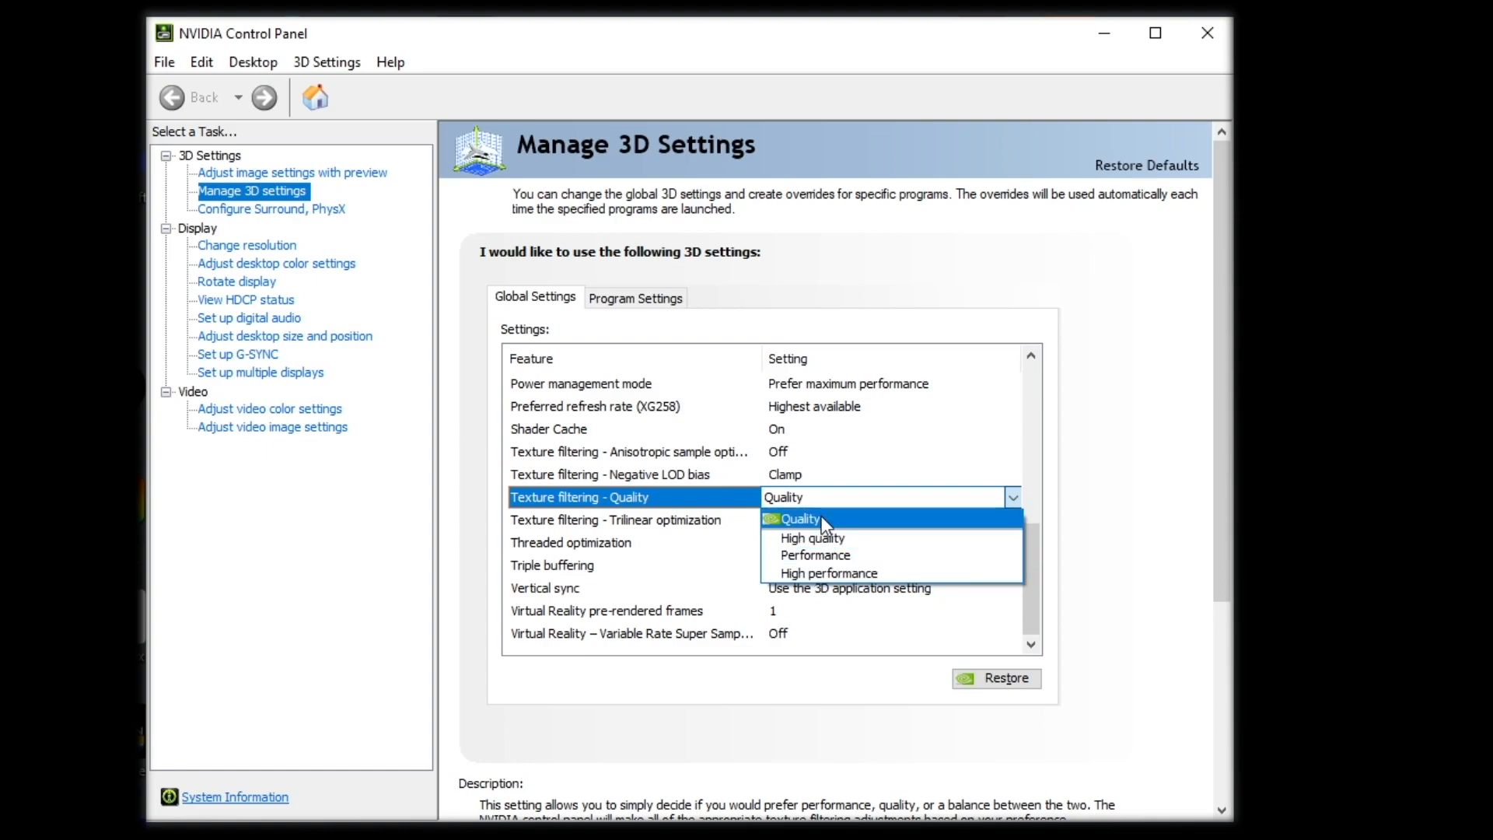
{"action": "mouse_move", "coordinate": [837, 573]}
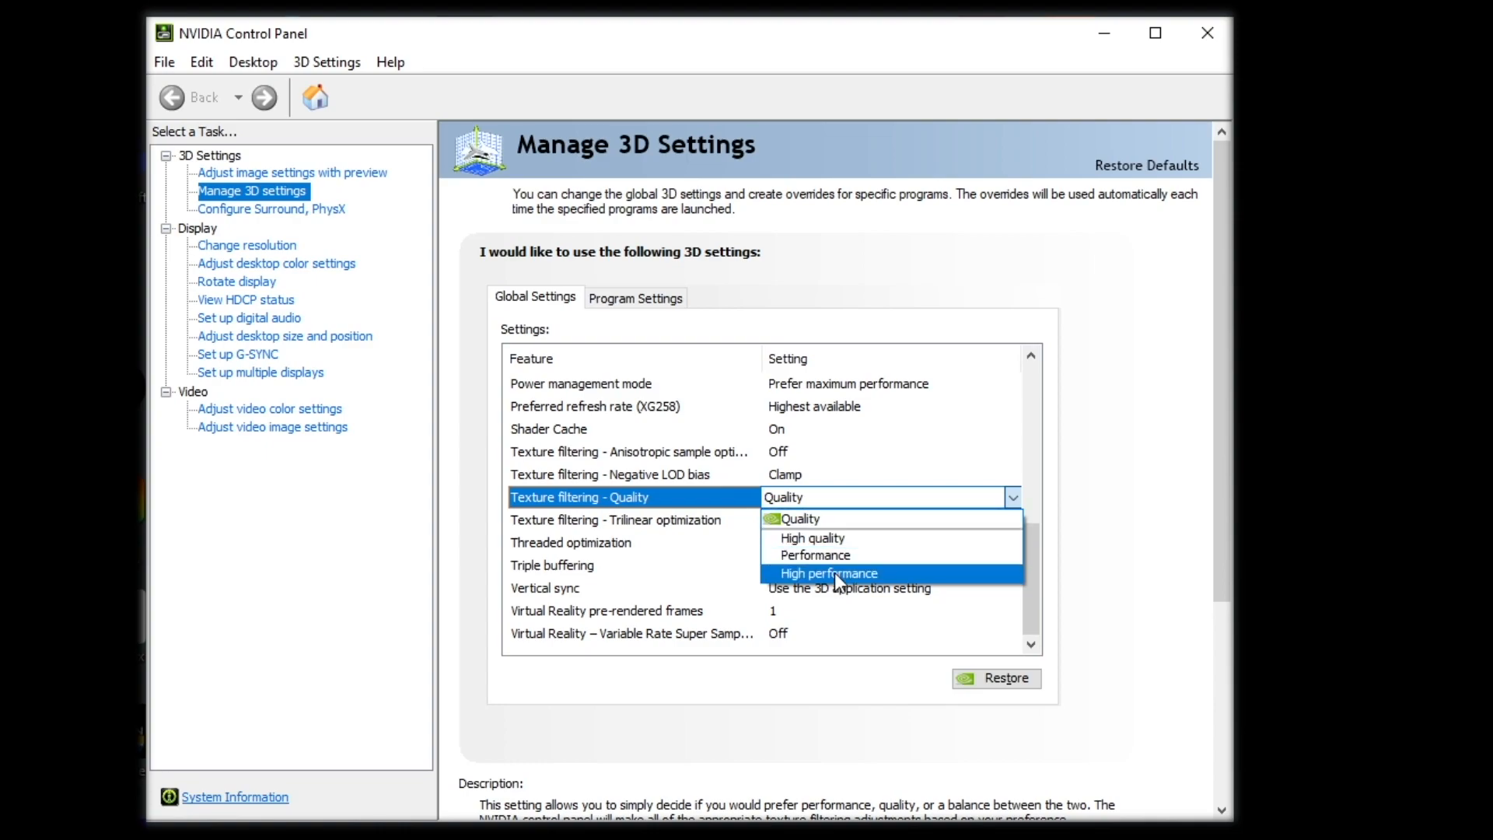
{"action": "mouse_move", "coordinate": [844, 530]}
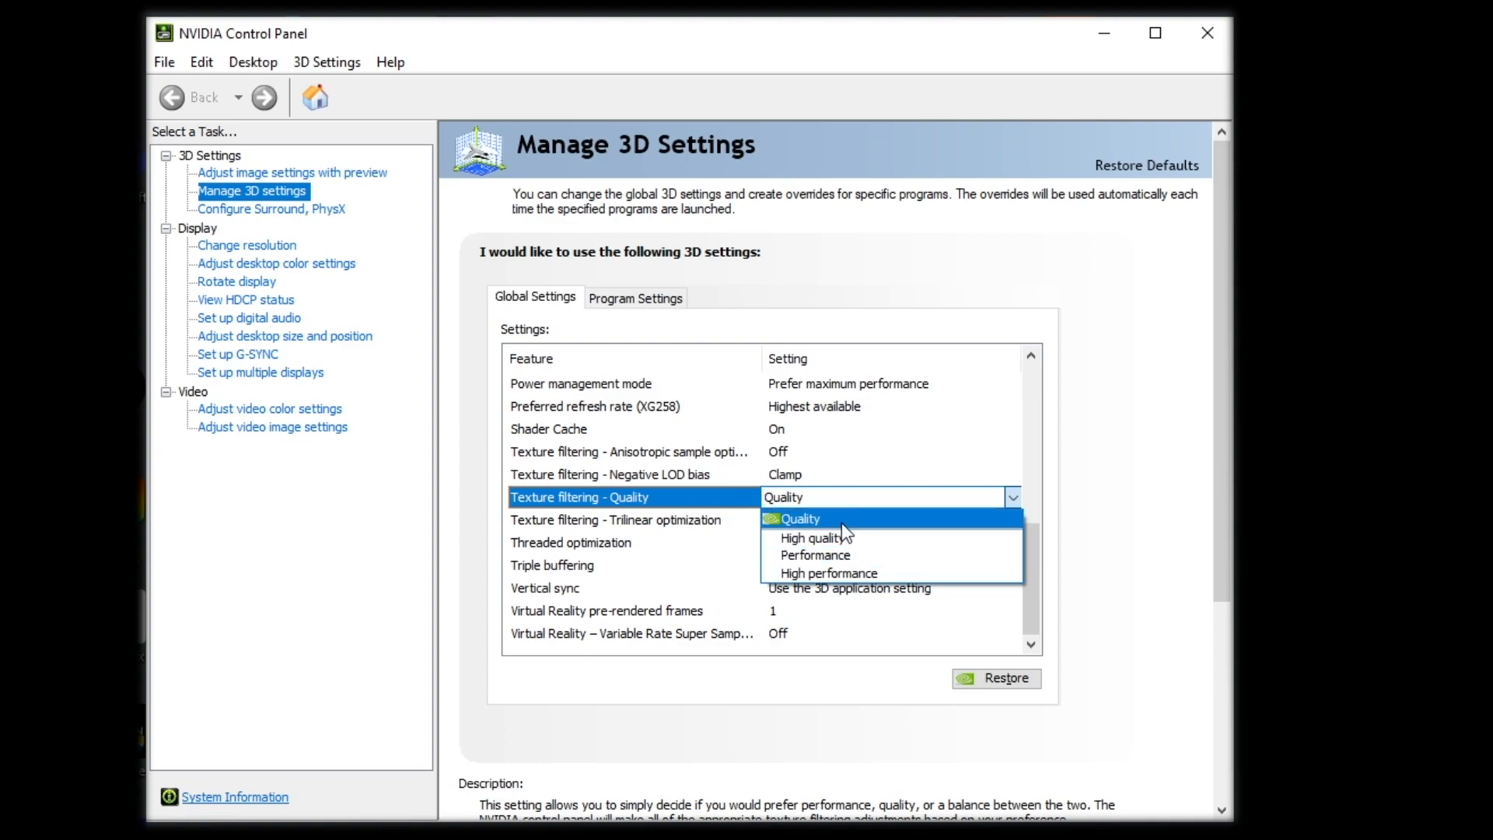
{"action": "mouse_move", "coordinate": [866, 556]}
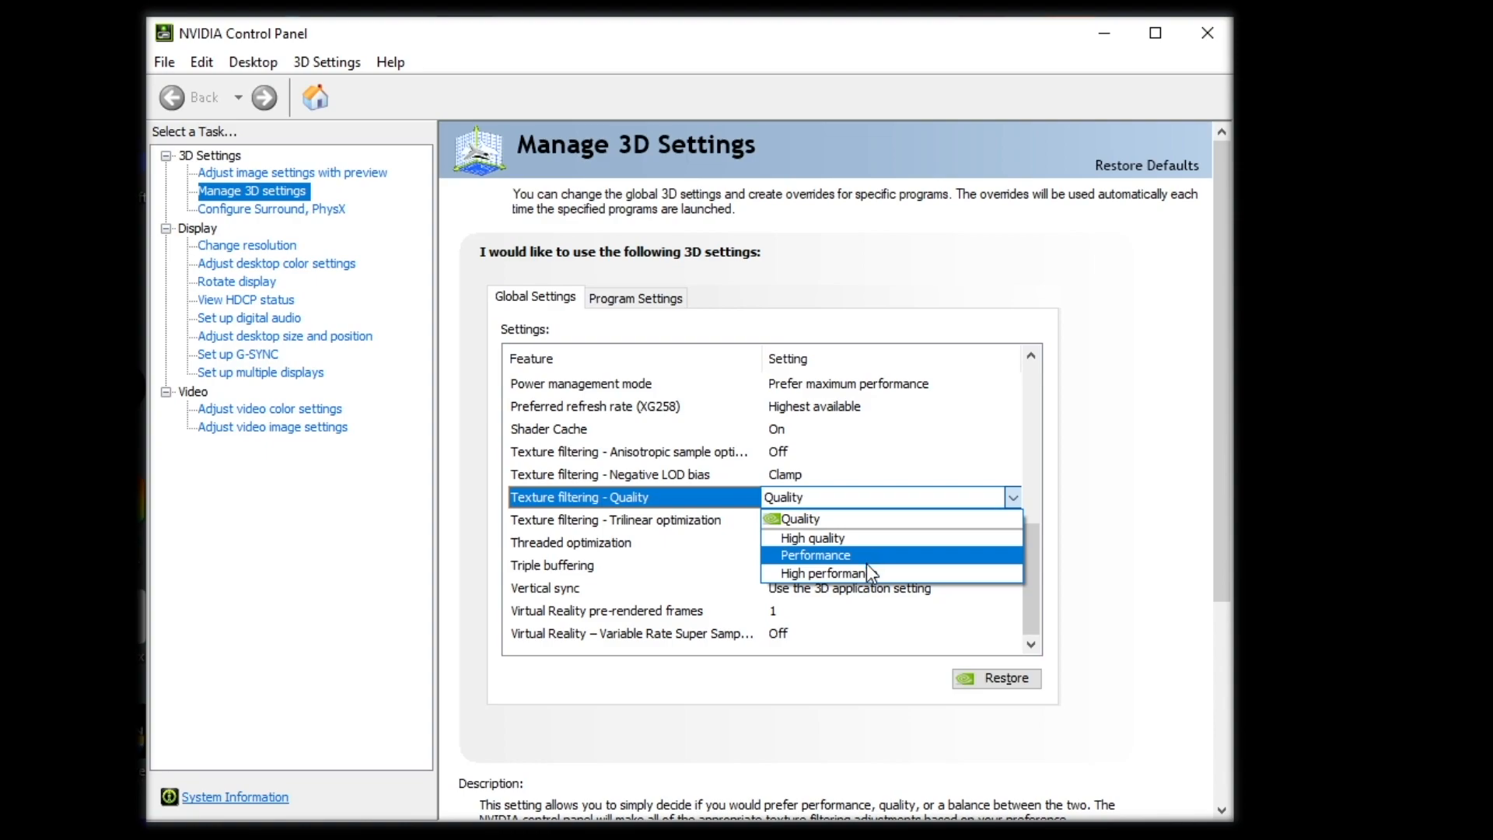
{"action": "mouse_move", "coordinate": [865, 572]}
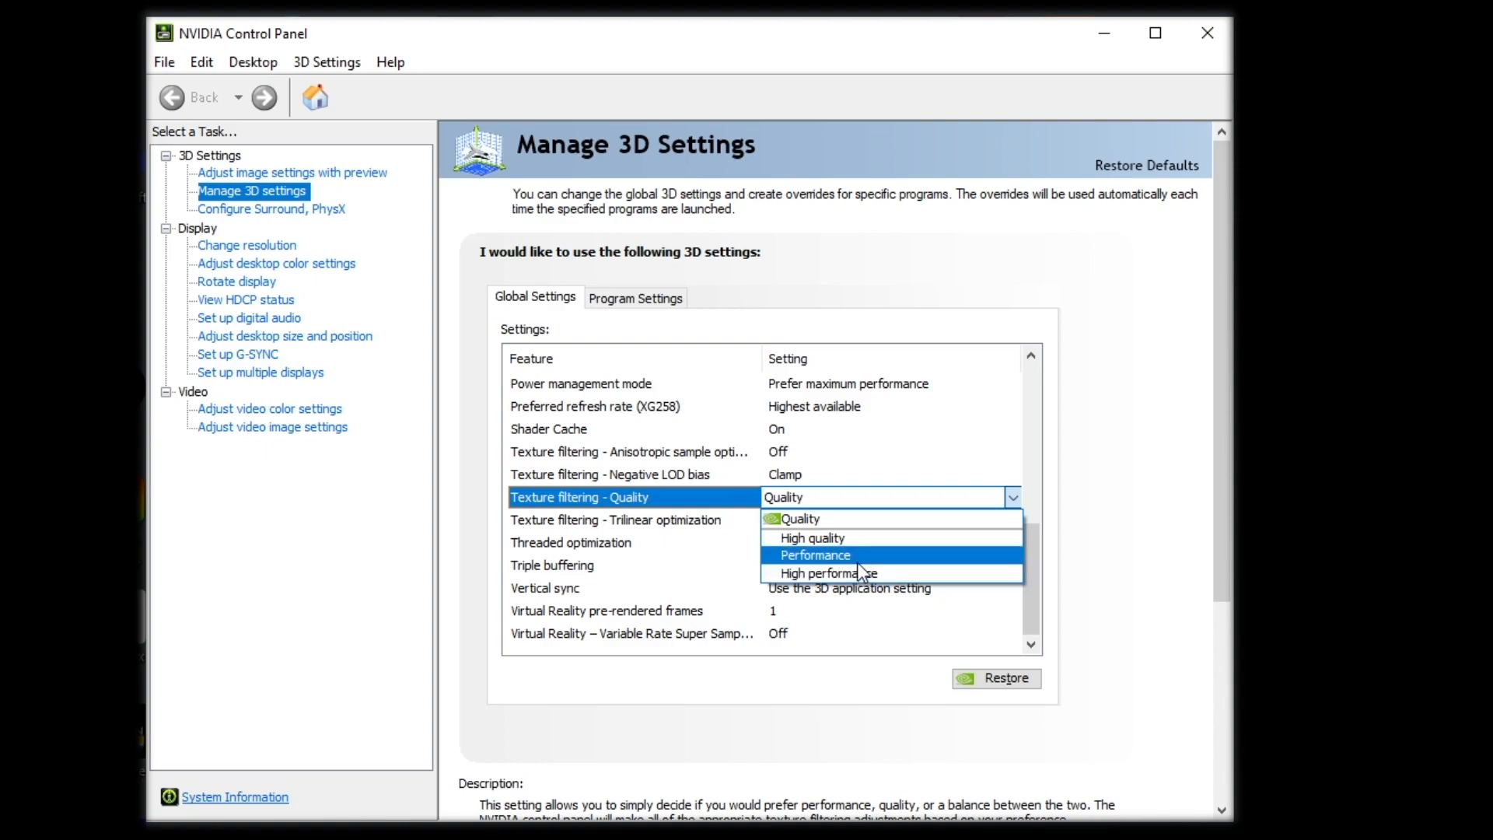
{"action": "mouse_move", "coordinate": [841, 521]}
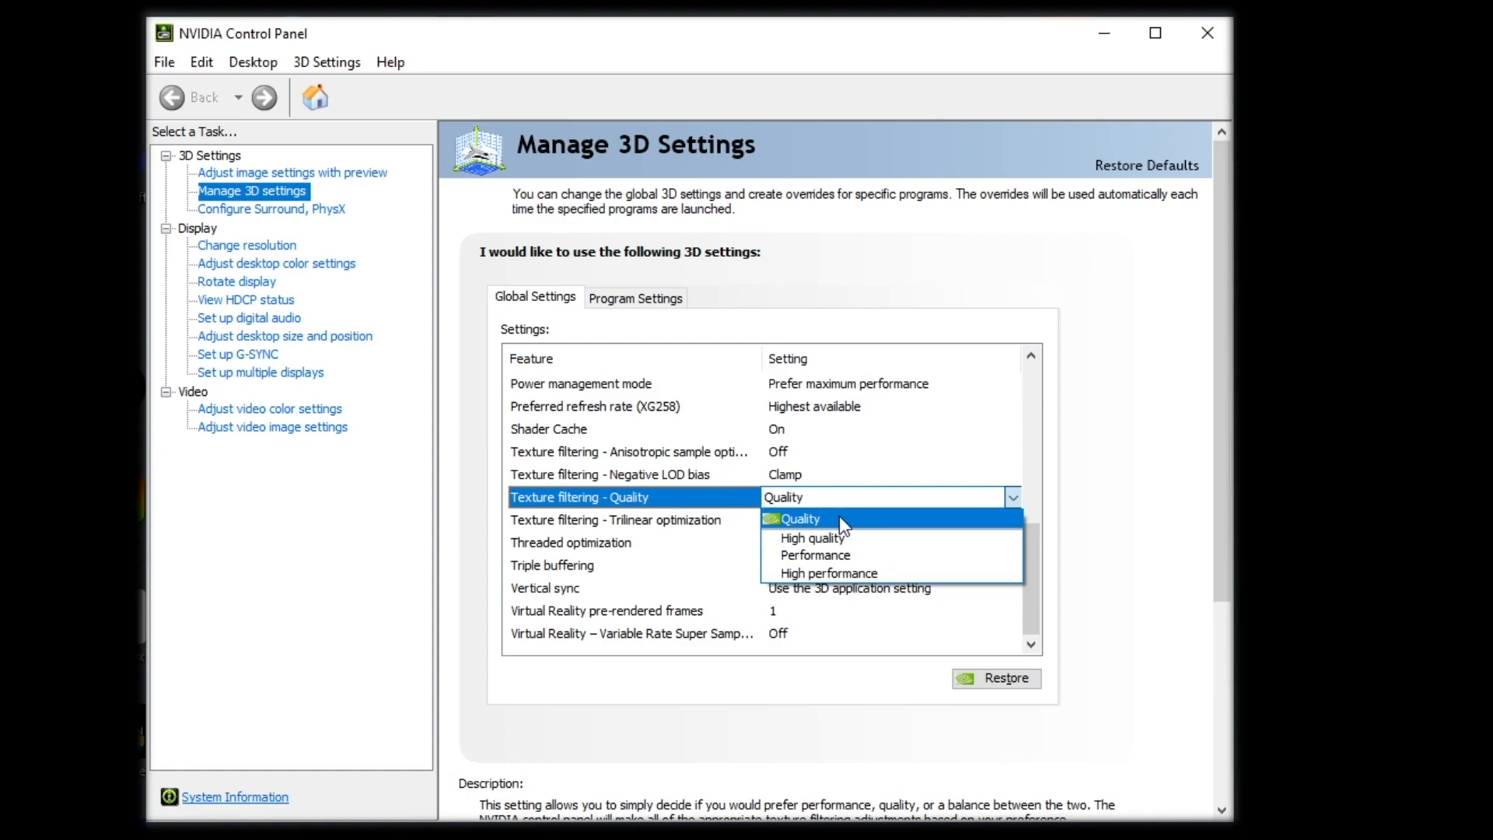
{"action": "left_click", "coordinate": [801, 518]}
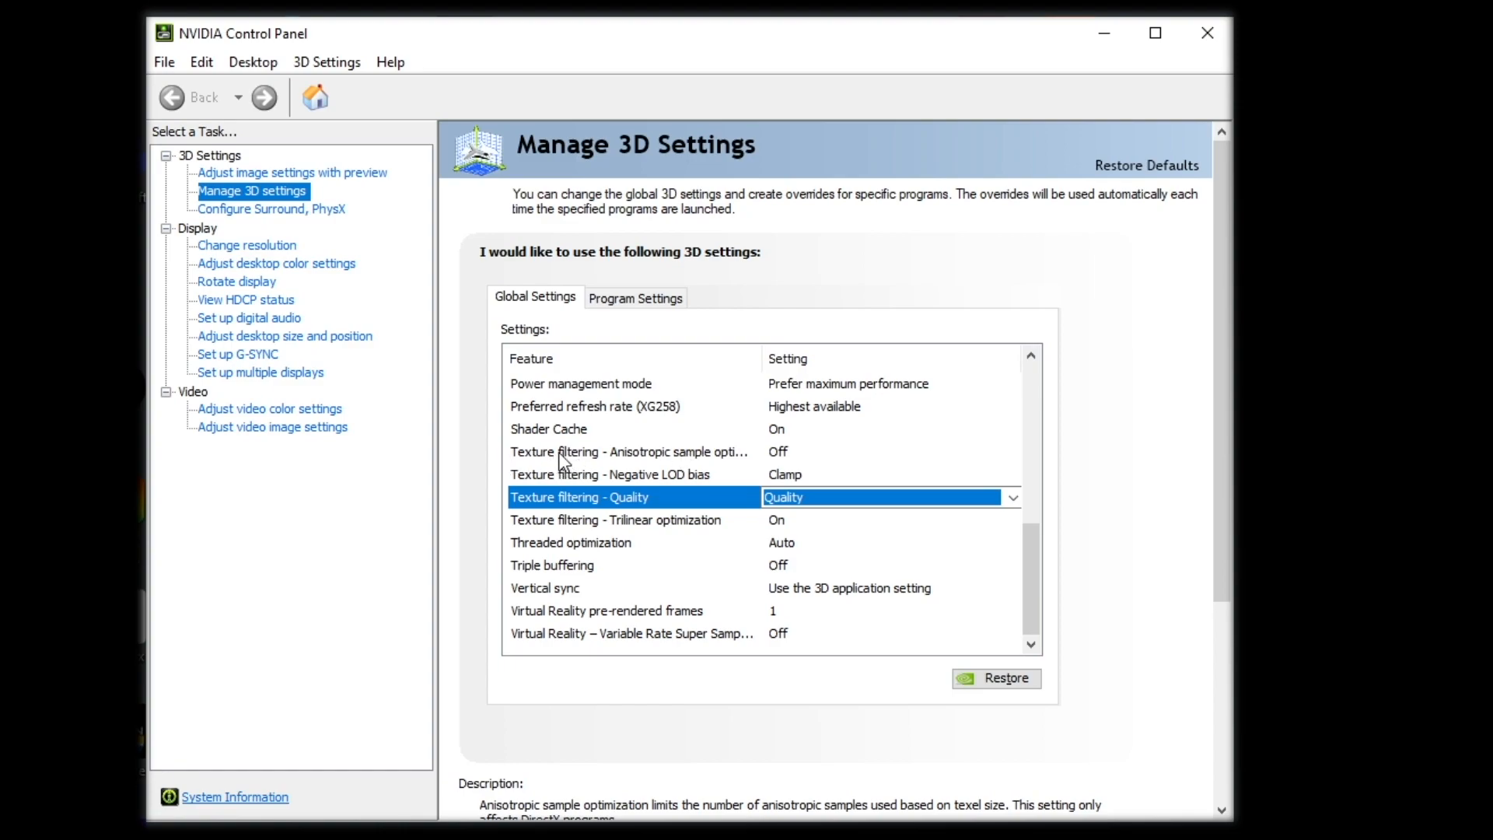
{"action": "mouse_move", "coordinate": [724, 458]}
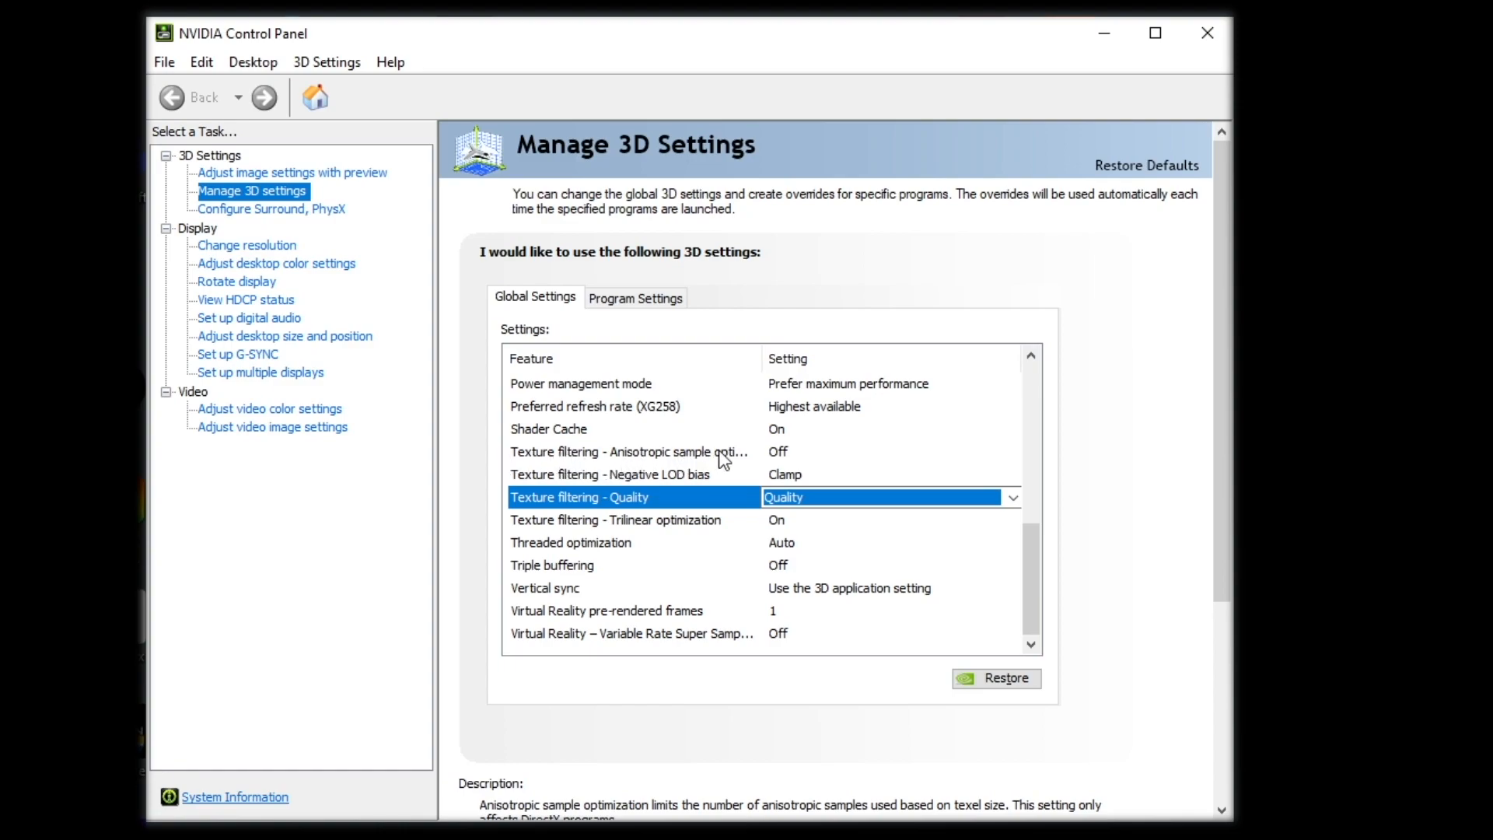
{"action": "mouse_move", "coordinate": [627, 476]}
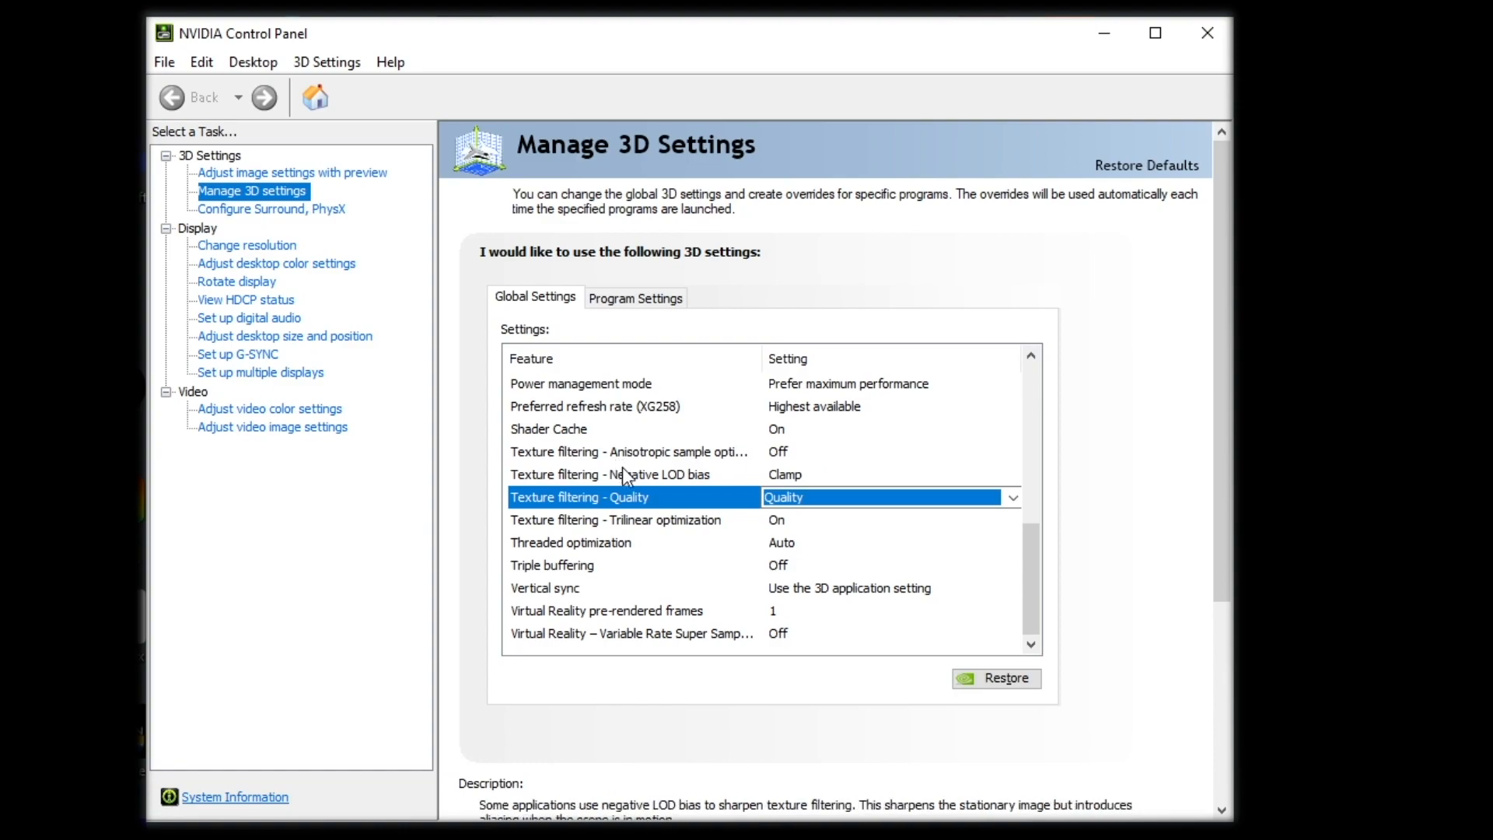
{"action": "mouse_move", "coordinate": [798, 482]}
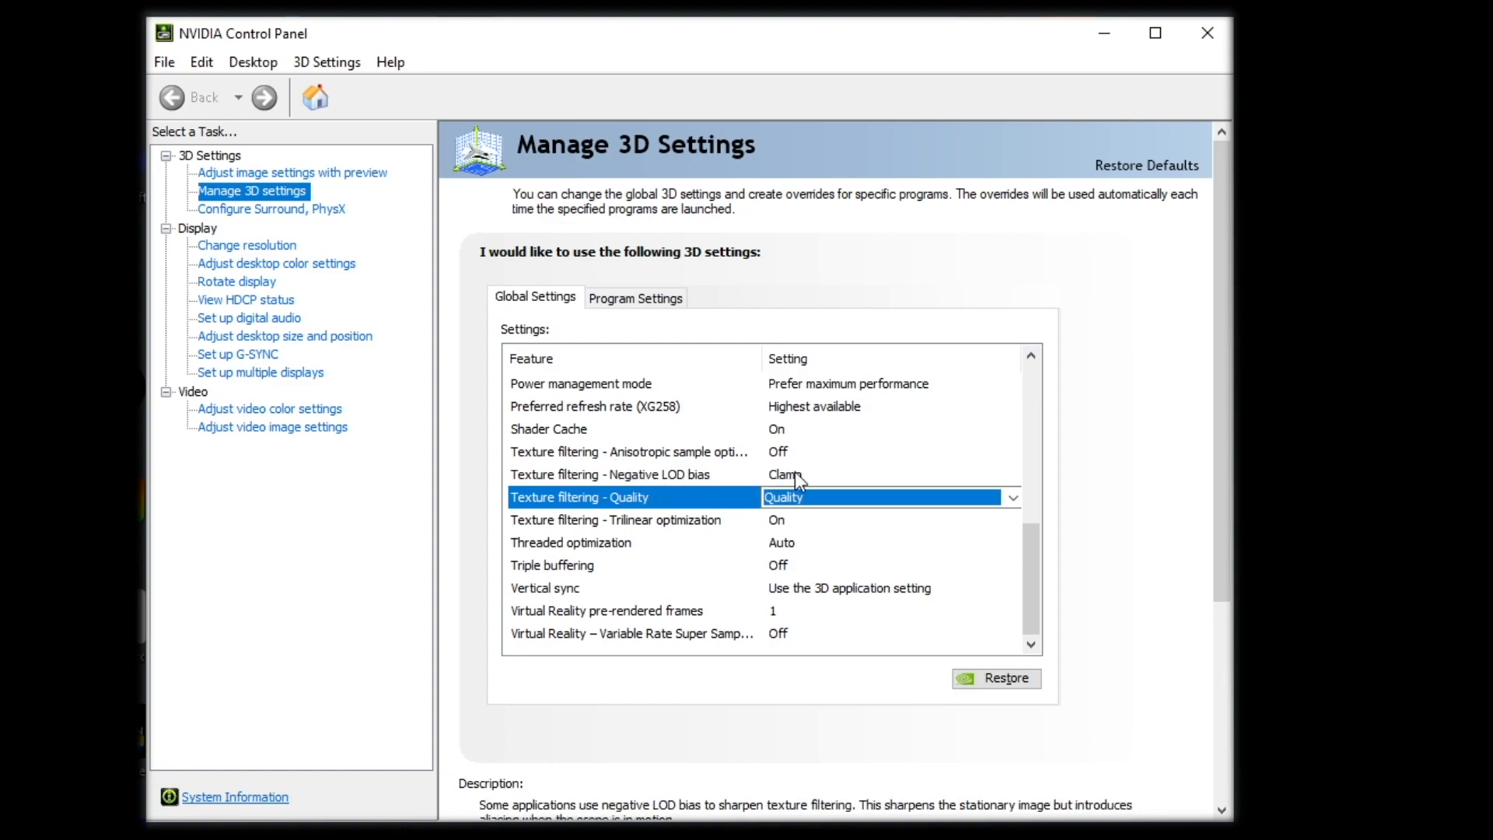
{"action": "mouse_move", "coordinate": [696, 539]}
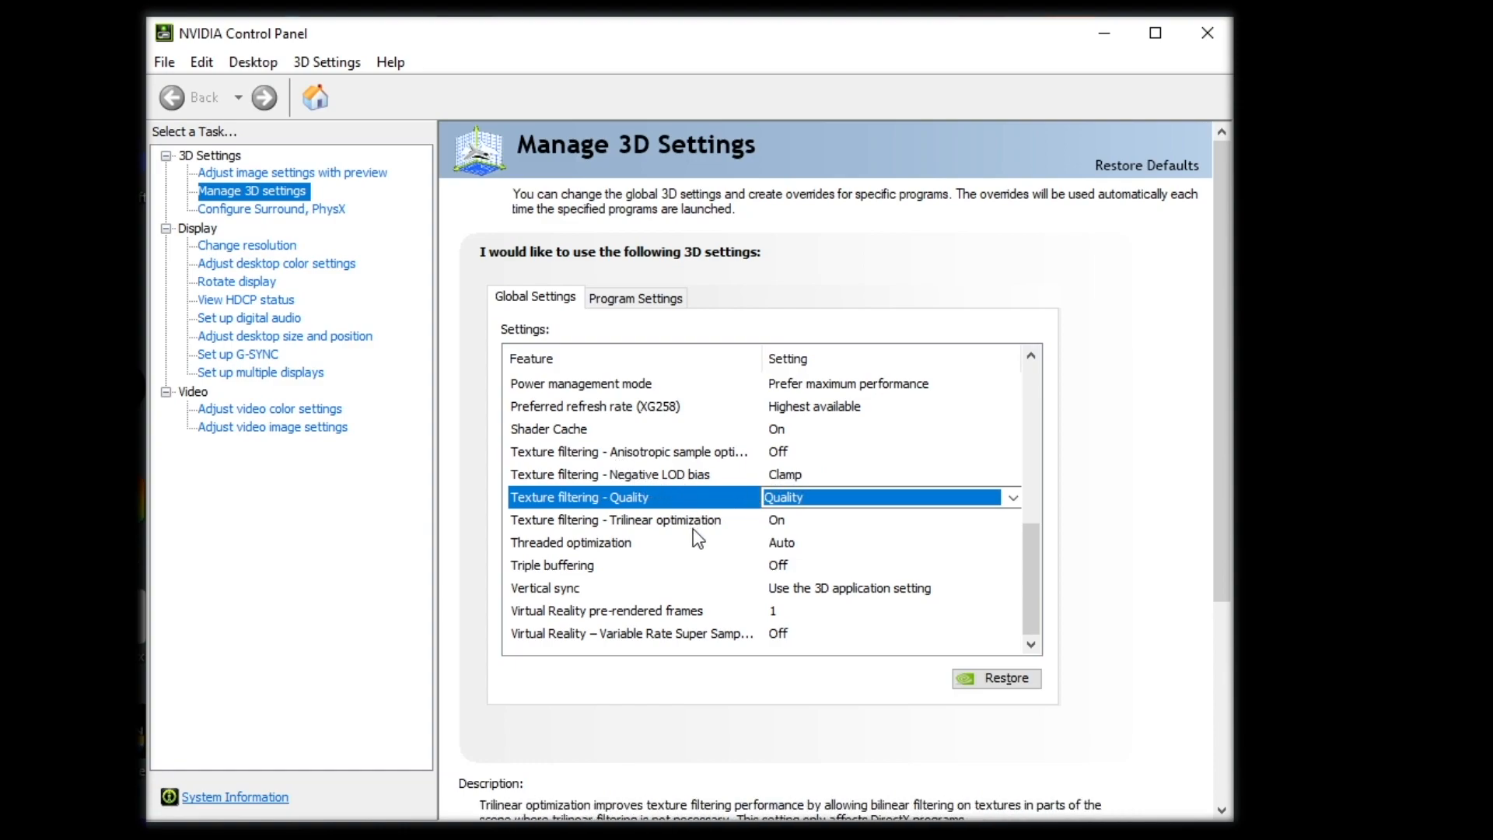
{"action": "mouse_move", "coordinate": [648, 534]}
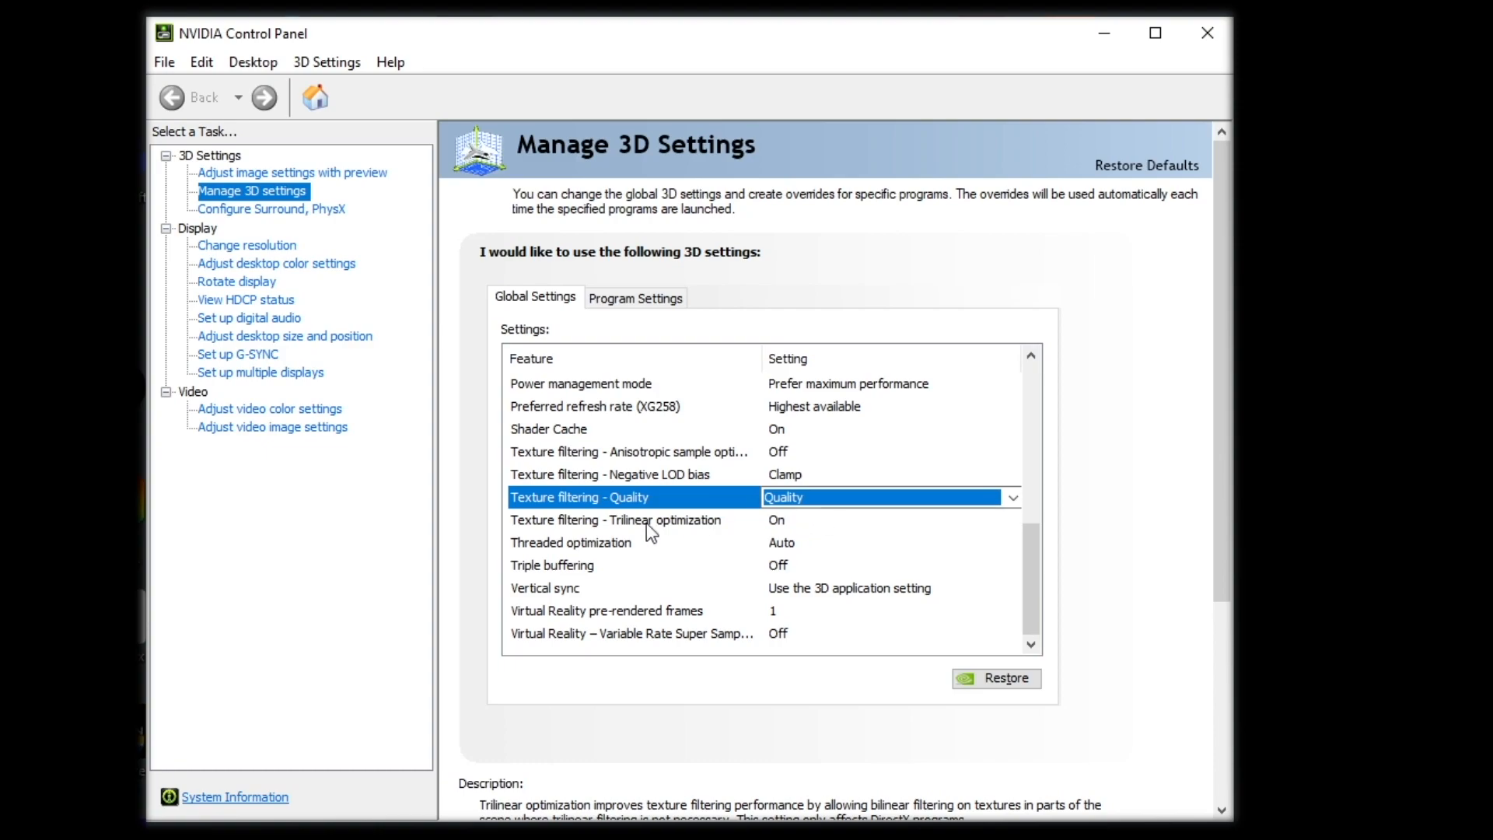
{"action": "mouse_move", "coordinate": [747, 550]}
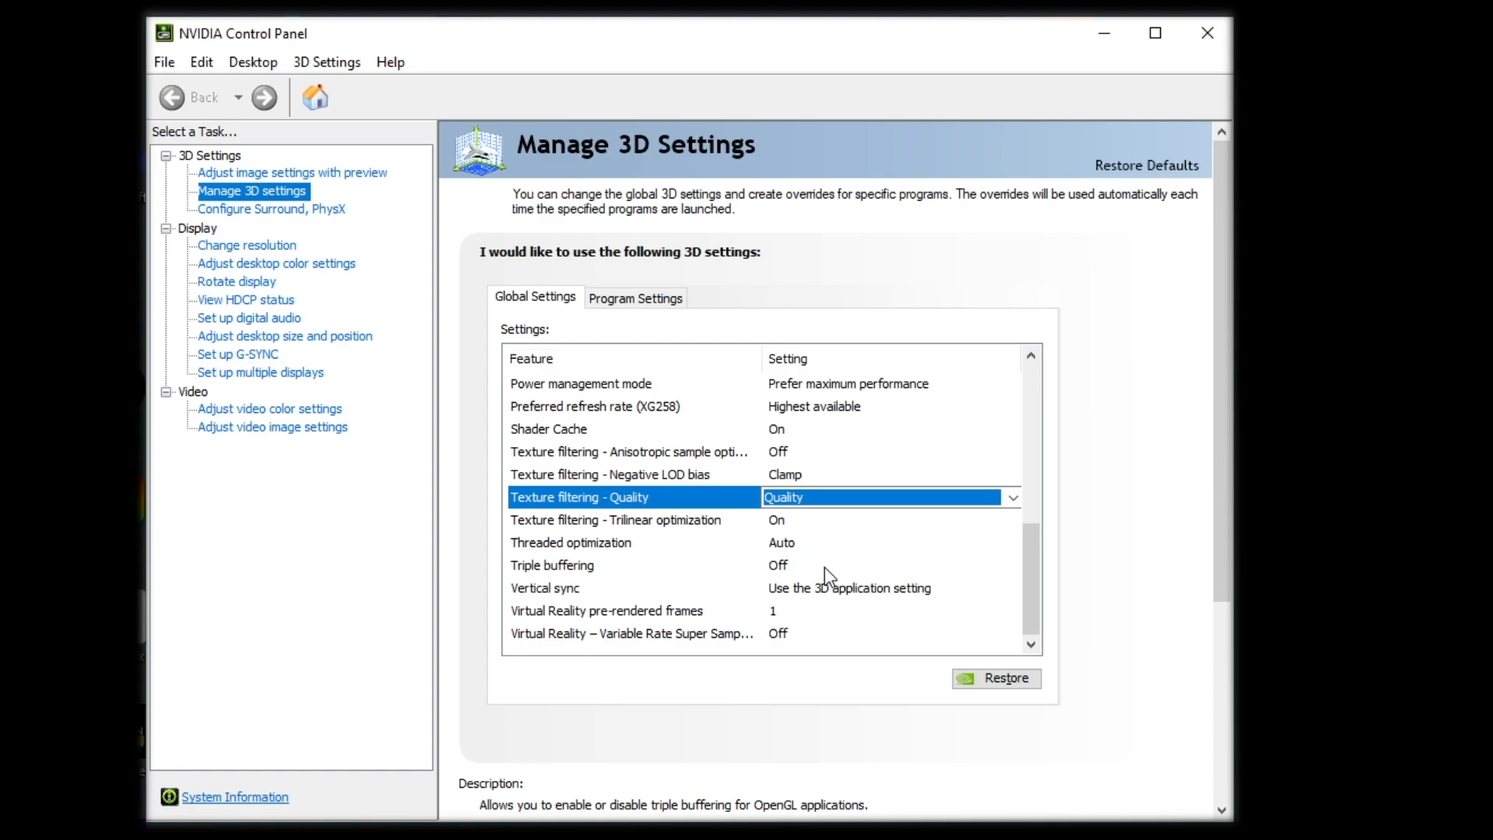
{"action": "mouse_move", "coordinate": [860, 597]}
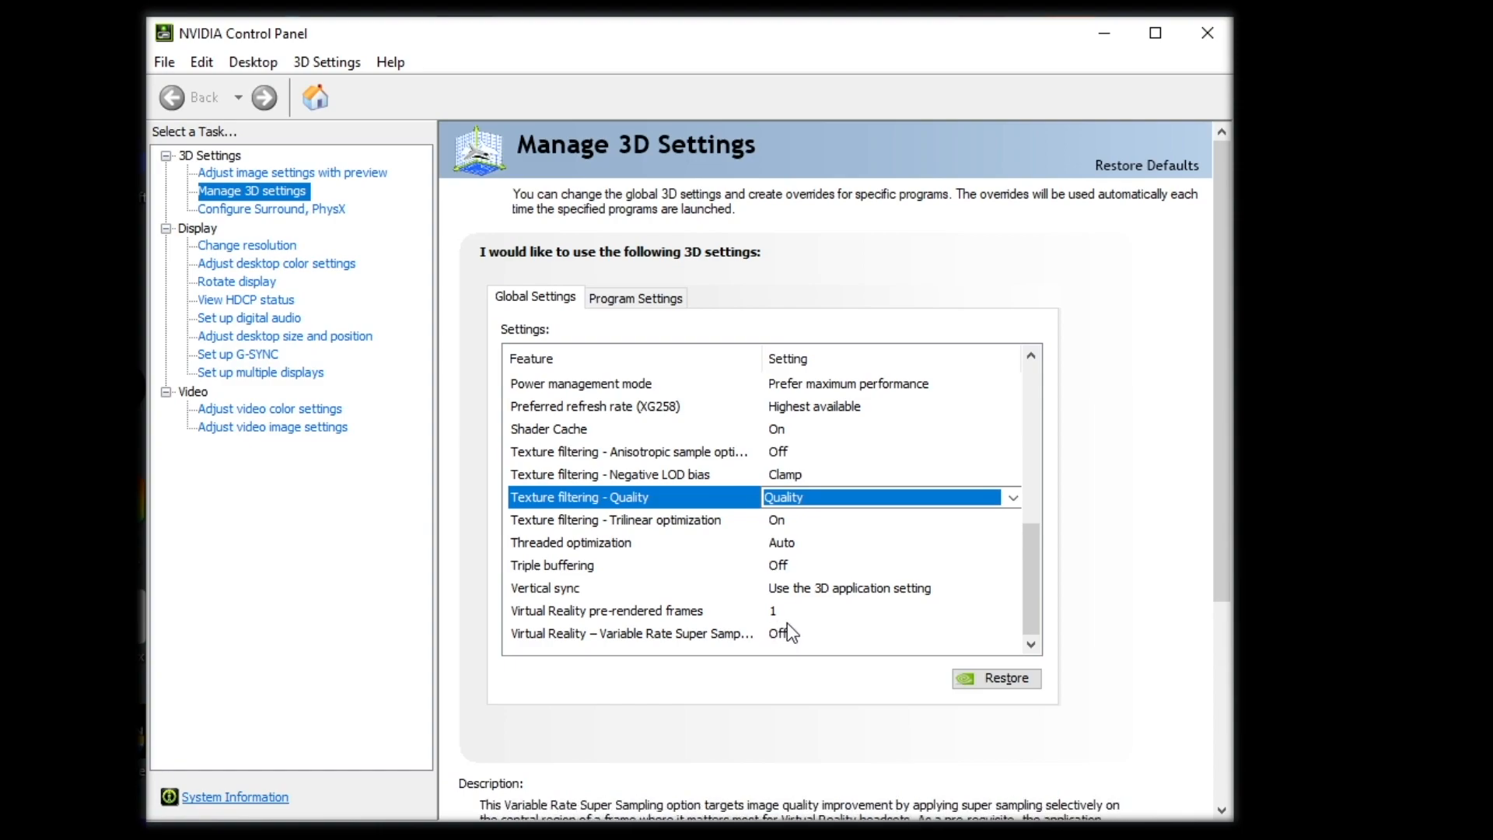
{"action": "mouse_move", "coordinate": [852, 614]}
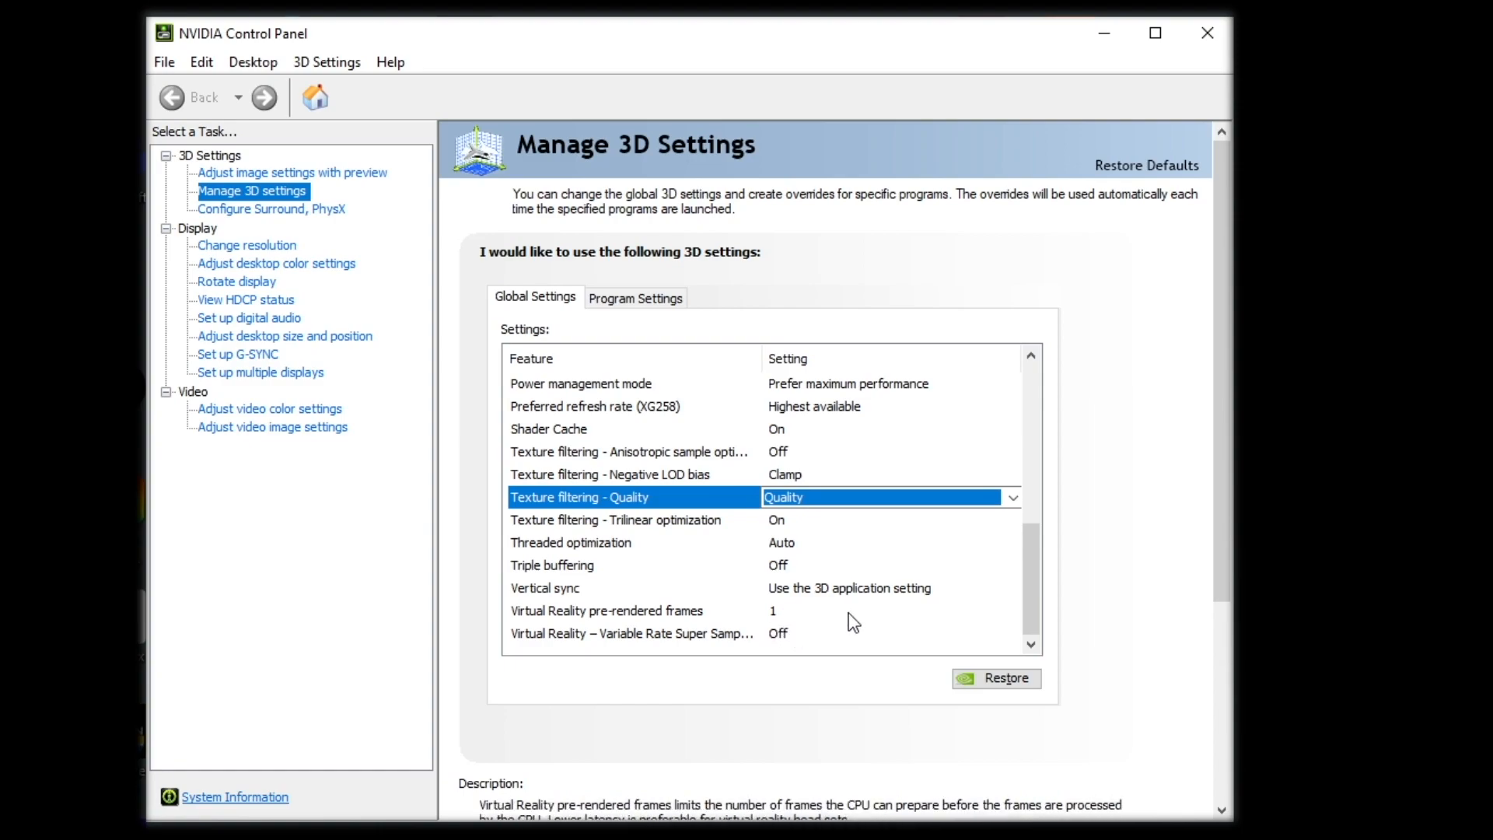
{"action": "mouse_move", "coordinate": [781, 627]}
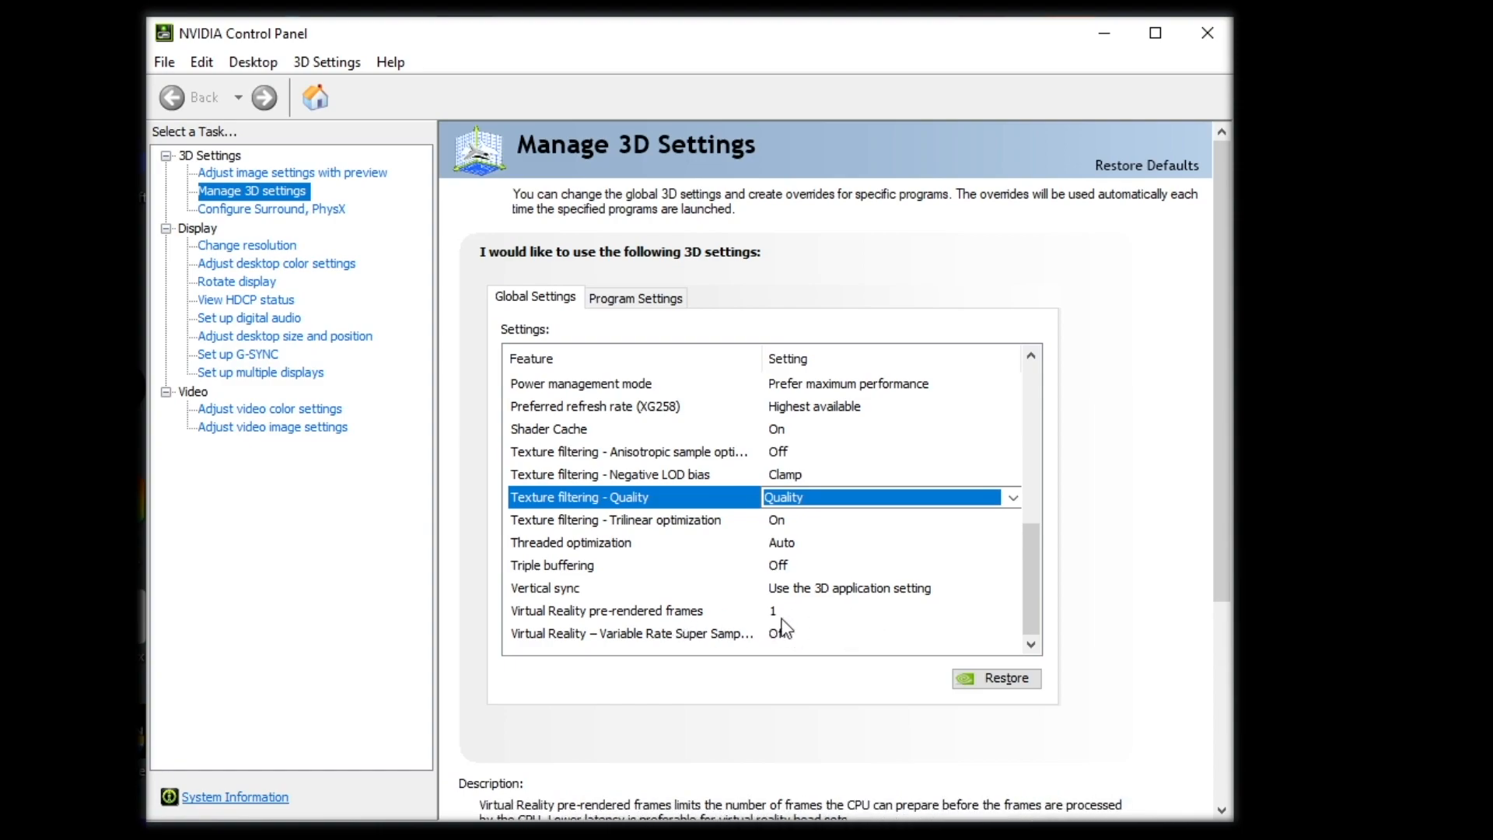
{"action": "mouse_move", "coordinate": [788, 633]}
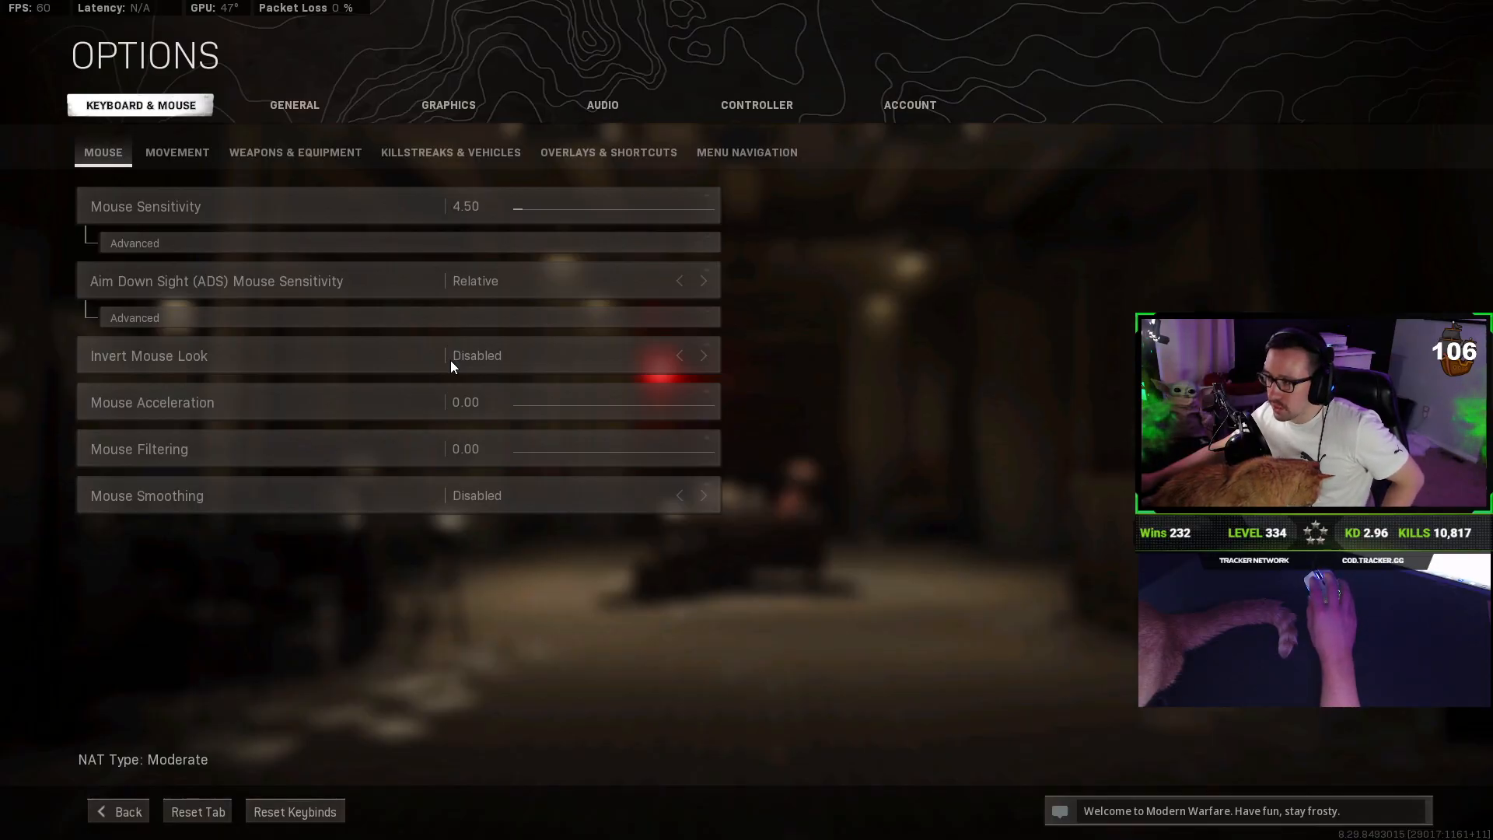
{"action": "mouse_move", "coordinate": [480, 339]}
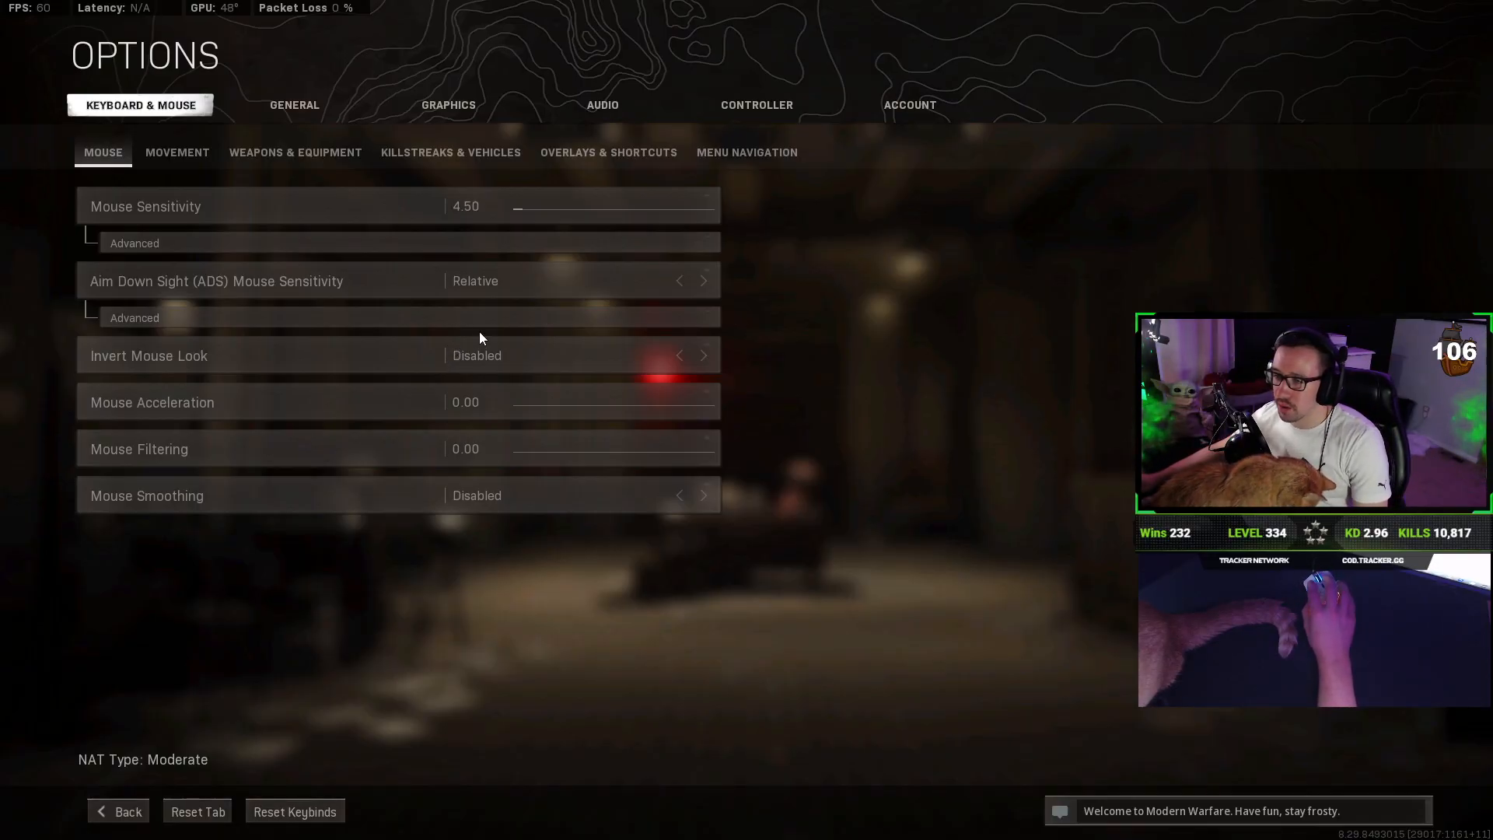
Step: Switch from the mouse settings to the Audio options (Boost High mix, music volume 0)
{"action": "left_click", "coordinate": [602, 105]}
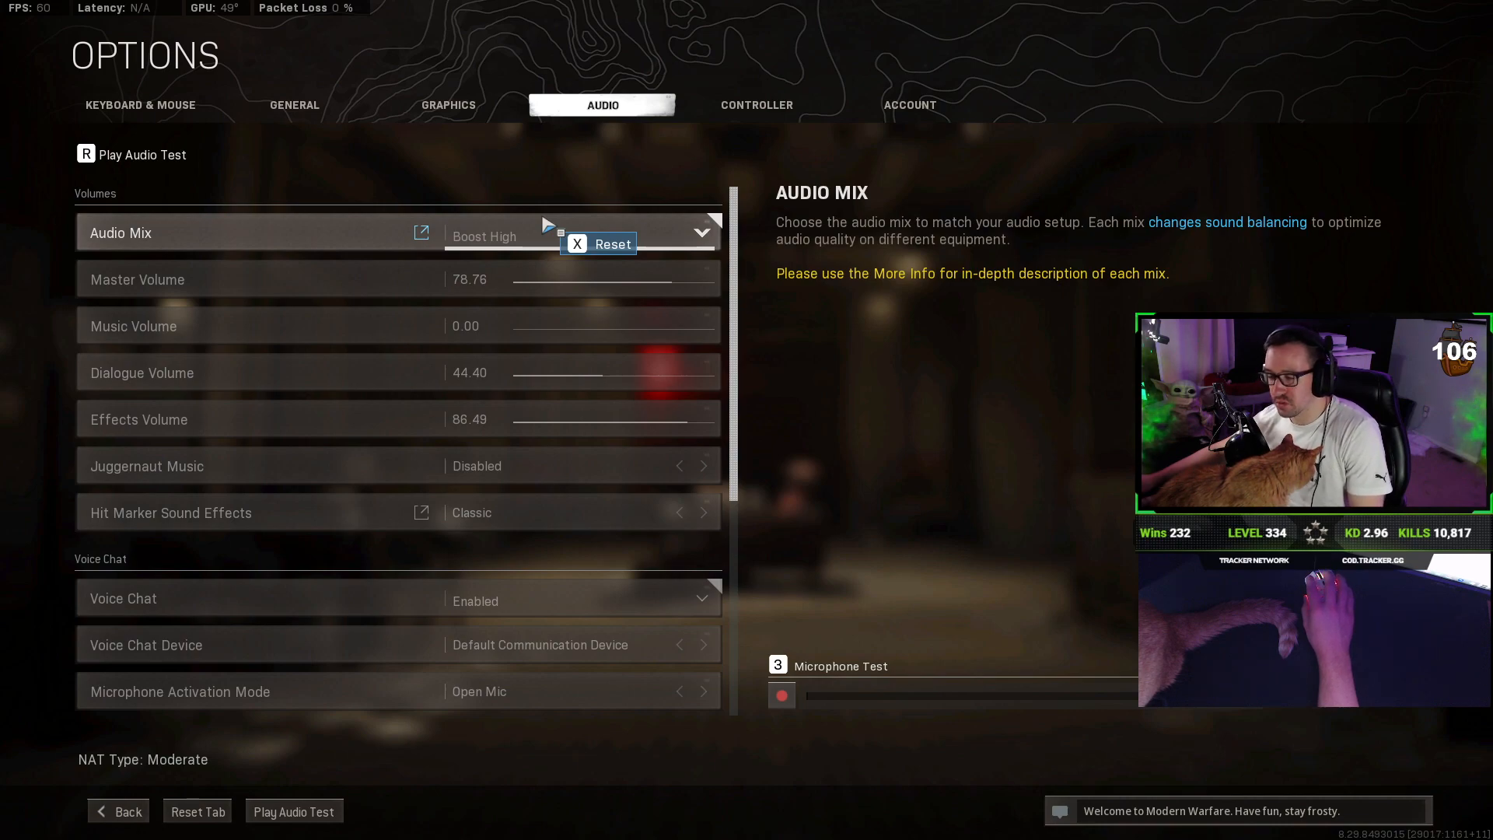
{"action": "left_click", "coordinate": [701, 232]}
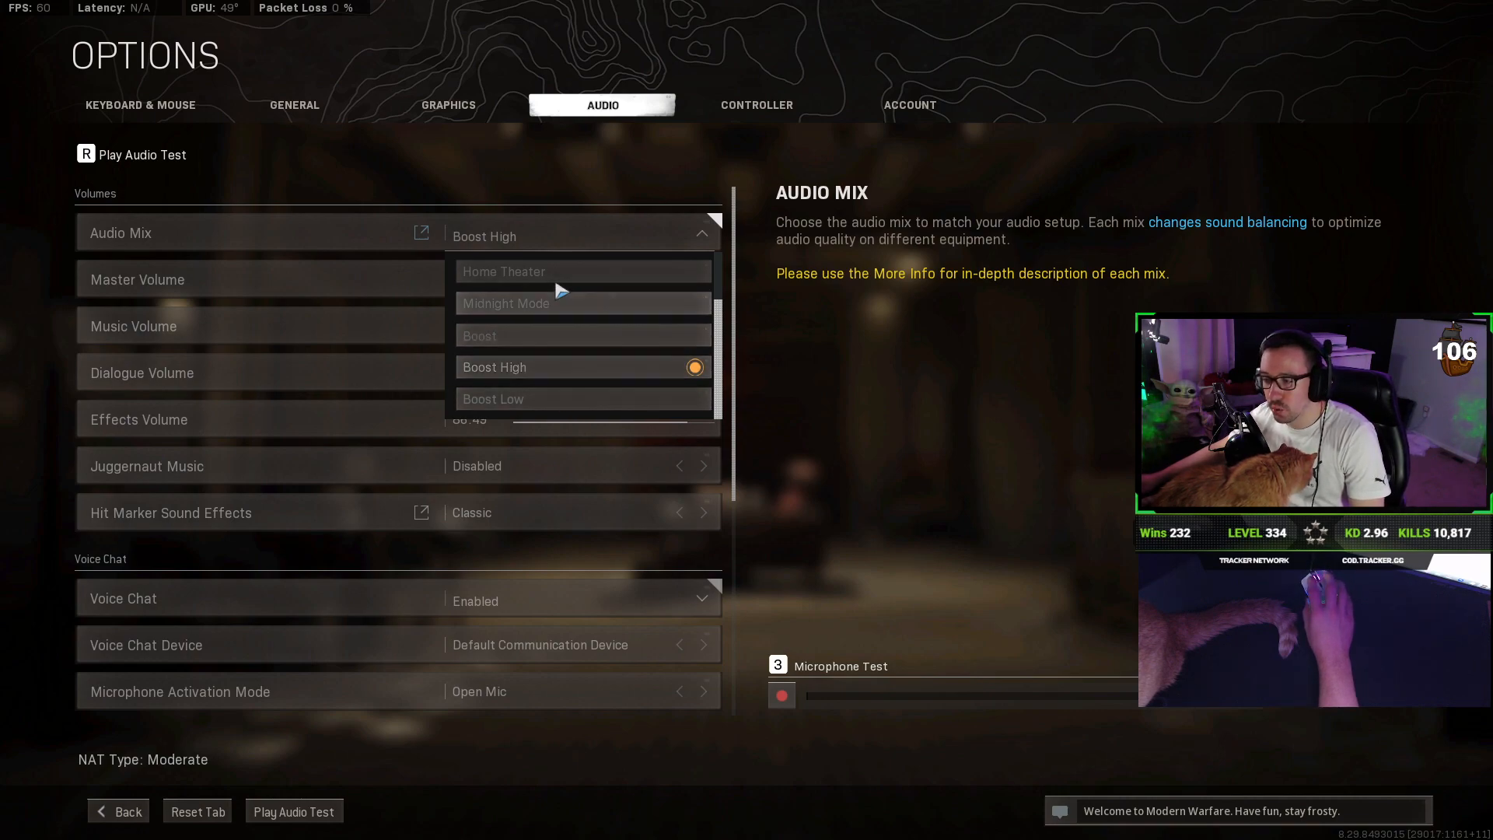
{"action": "mouse_move", "coordinate": [544, 280]}
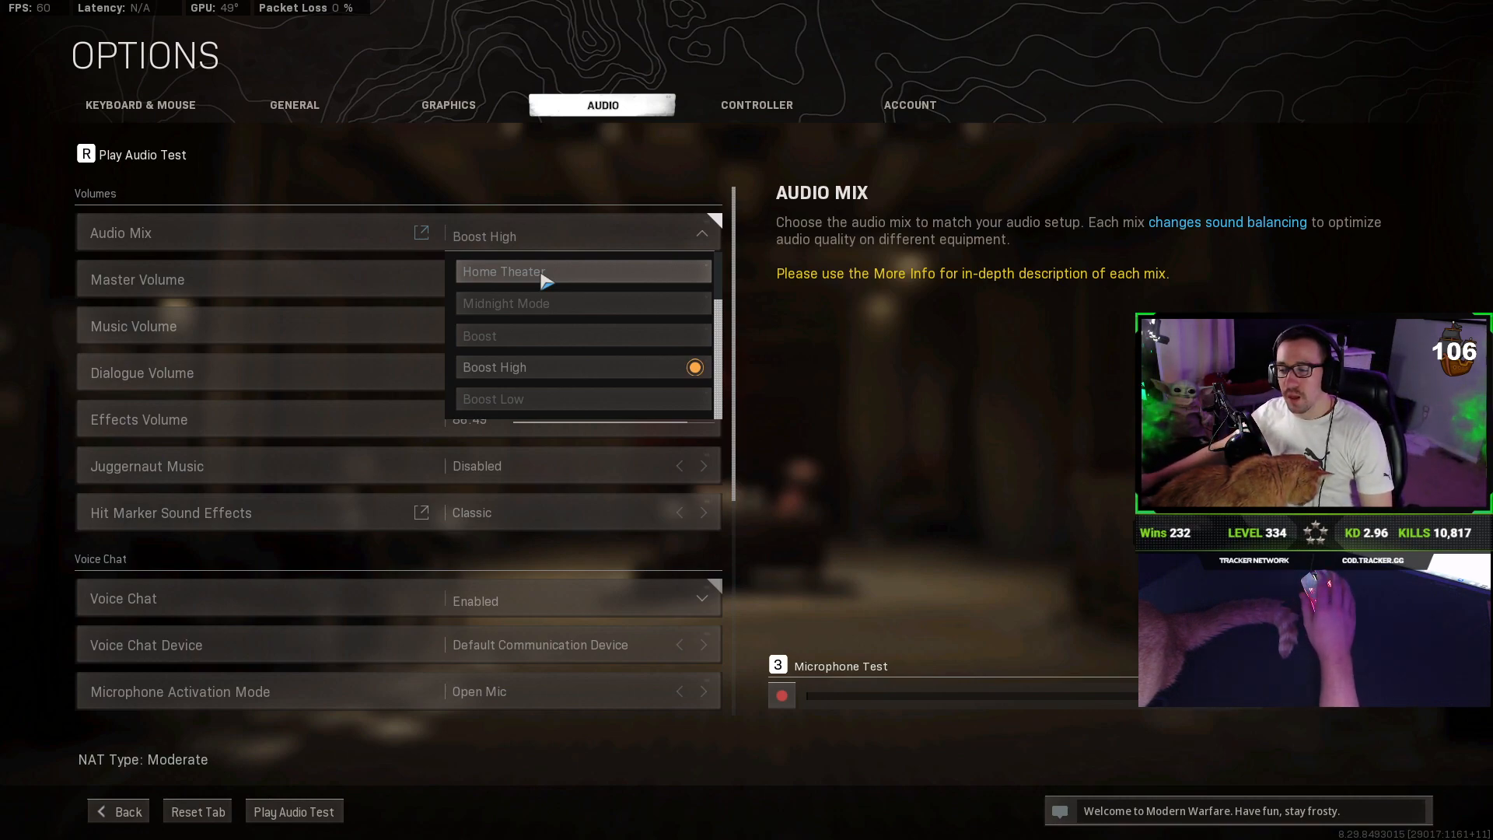
{"action": "mouse_move", "coordinate": [567, 310]}
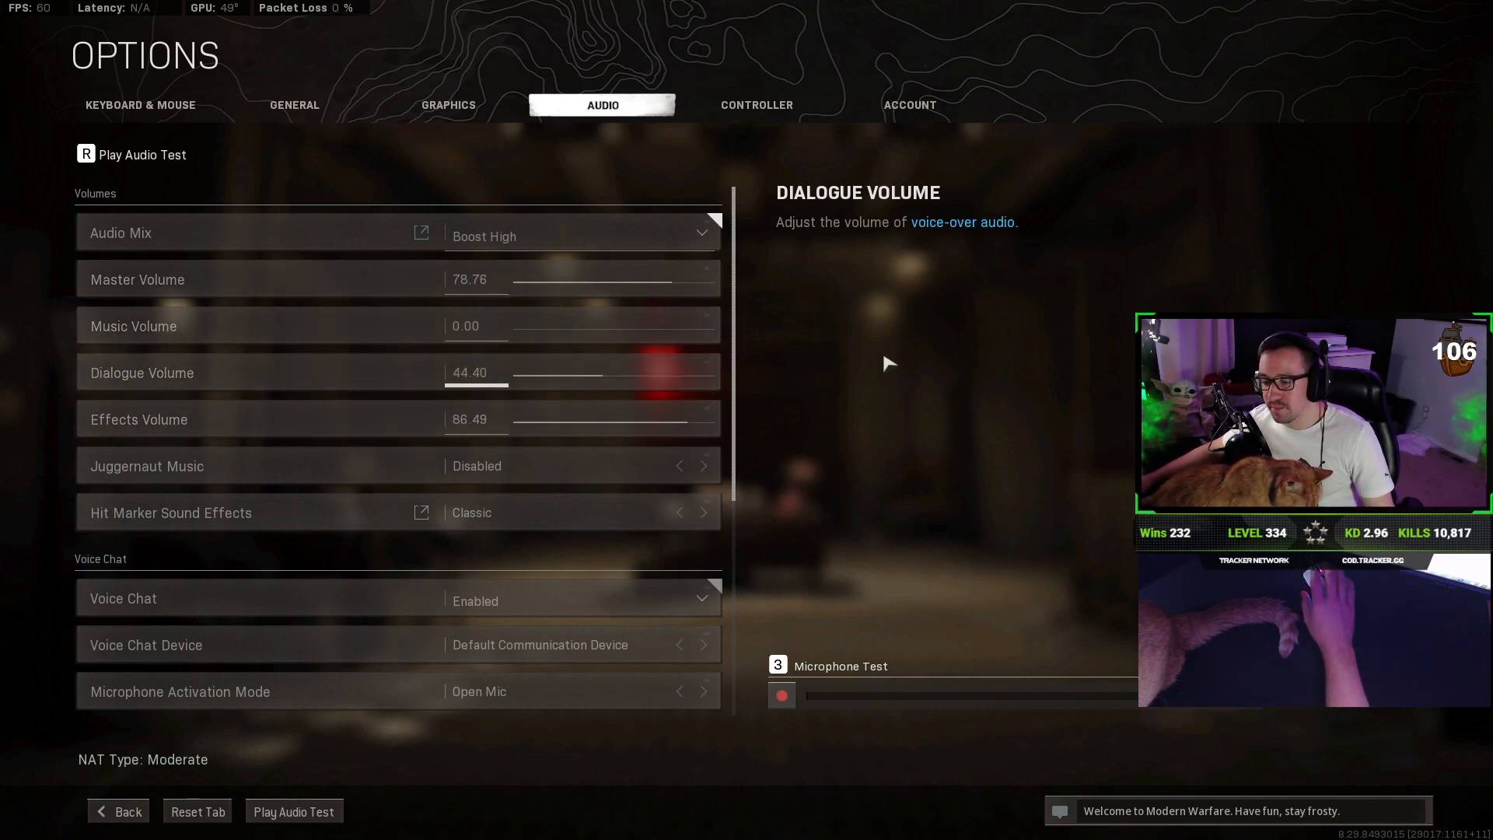
{"action": "mouse_move", "coordinate": [748, 512]}
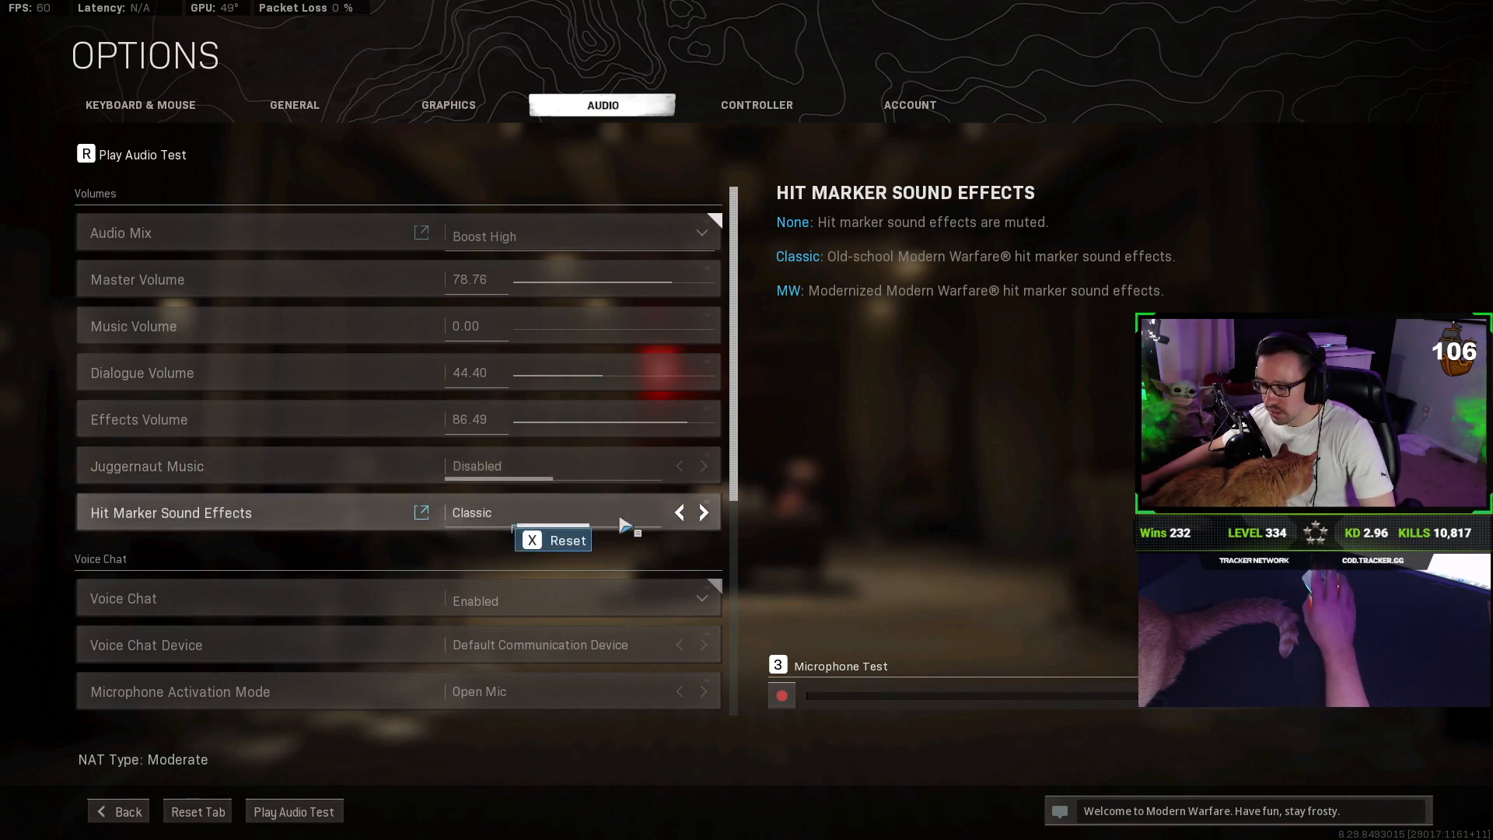
{"action": "mouse_move", "coordinate": [878, 579]}
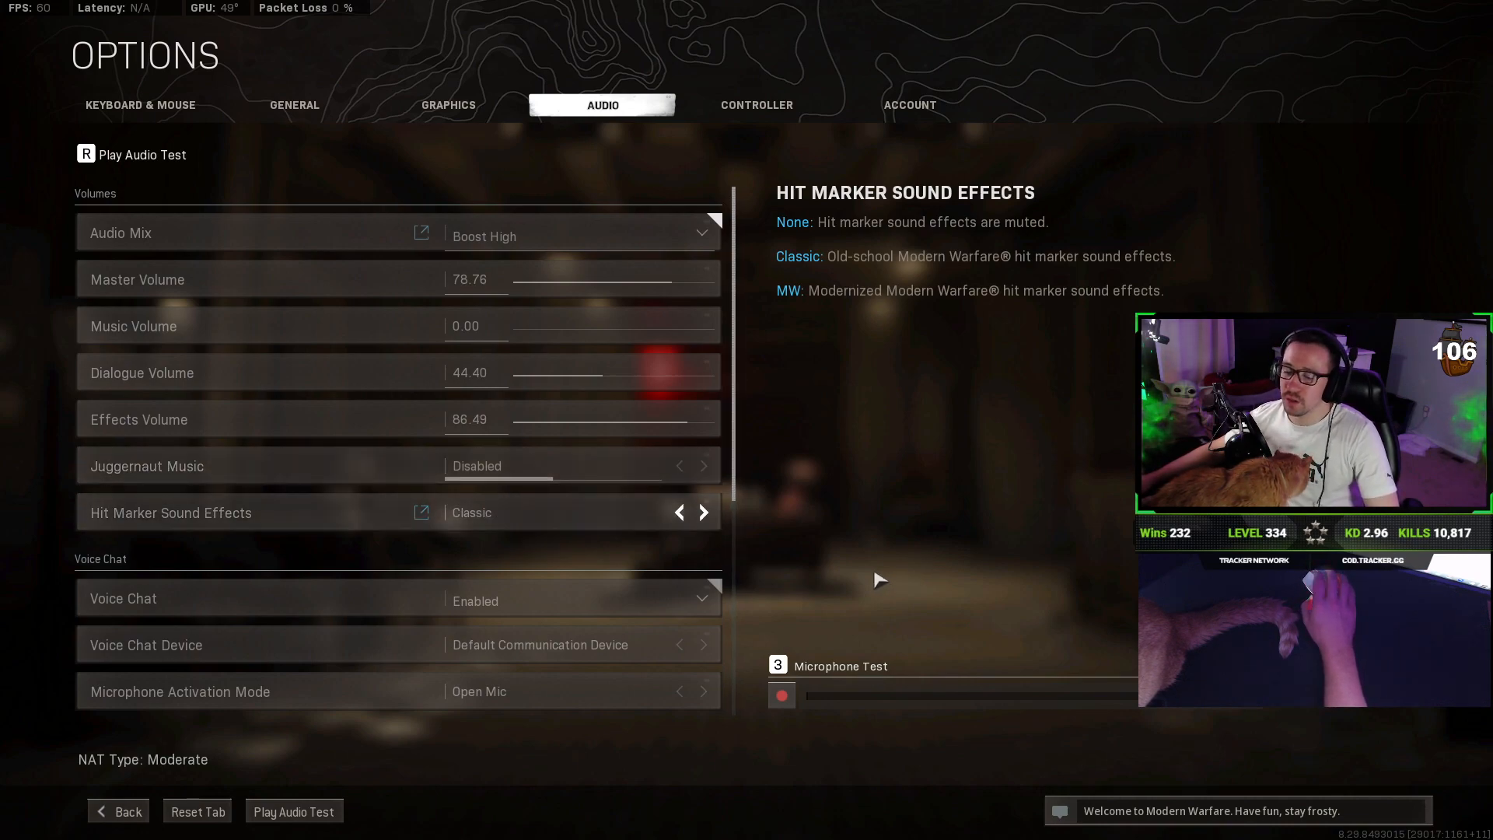
{"action": "scroll", "scroll_direction": "down", "scroll_amount": 3}
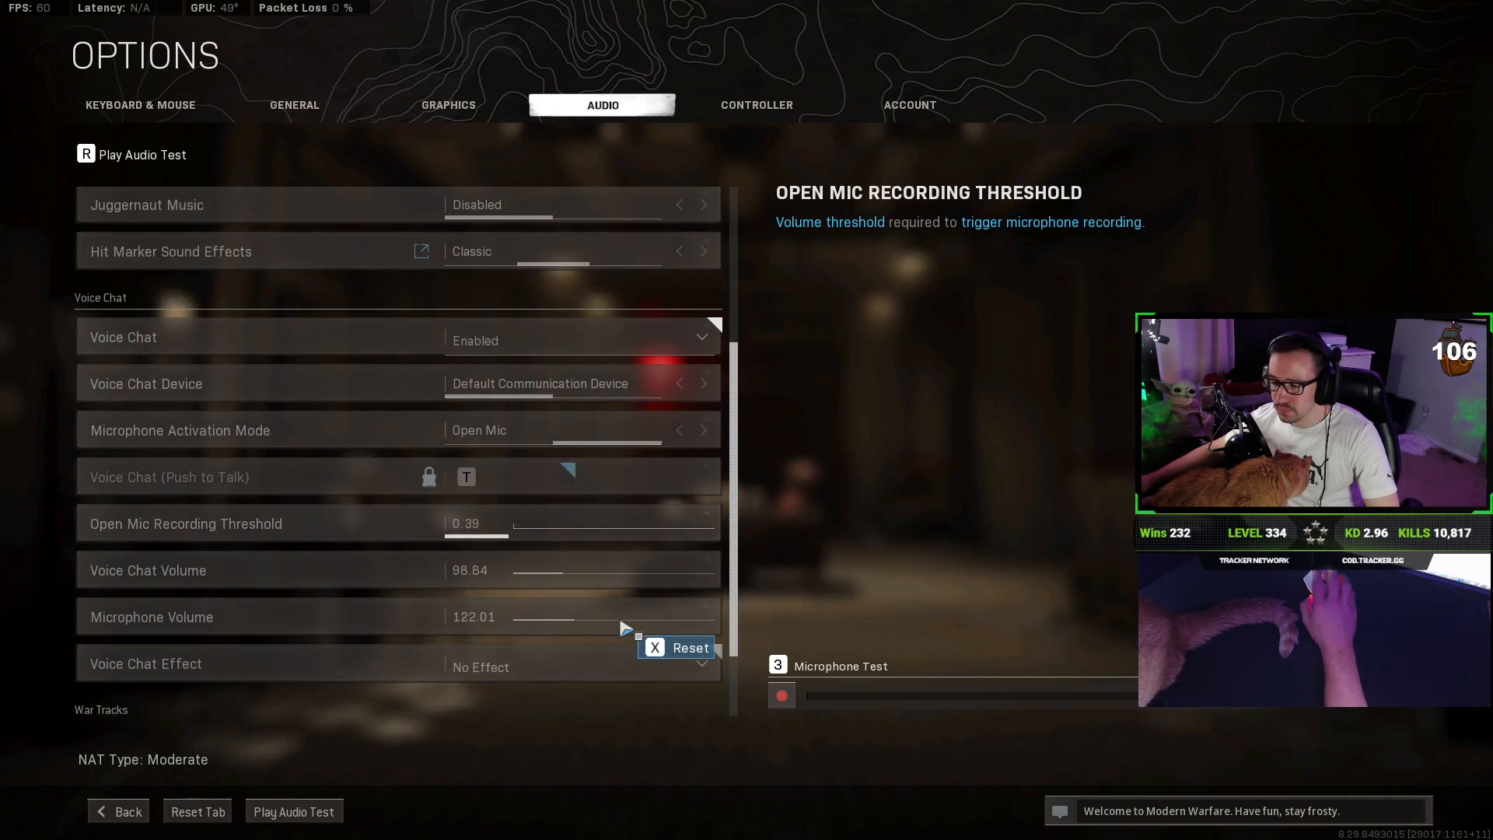
{"action": "mouse_move", "coordinate": [301, 529]}
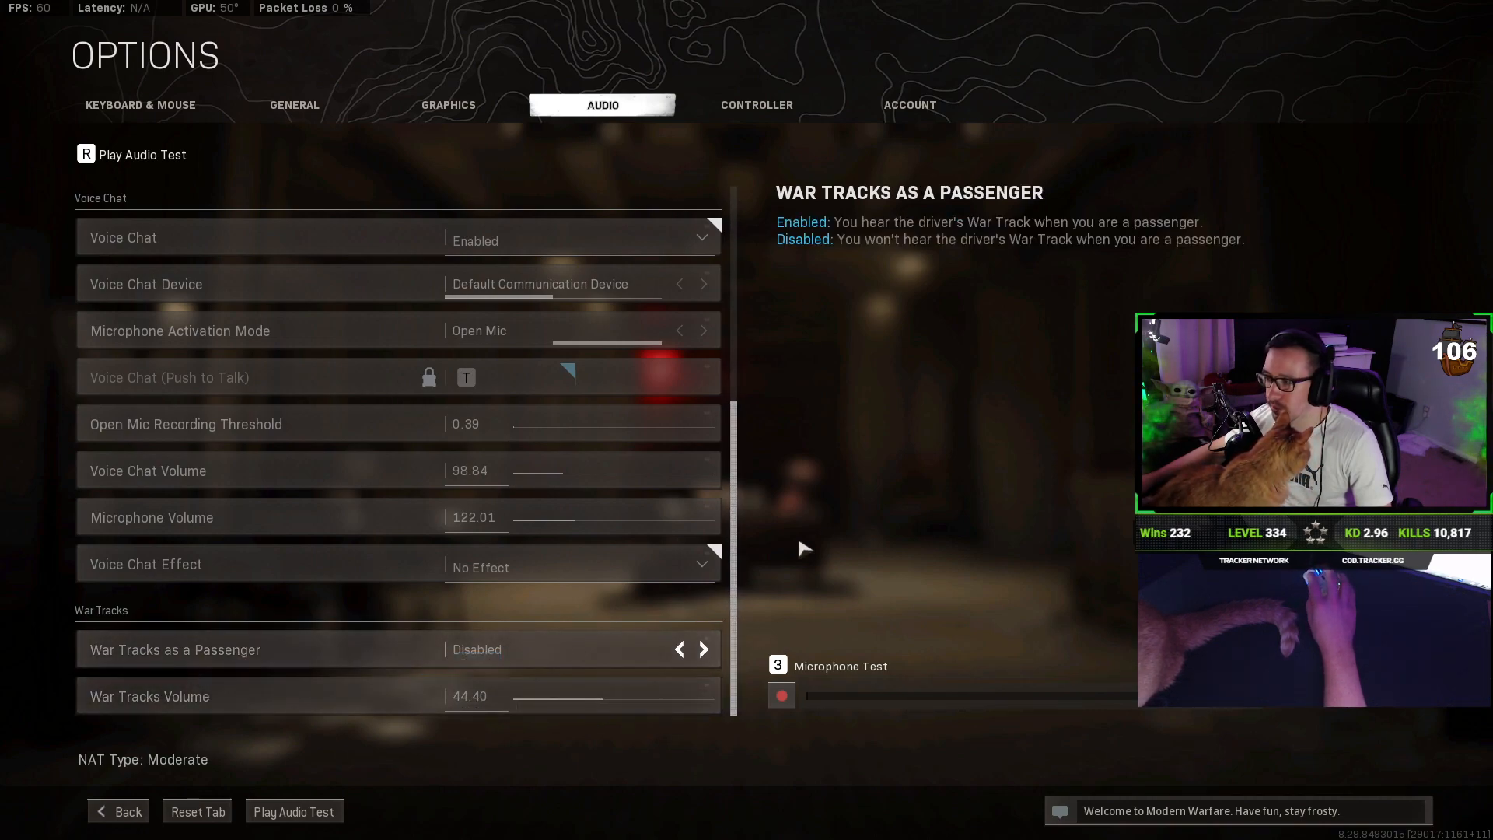
Step: Switch to the General options showing Field of View 120 and Brightness 50.58
{"action": "left_click", "coordinate": [294, 105]}
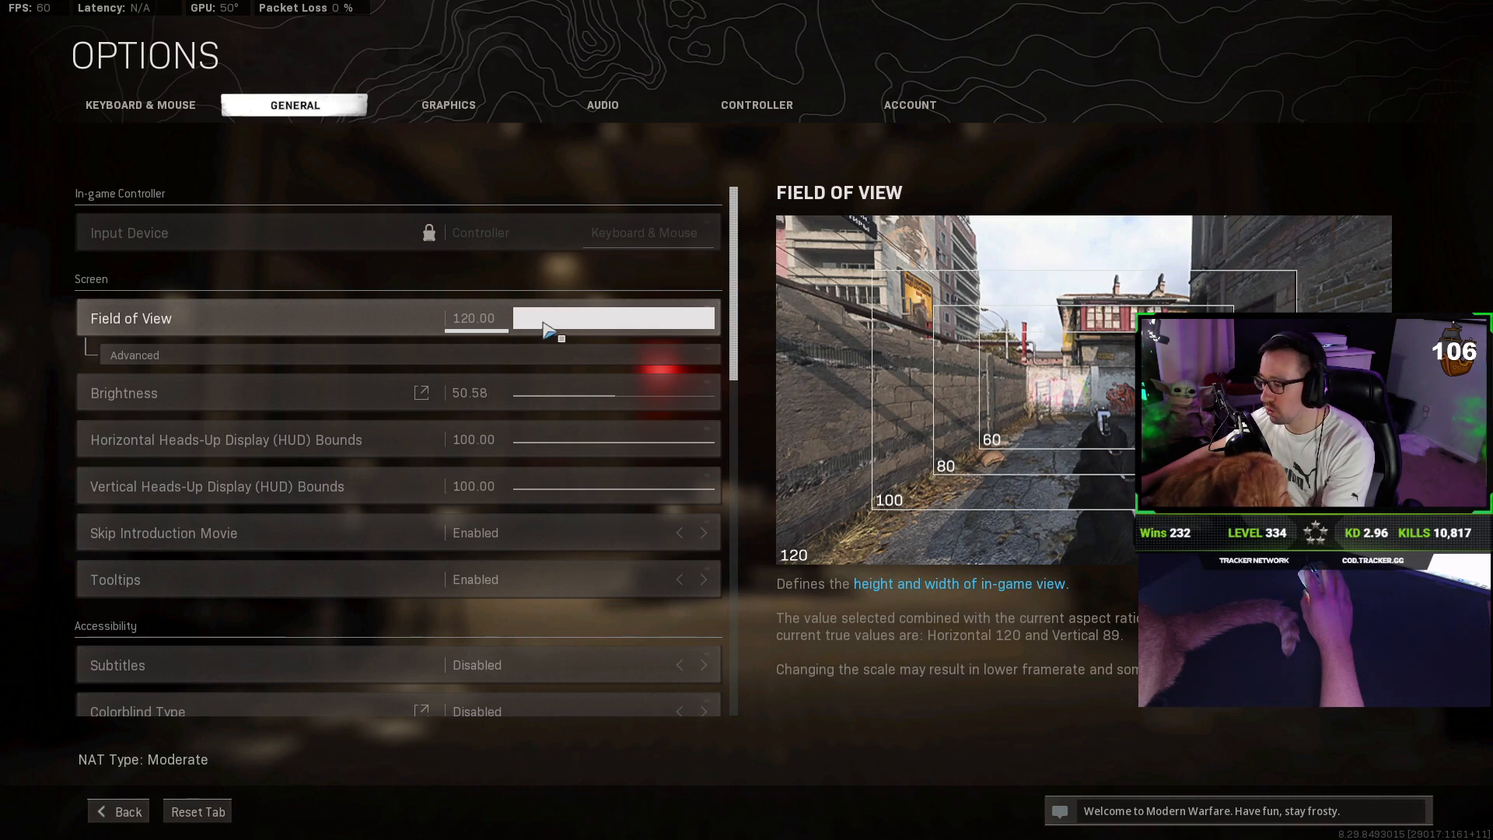
{"action": "mouse_move", "coordinate": [546, 305]}
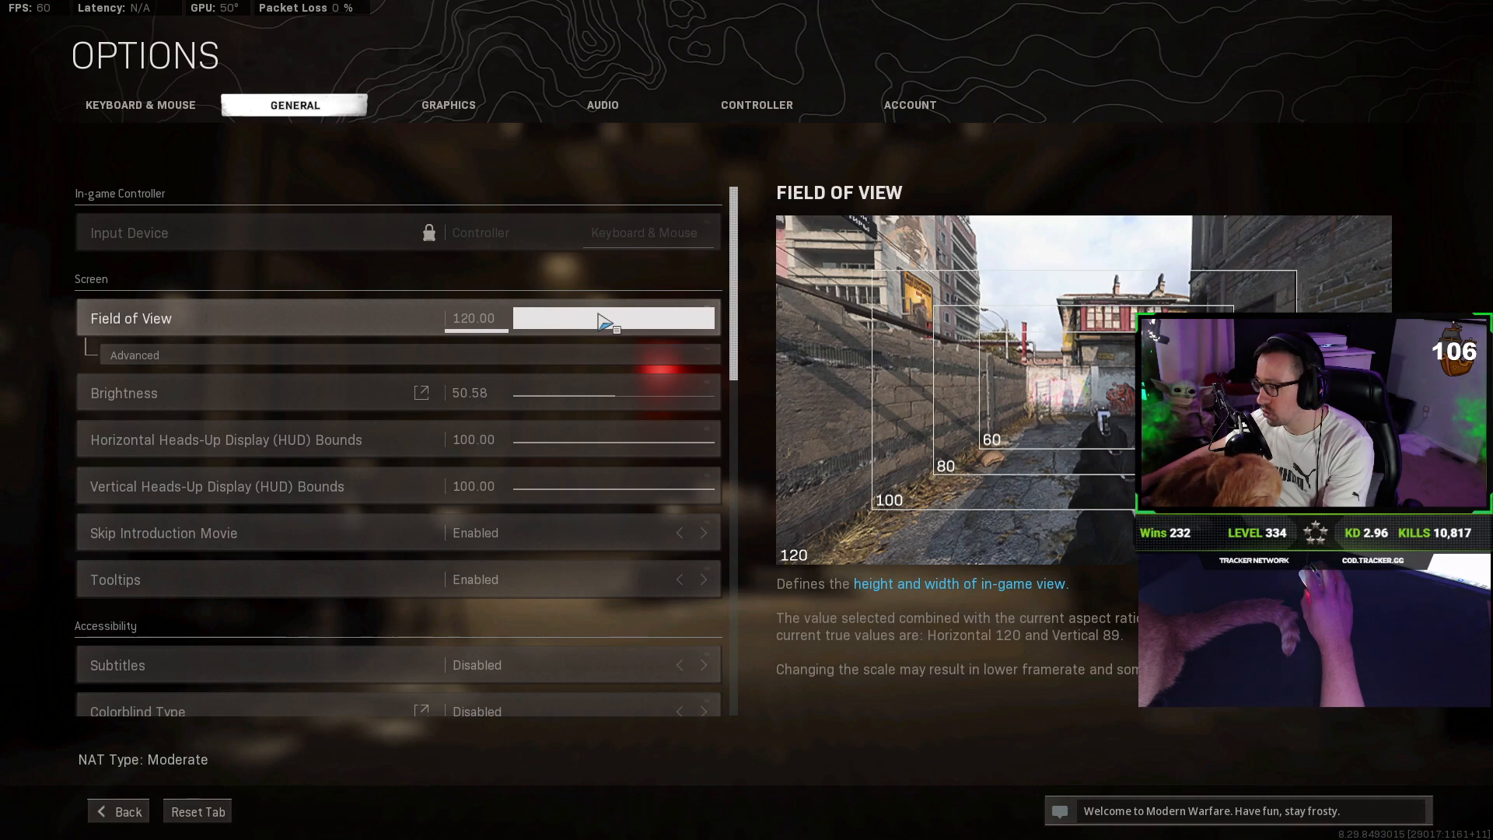
{"action": "mouse_move", "coordinate": [610, 333]}
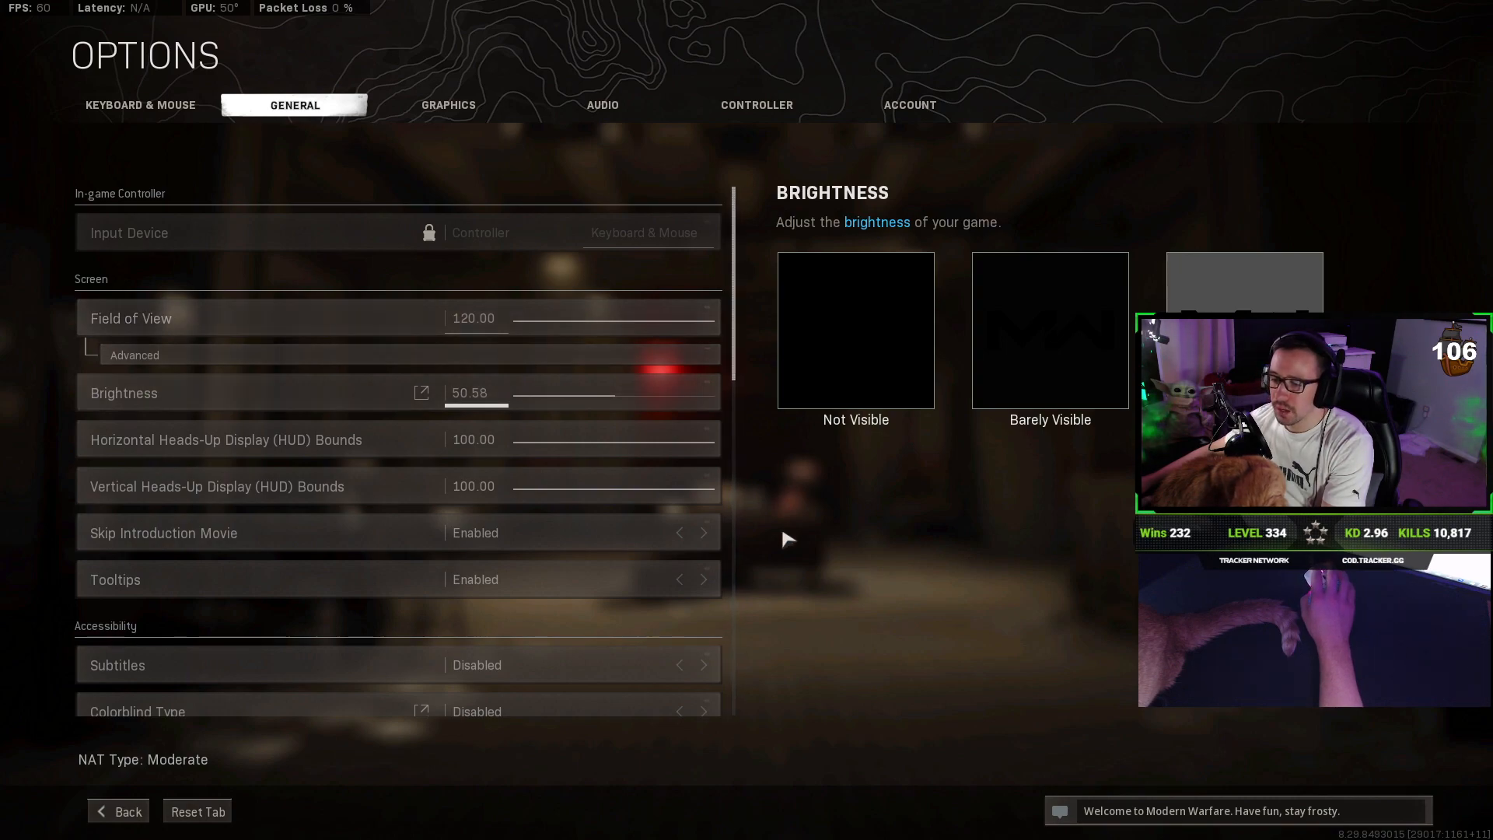
{"action": "scroll", "scroll_direction": "down", "scroll_amount": 3}
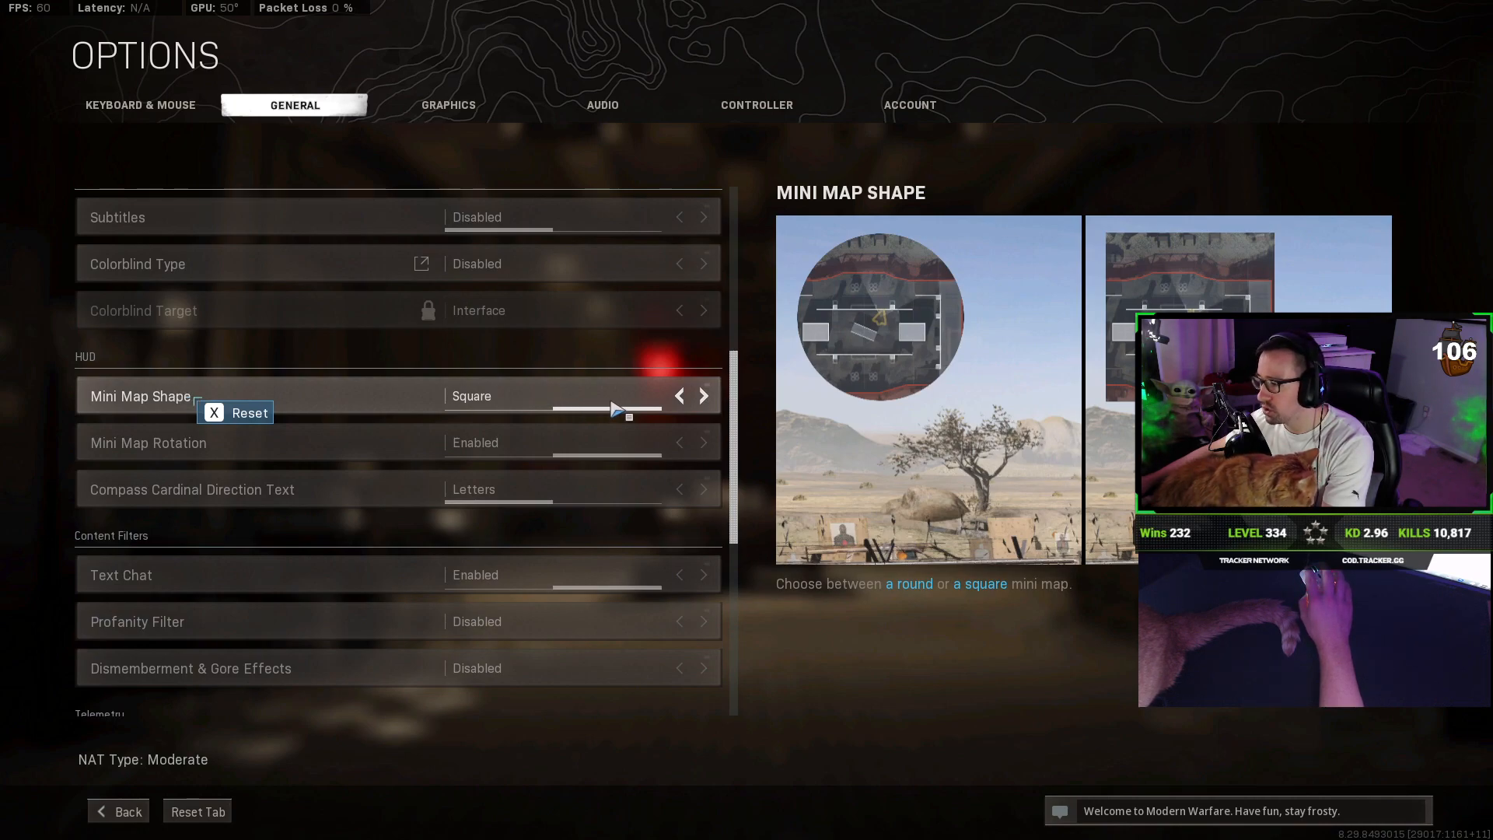
{"action": "mouse_move", "coordinate": [928, 379]}
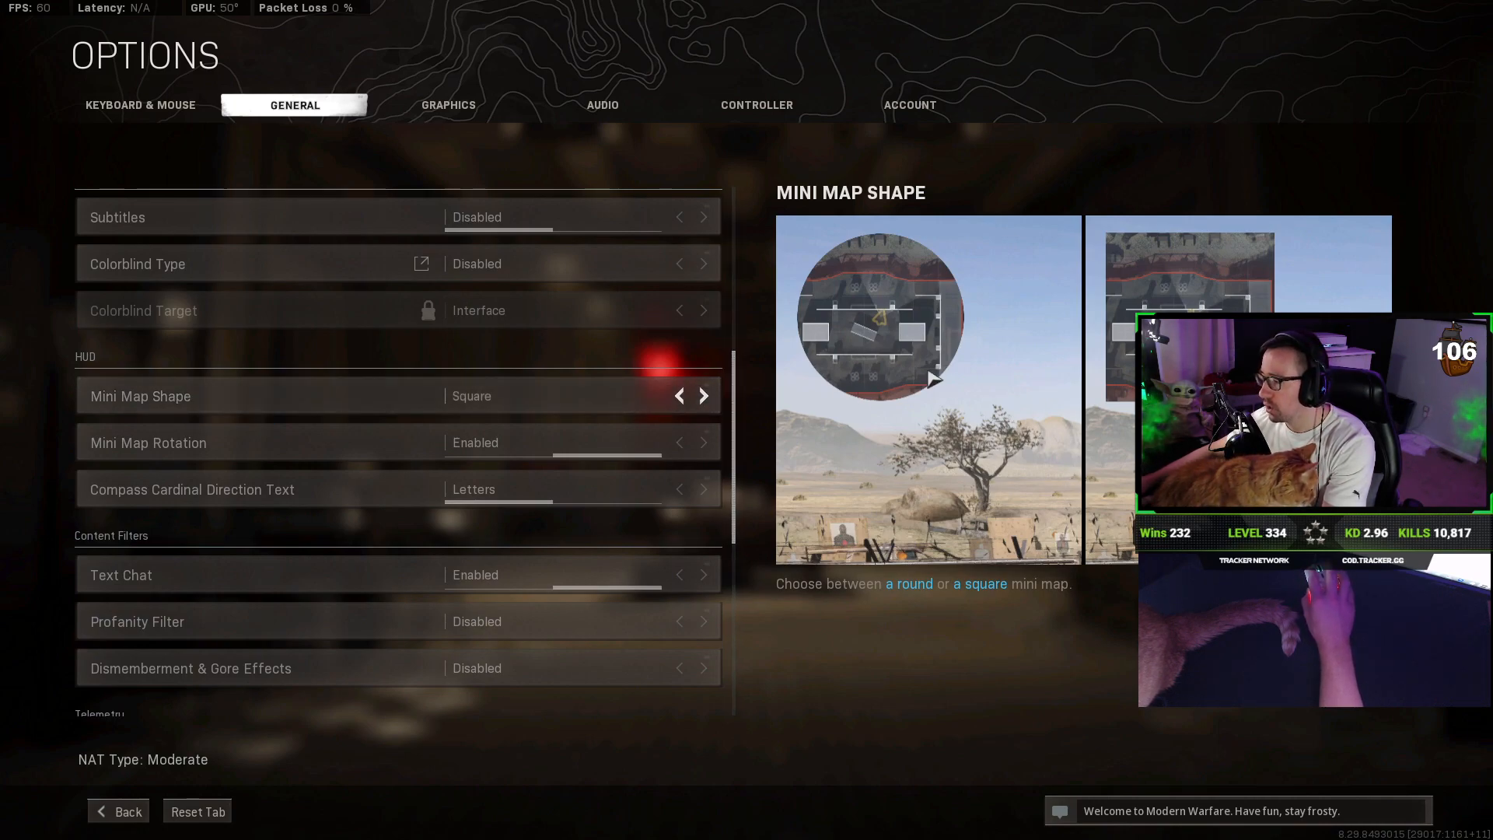
{"action": "mouse_move", "coordinate": [952, 347]}
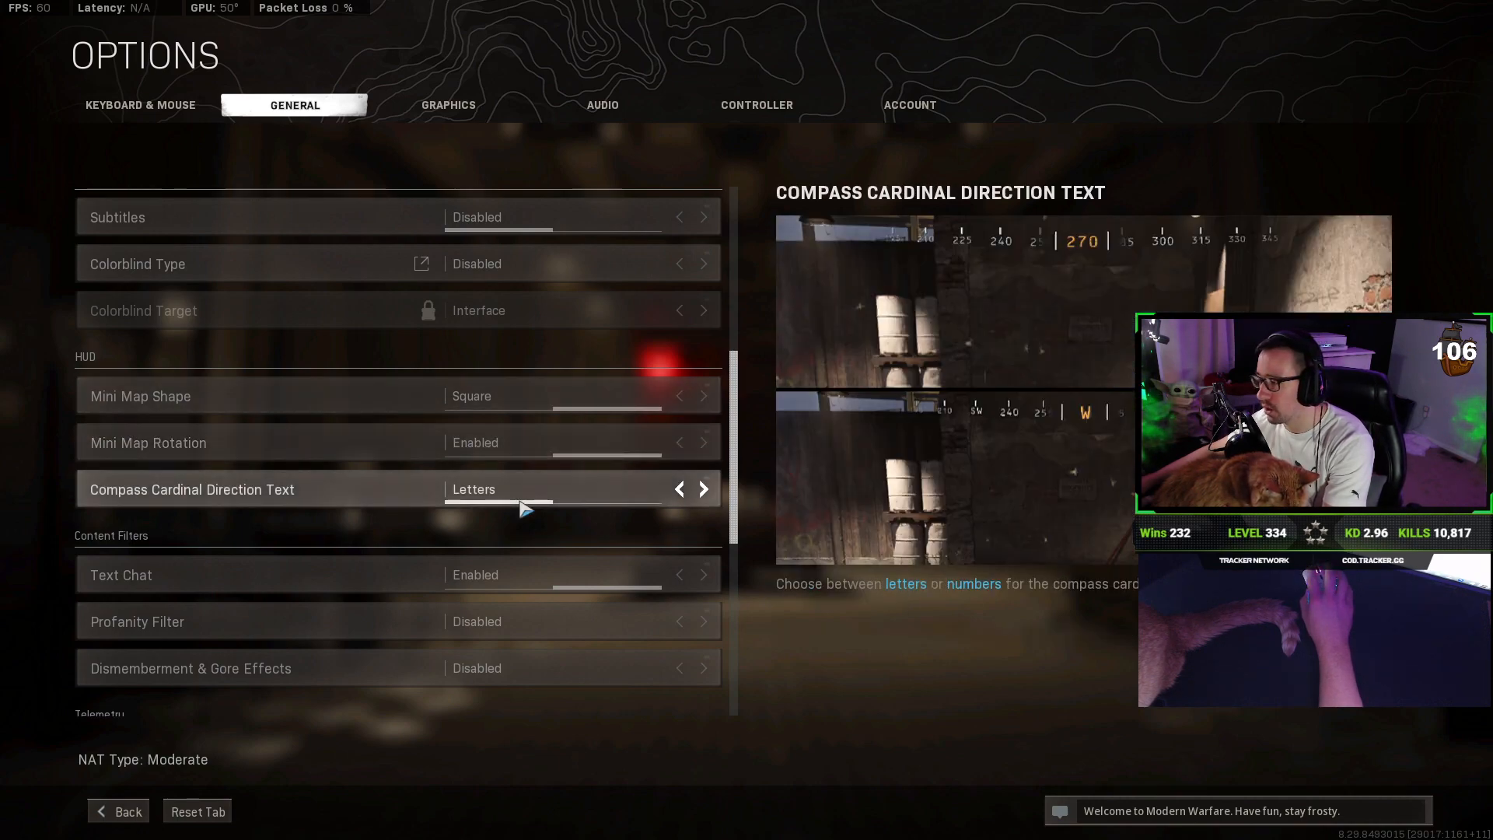
{"action": "mouse_move", "coordinate": [576, 517]}
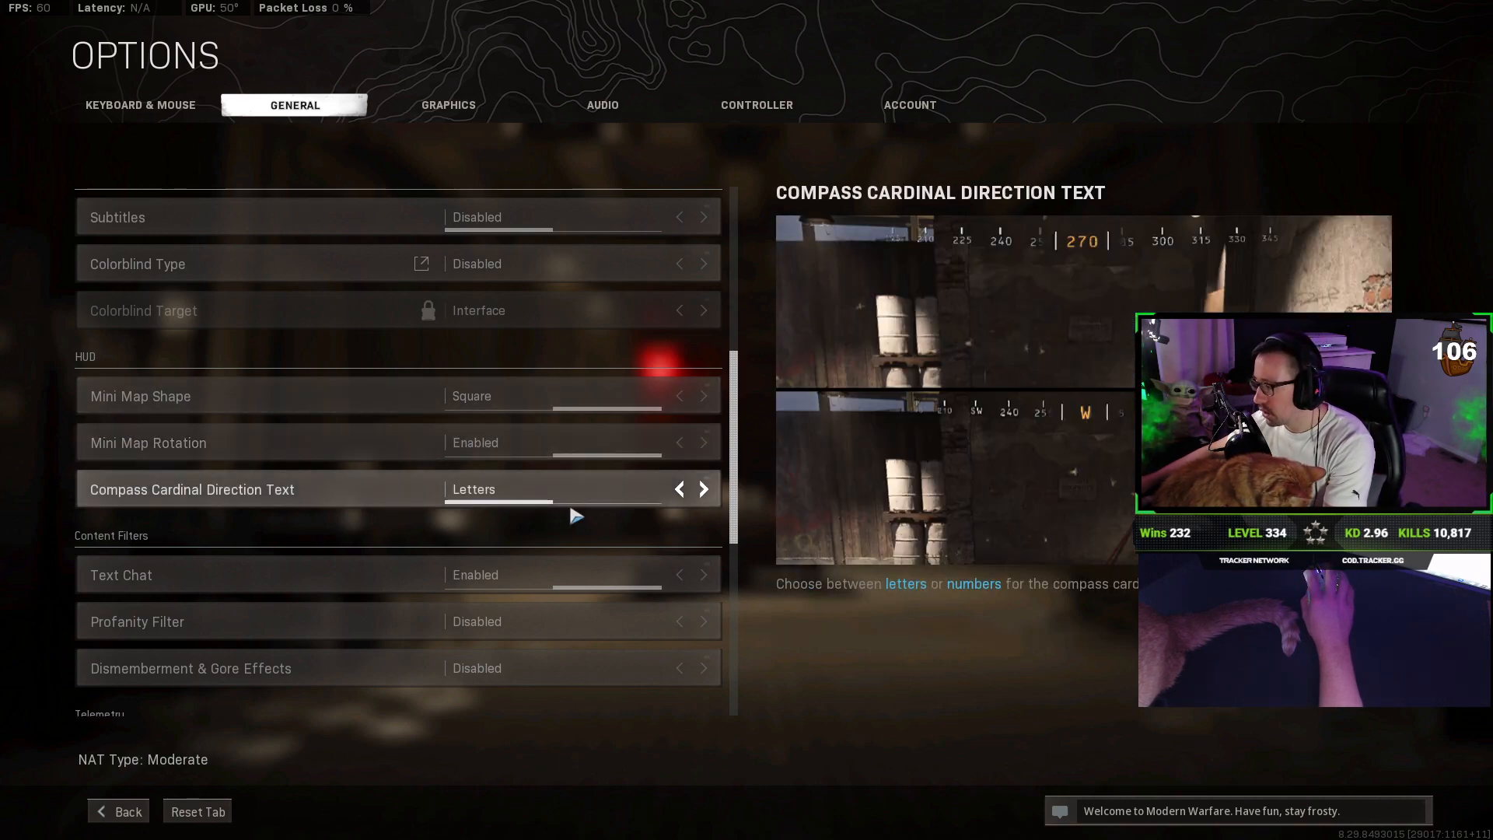
{"action": "mouse_move", "coordinate": [576, 506]}
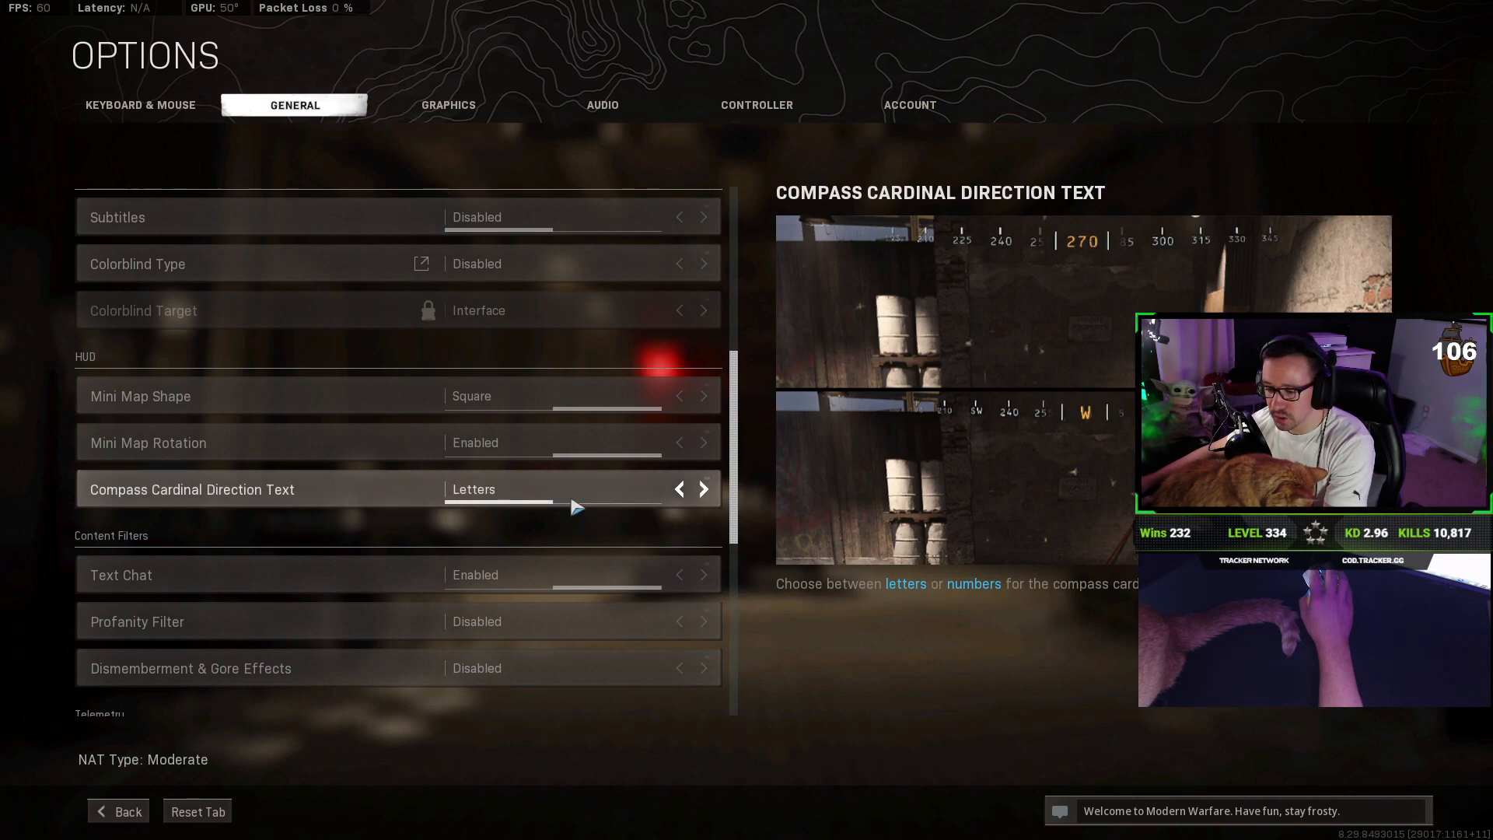
Step: Review the telemetry options, then move to the Keyboard & Mouse settings
{"action": "scroll", "scroll_direction": "down", "scroll_amount": 3}
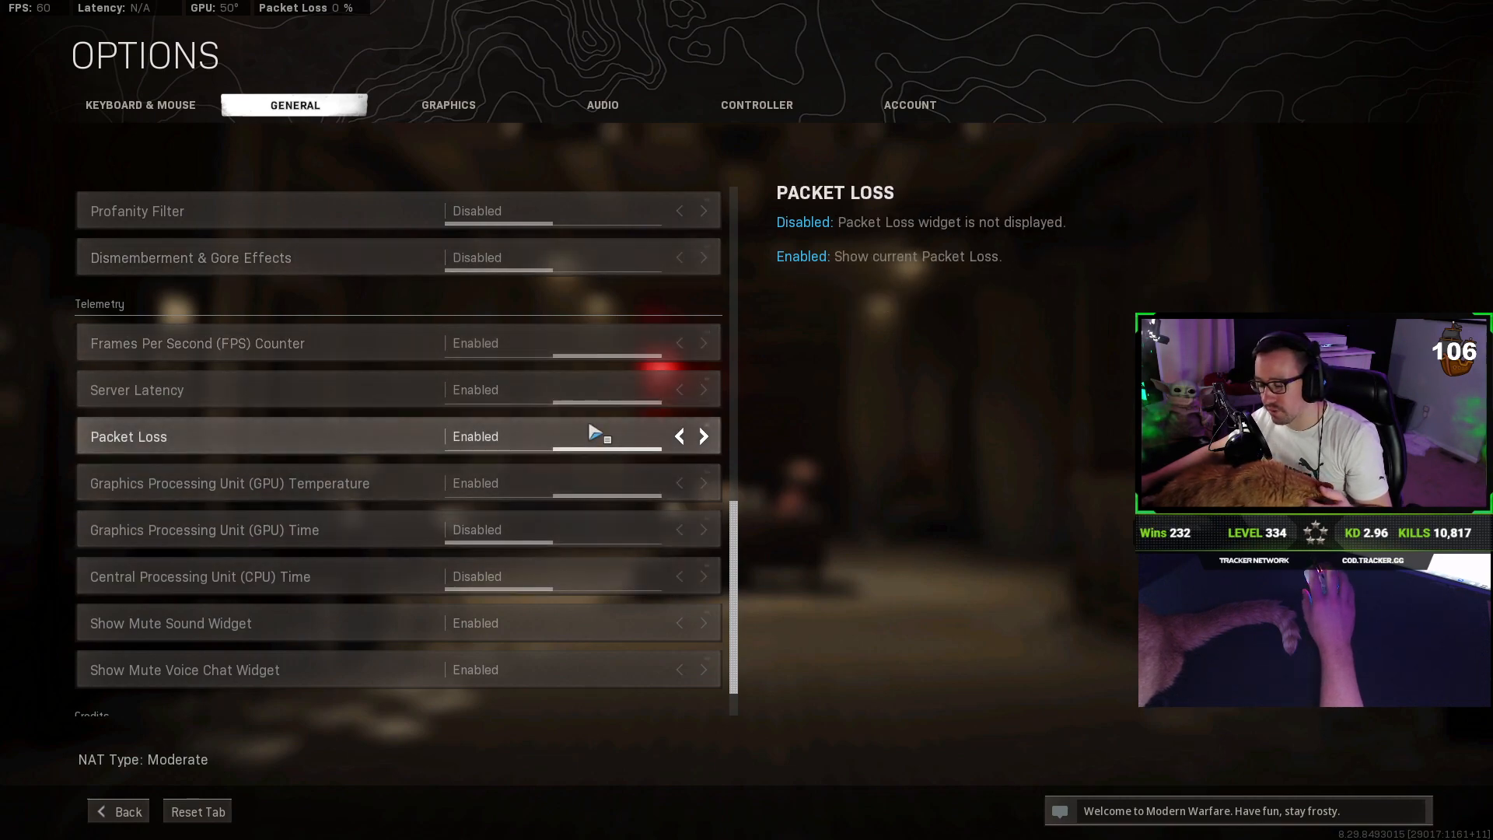
{"action": "left_click", "coordinate": [139, 105]}
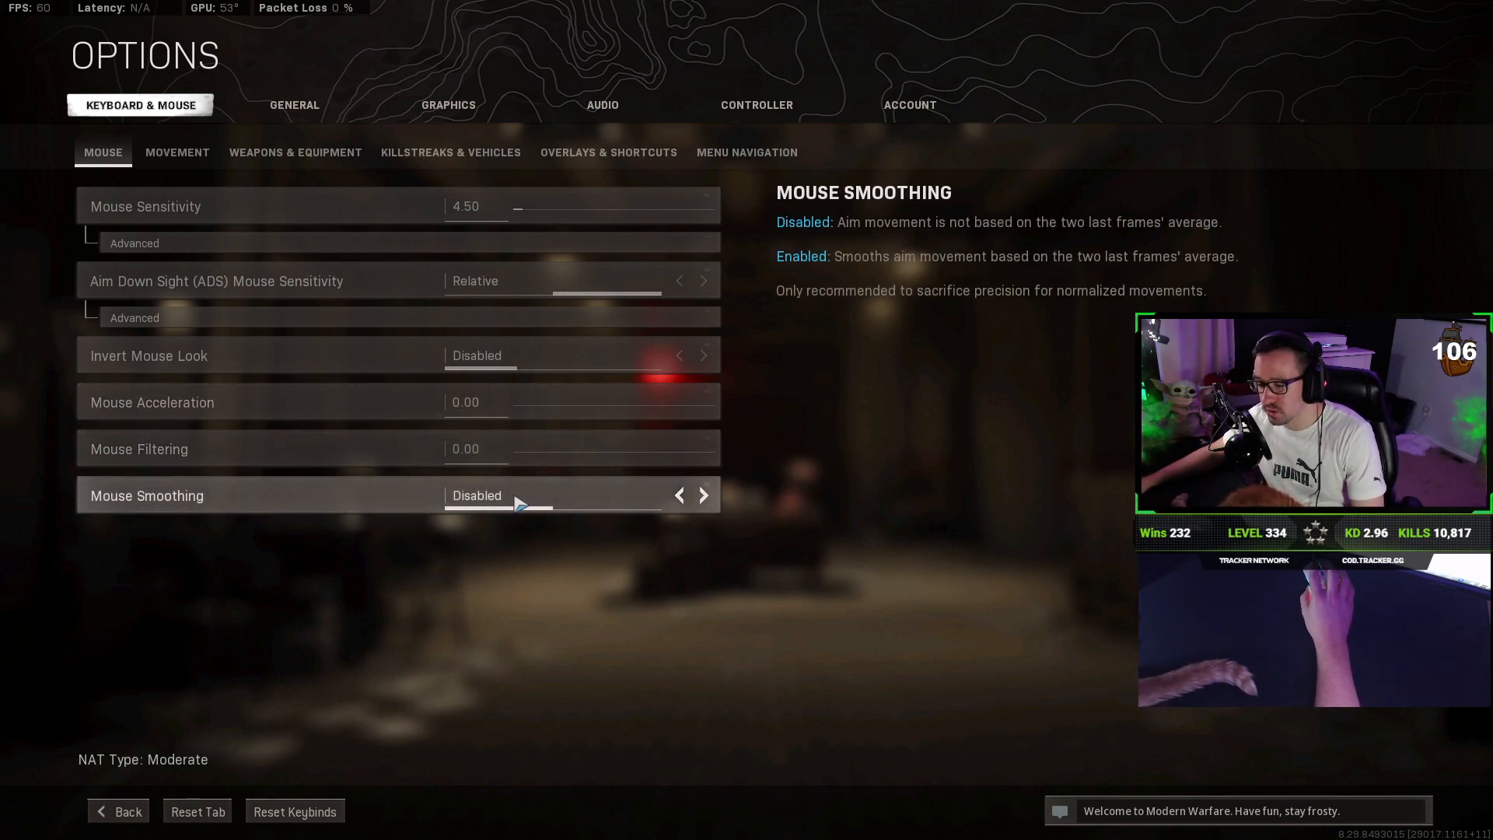
{"action": "mouse_move", "coordinate": [491, 521]}
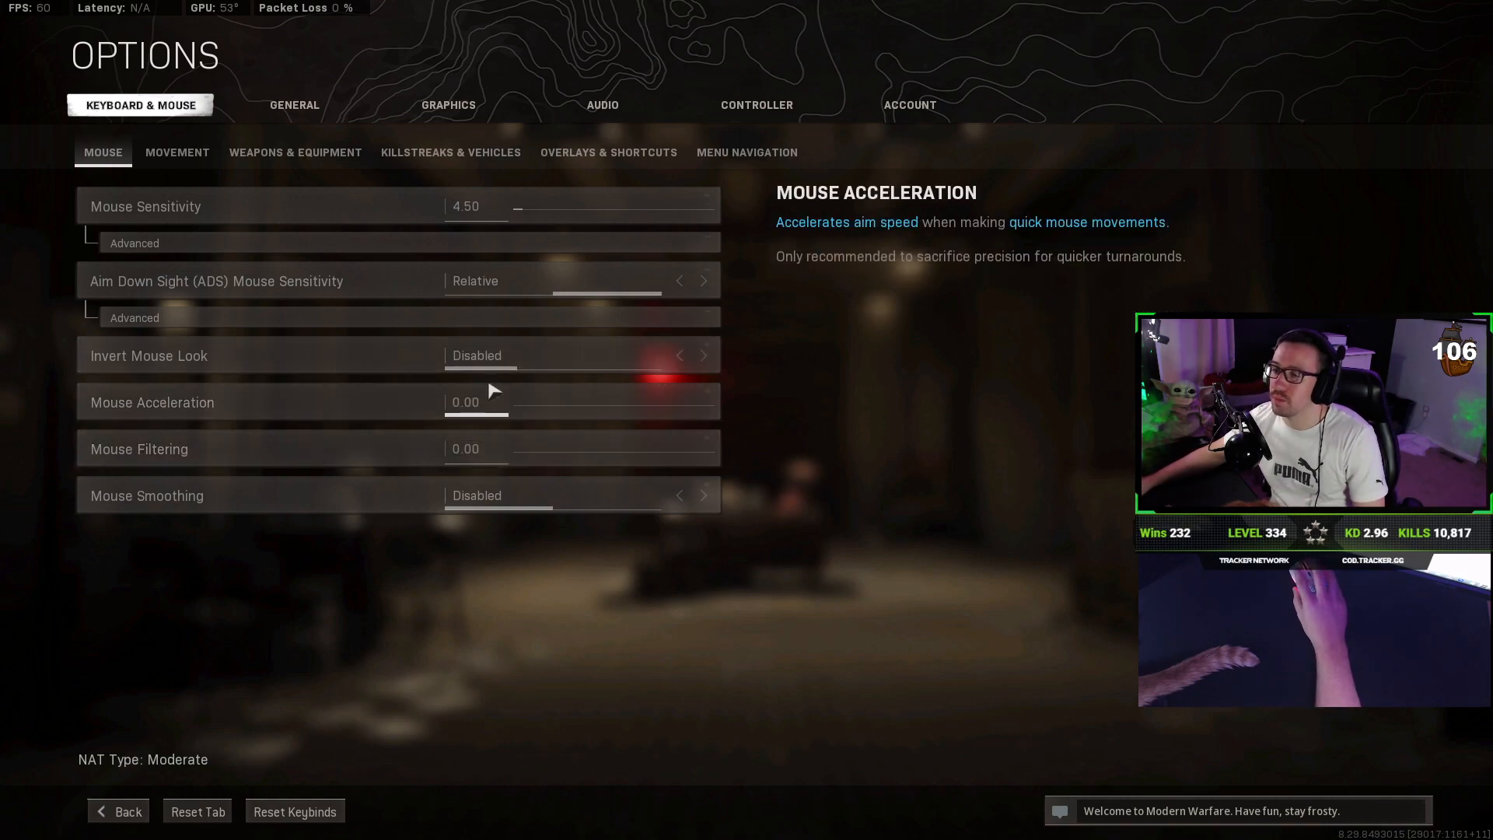
Step: Leave the options and return to the main Play menu
{"action": "left_click", "coordinate": [117, 810]}
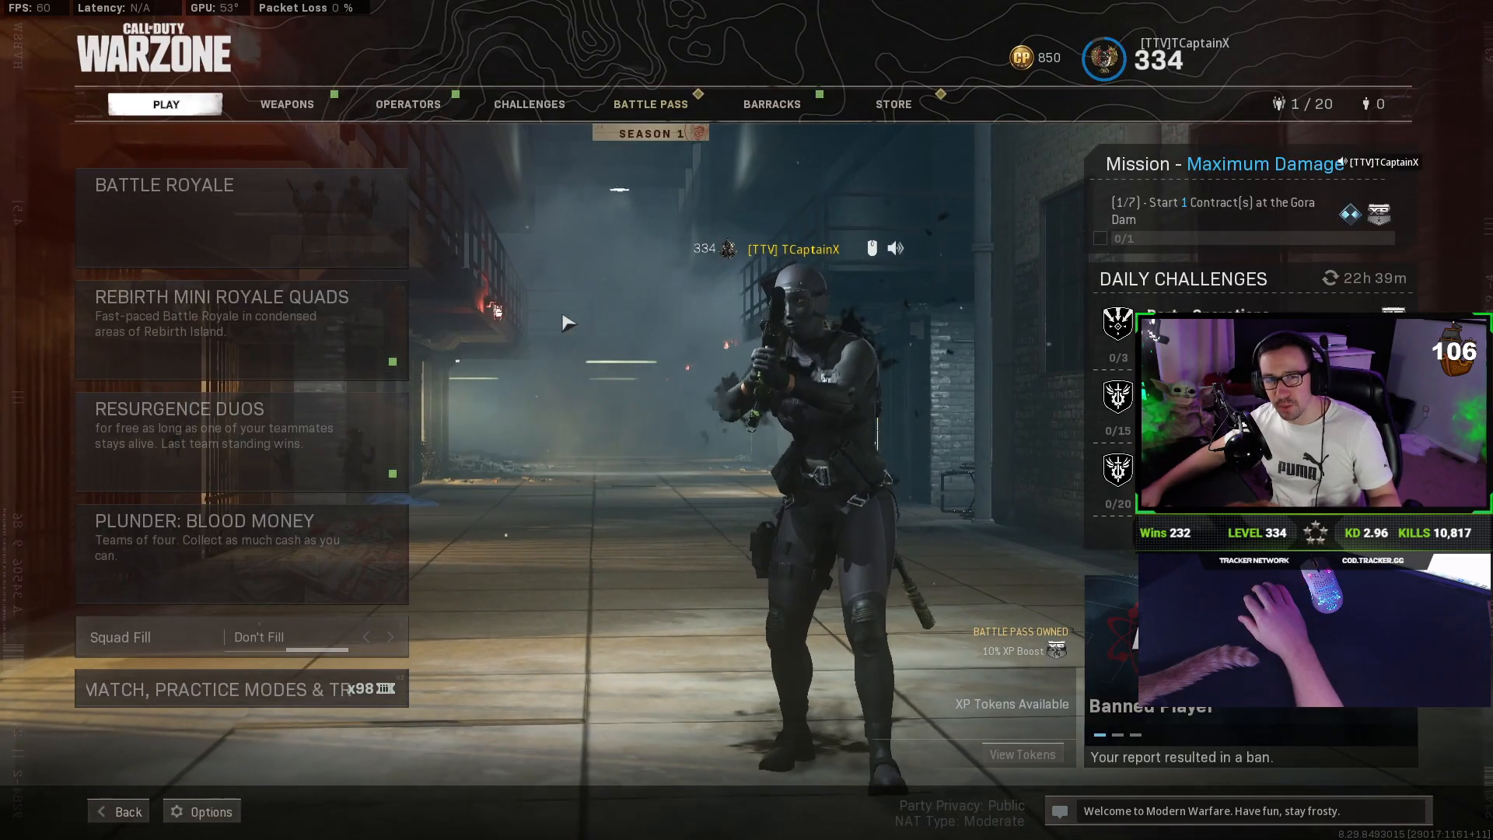